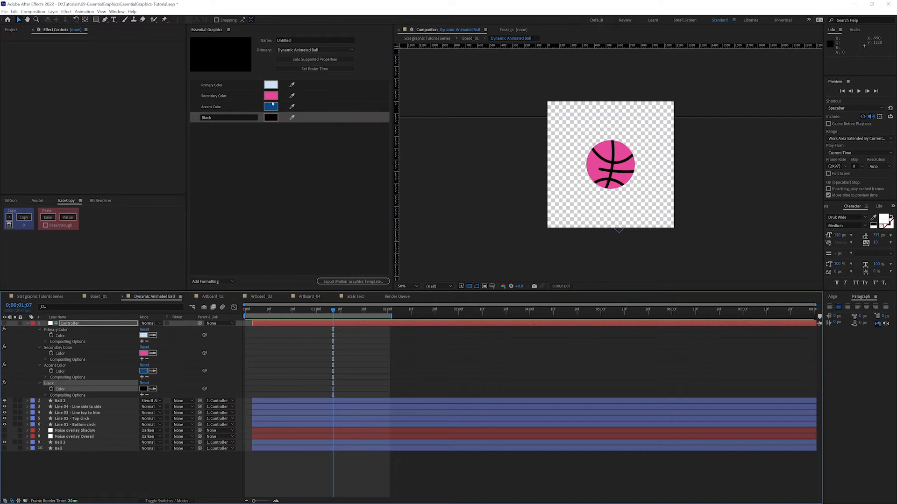
# - Review the Artboard_02, Artboard_03 and Stats Text compositions, then return to Stat graphic Tutorial Series
pyautogui.click(98, 296)
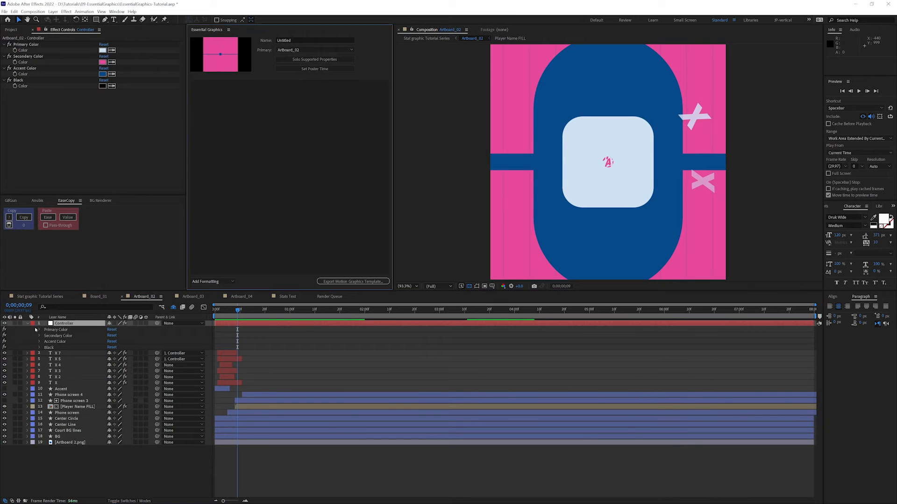
pyautogui.click(193, 296)
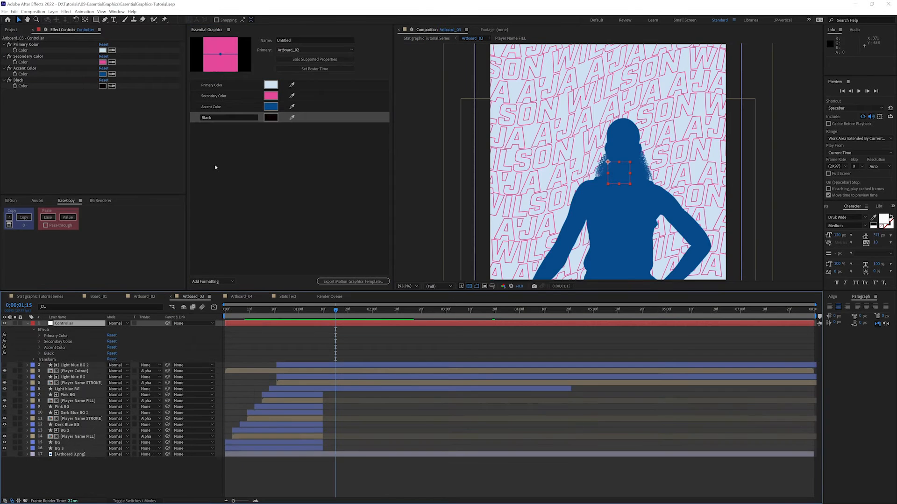
pyautogui.click(288, 296)
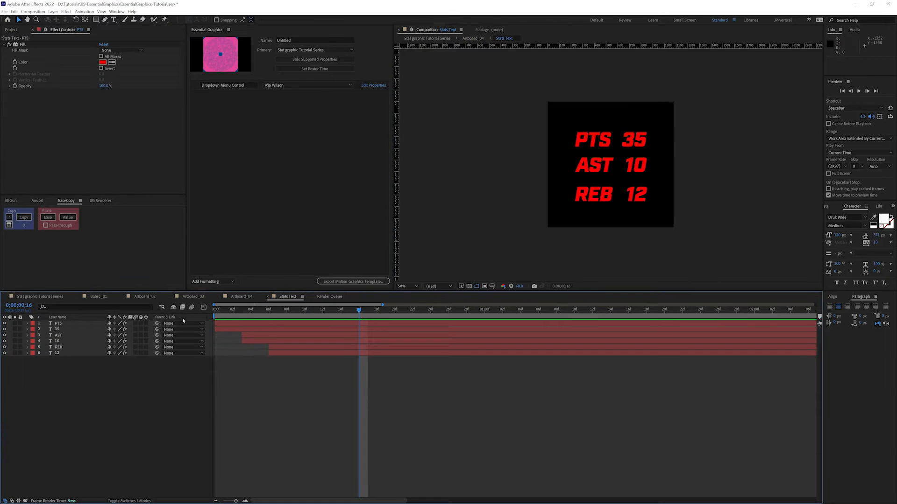
pyautogui.click(57, 335)
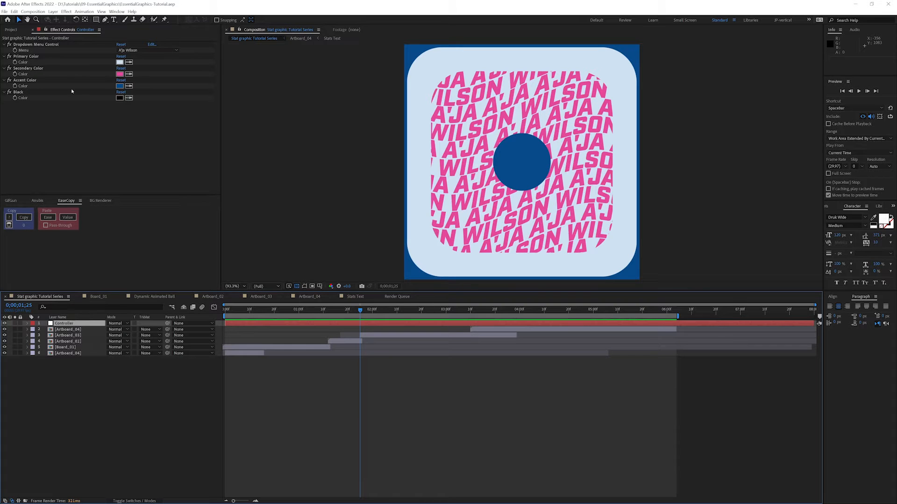
# - Bring up the Essential Graphics panel for the Stat graphic Tutorial Series composition
pyautogui.click(117, 11)
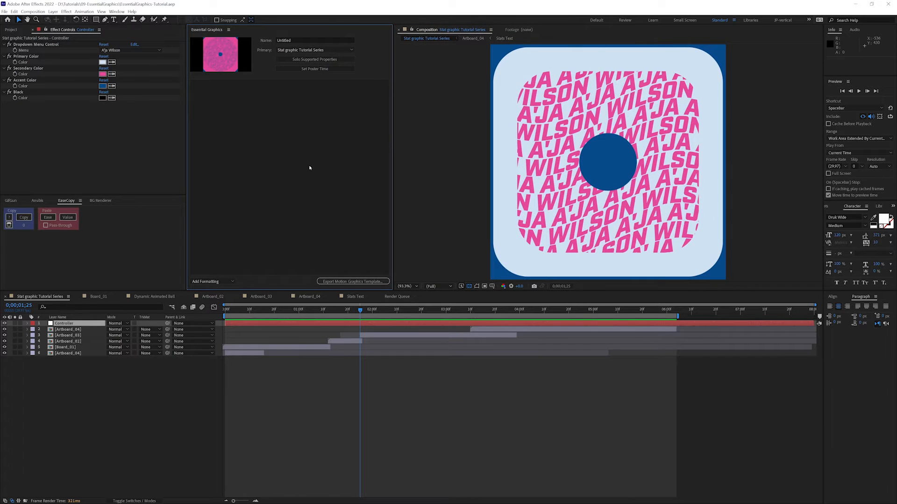
pyautogui.moveTo(348, 277)
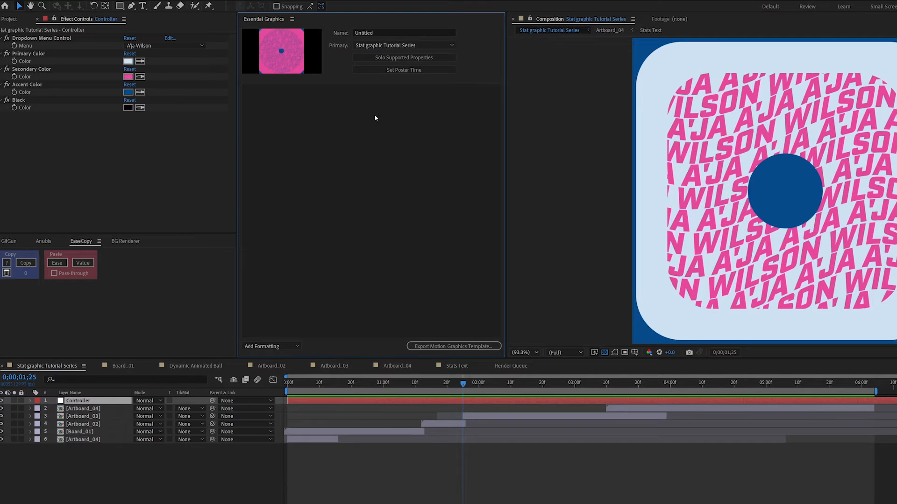
pyautogui.moveTo(86, 452)
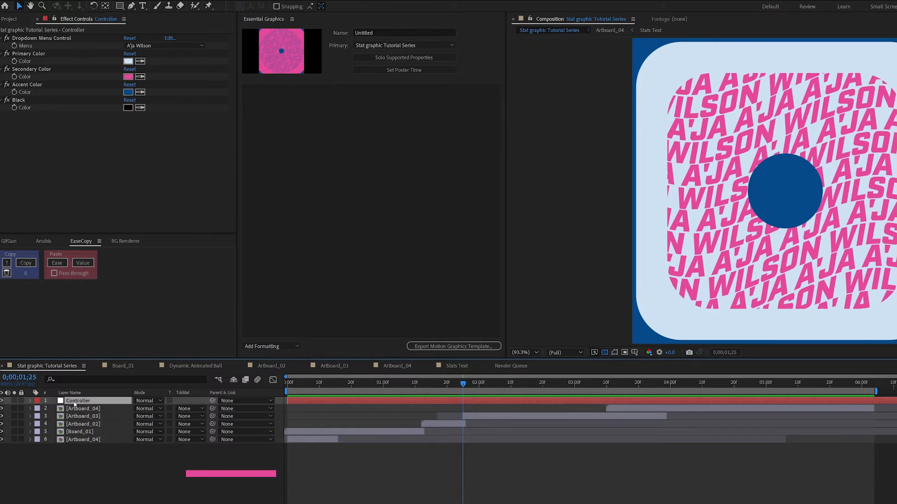
# - Add the Controller's player Dropdown Menu Control to Essential Graphics and set it to Candace Parker
pyautogui.click(22, 401)
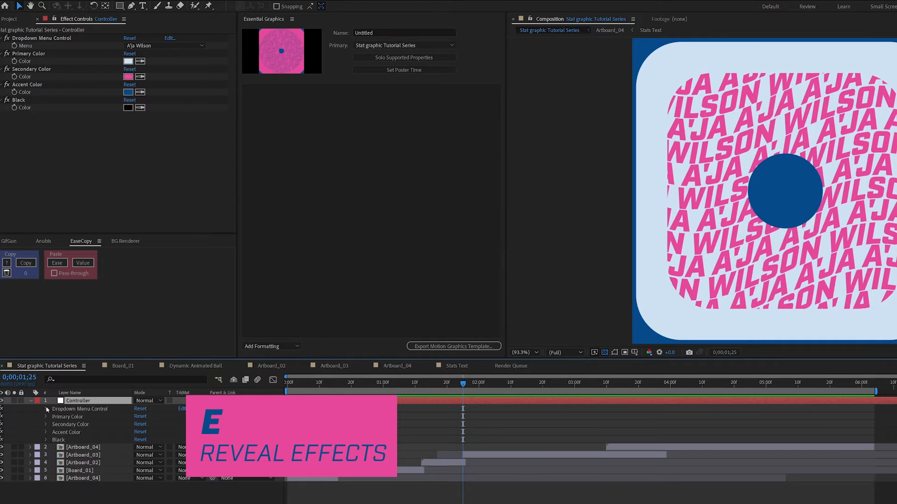
pyautogui.click(47, 409)
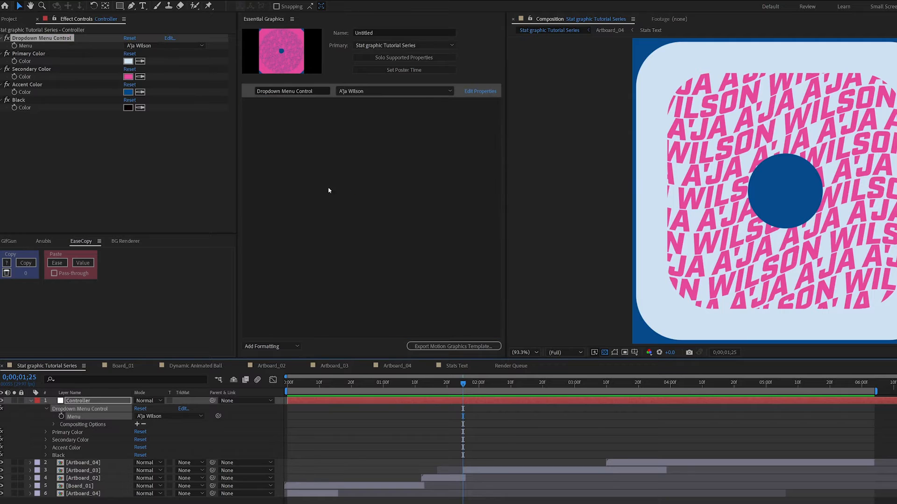
pyautogui.moveTo(591, 477)
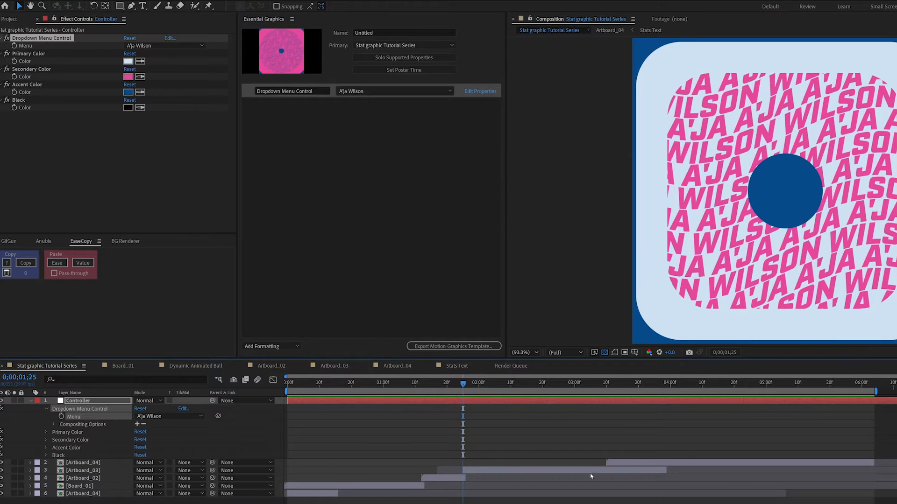
pyautogui.moveTo(538, 386)
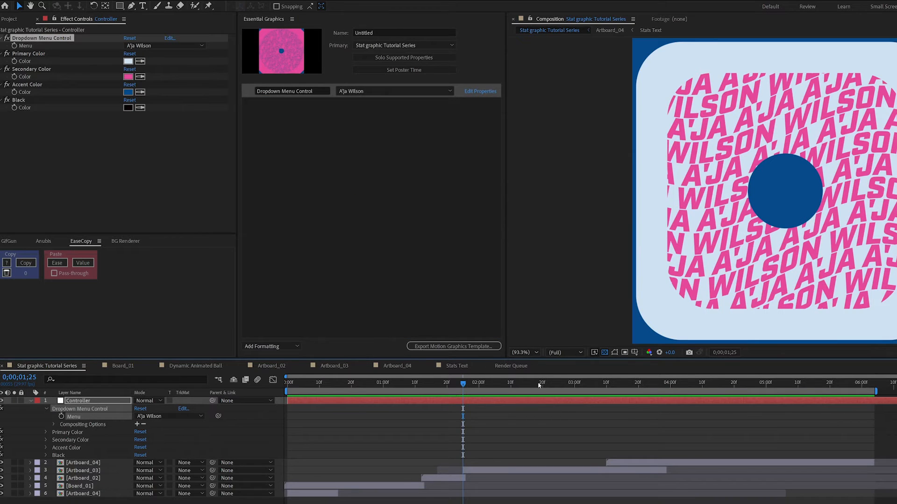
pyautogui.click(667, 382)
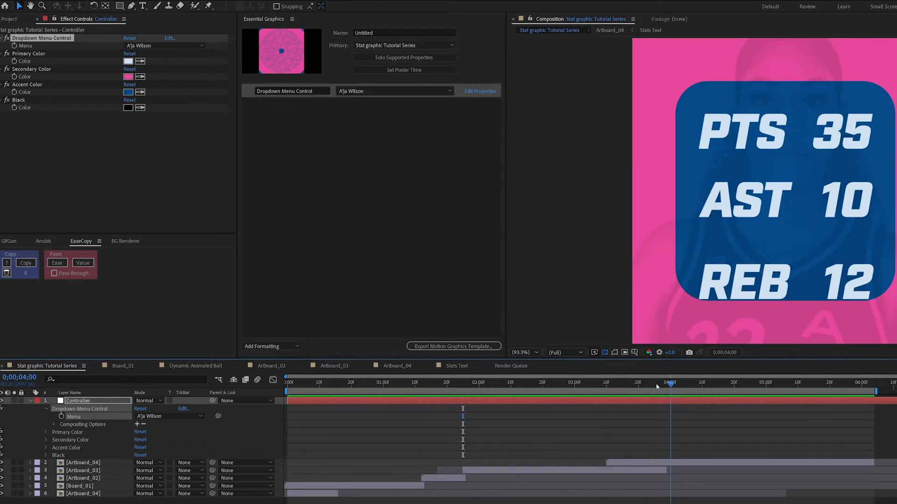
pyautogui.click(580, 382)
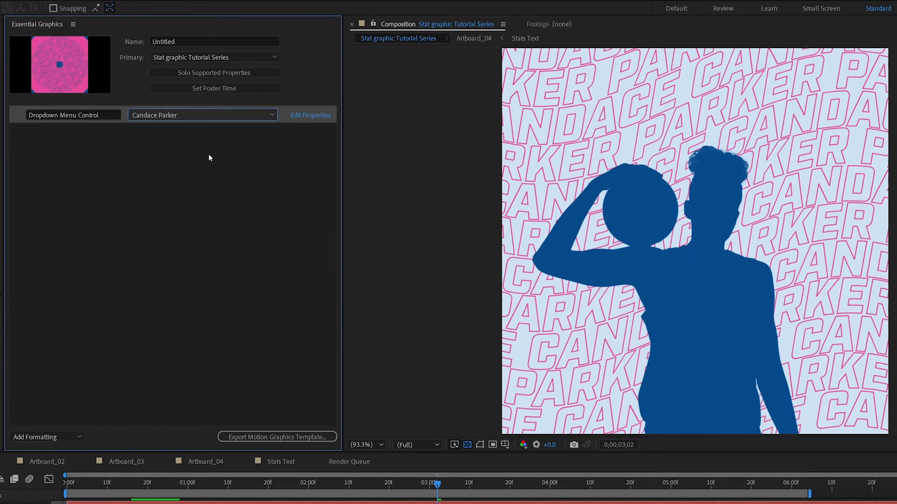
pyautogui.moveTo(291, 138)
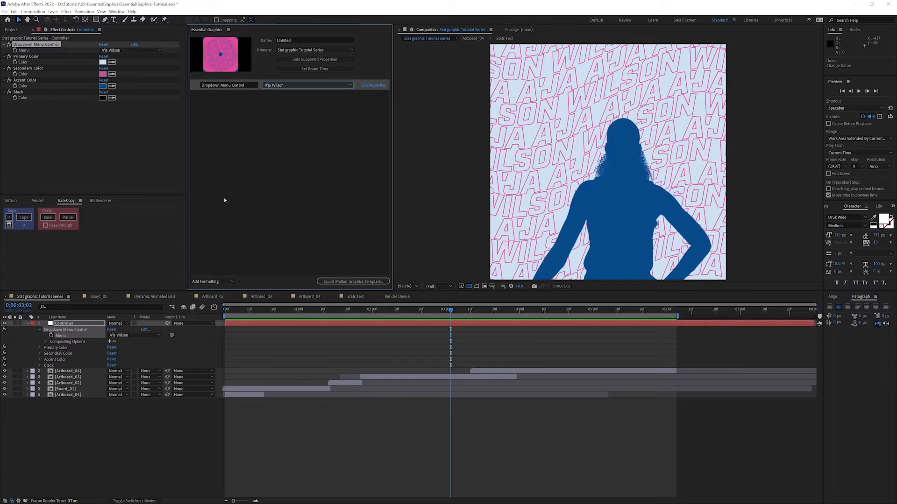
pyautogui.moveTo(270, 128)
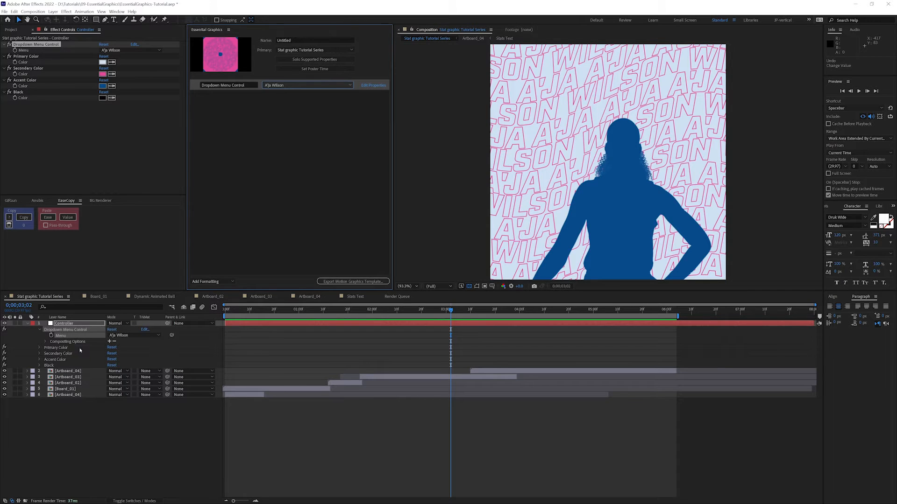
# - Show the project items and expand the Controller's Primary Color property
pyautogui.click(11, 29)
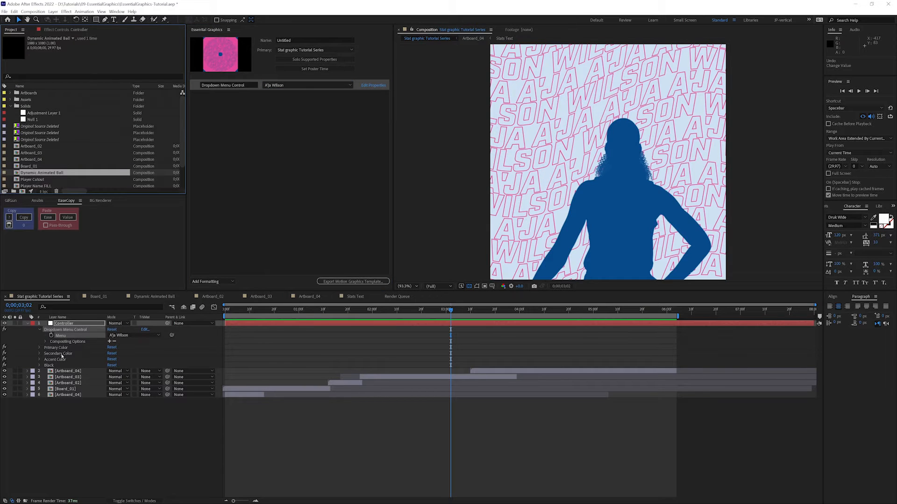
pyautogui.click(39, 347)
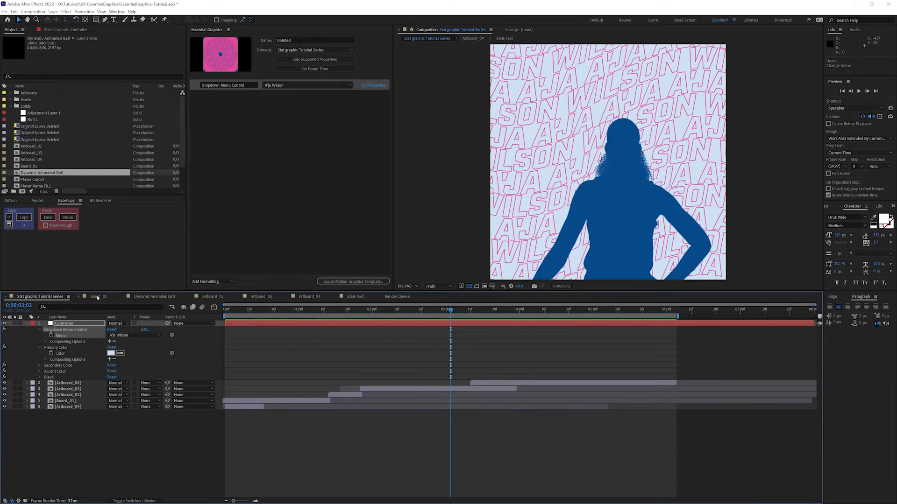
# - Switch to Board_01, move to the ball's appearance and select the Dynamic Animated Ball layer
pyautogui.click(98, 297)
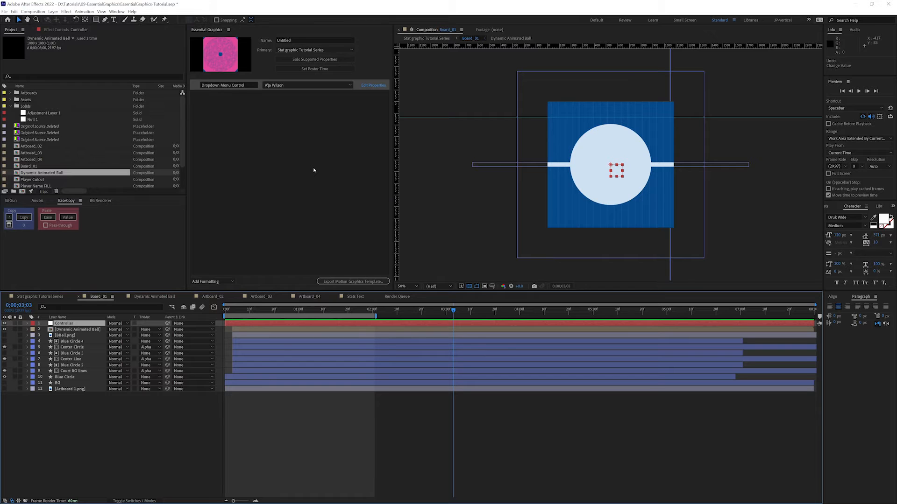
pyautogui.moveTo(243, 311)
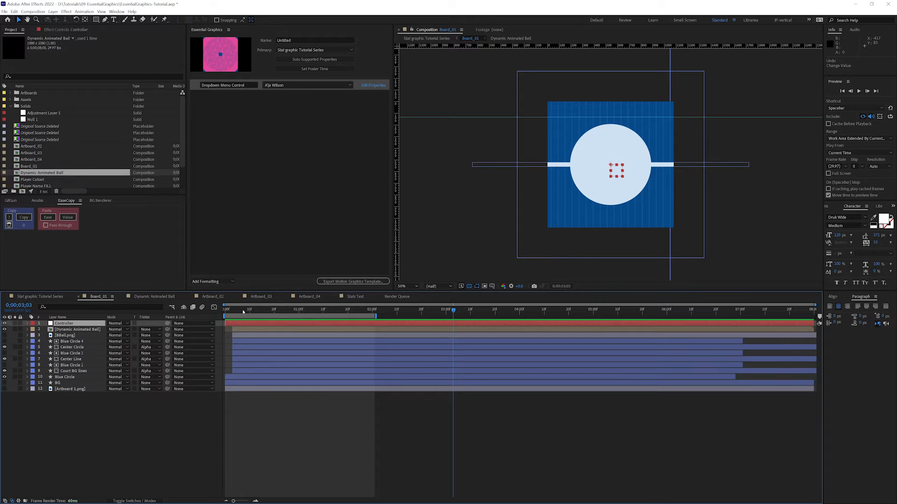
pyautogui.click(266, 309)
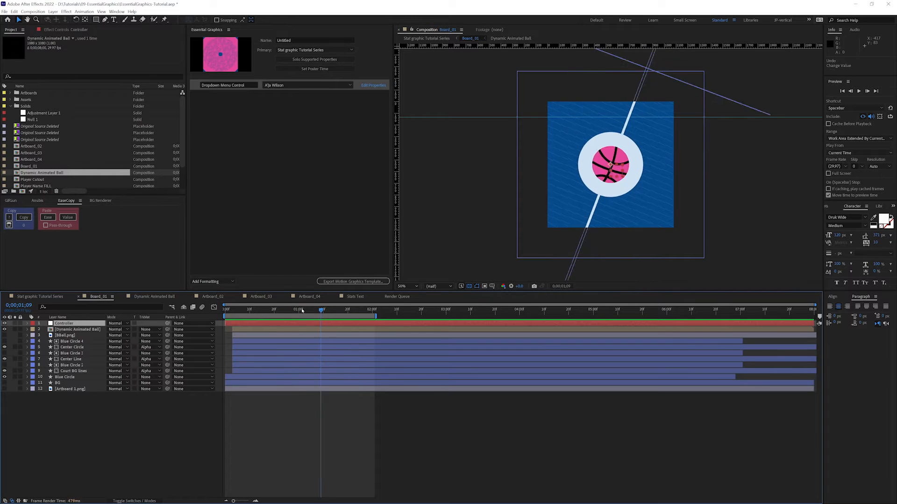
pyautogui.click(284, 309)
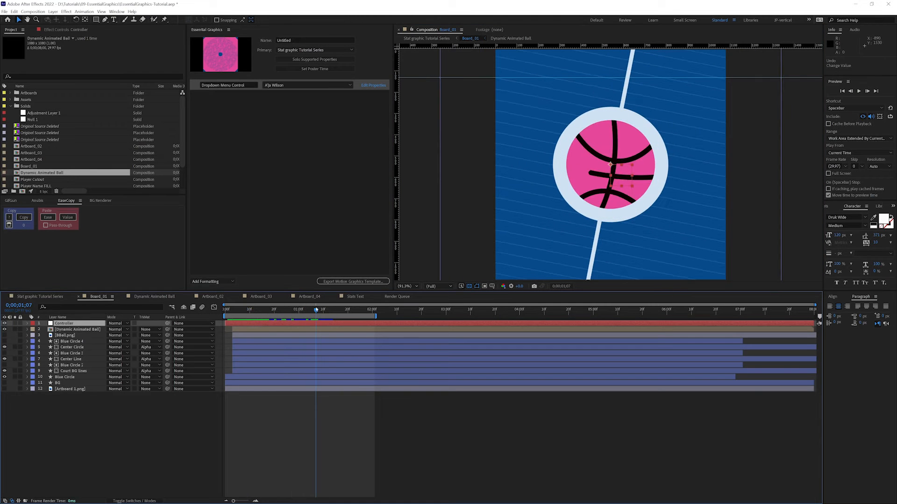
pyautogui.click(77, 329)
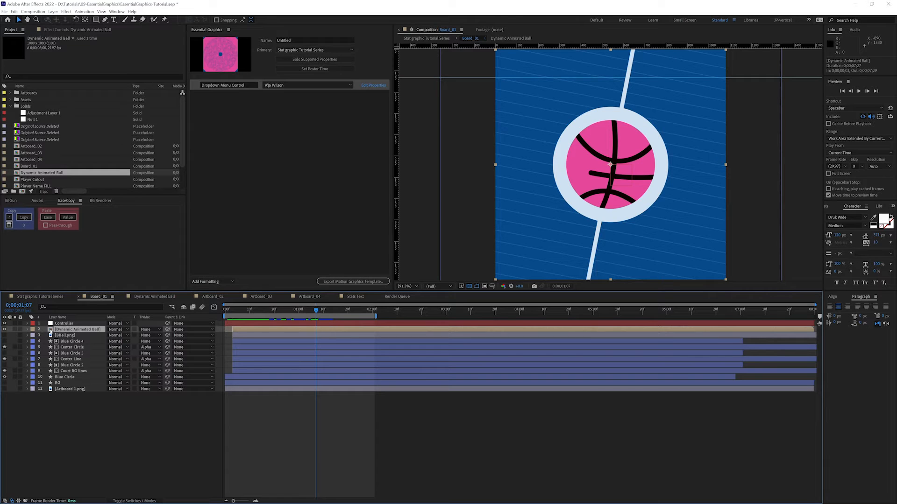
# - Inspect a Controller colour in the colour picker and cancel without changing it
pyautogui.click(63, 323)
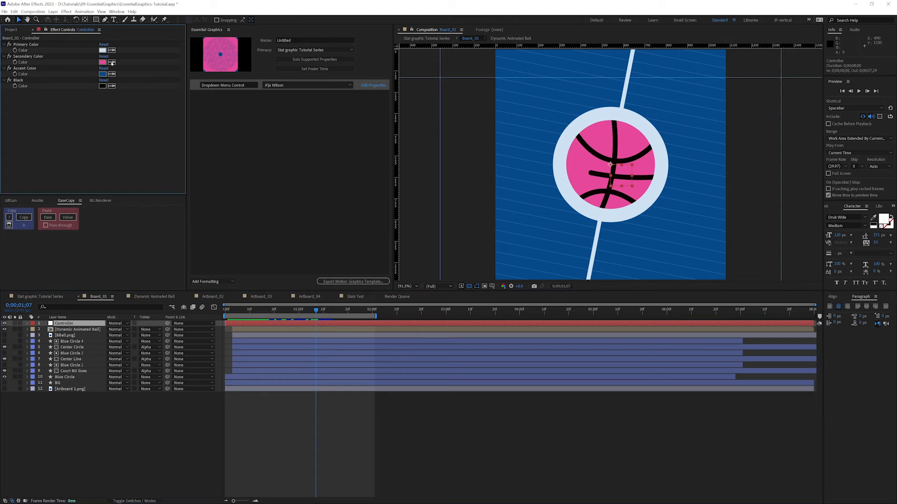
pyautogui.click(102, 61)
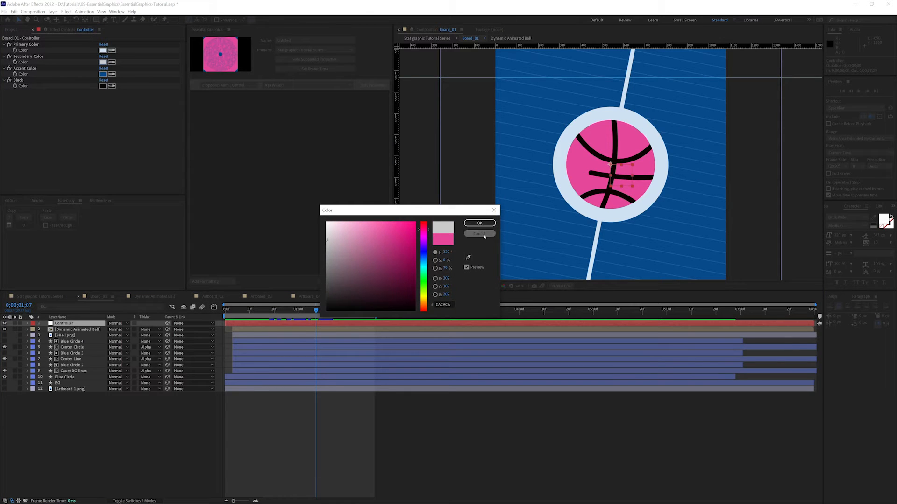
pyautogui.click(478, 222)
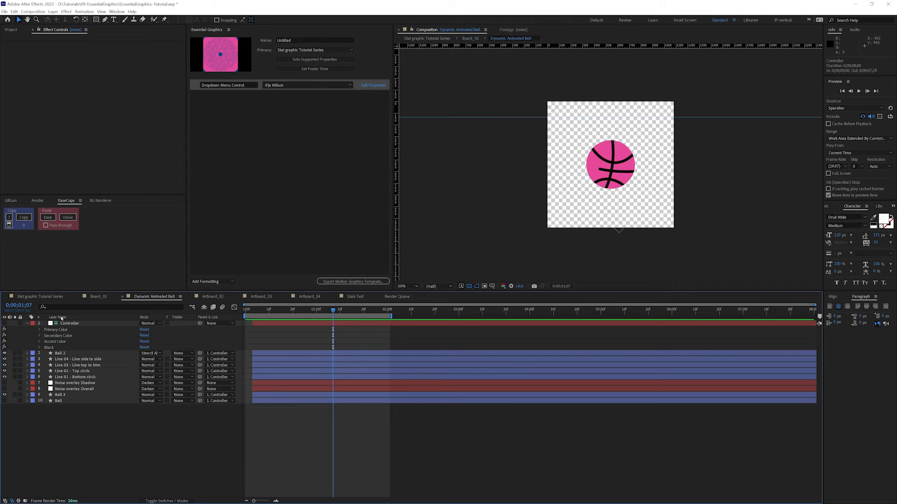
# - Check the ball Controller's colour in the picker, compare with Board_01, and return to Dynamic Animated Ball
pyautogui.click(68, 323)
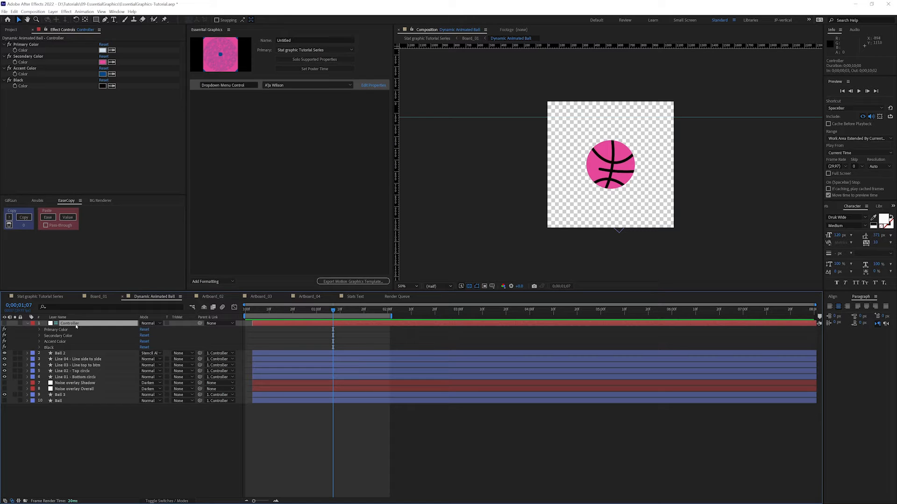
pyautogui.click(102, 49)
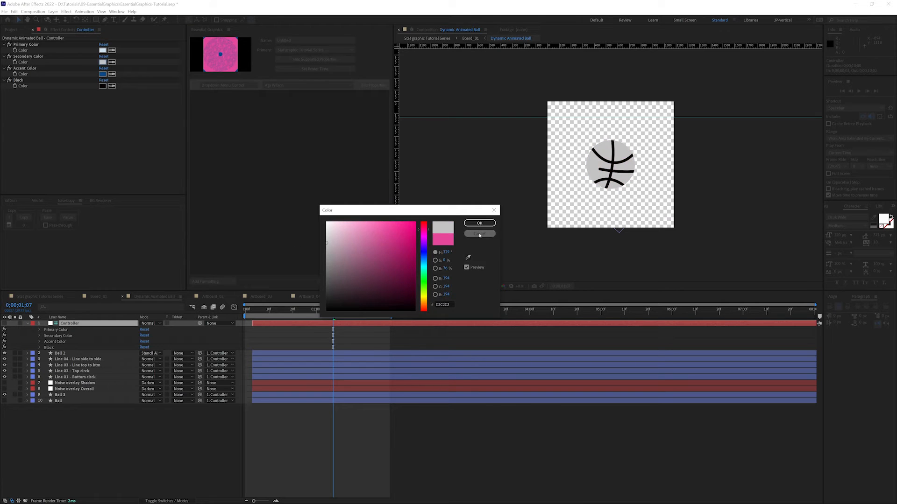
pyautogui.click(479, 223)
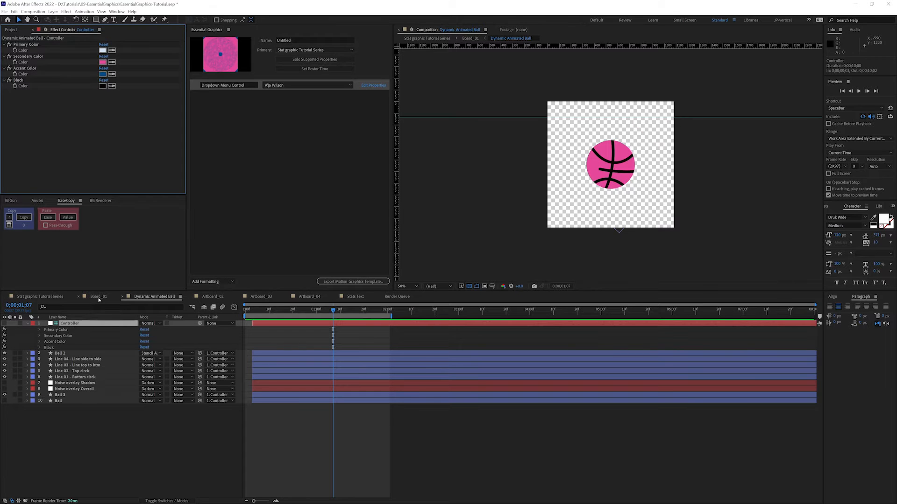
pyautogui.click(99, 296)
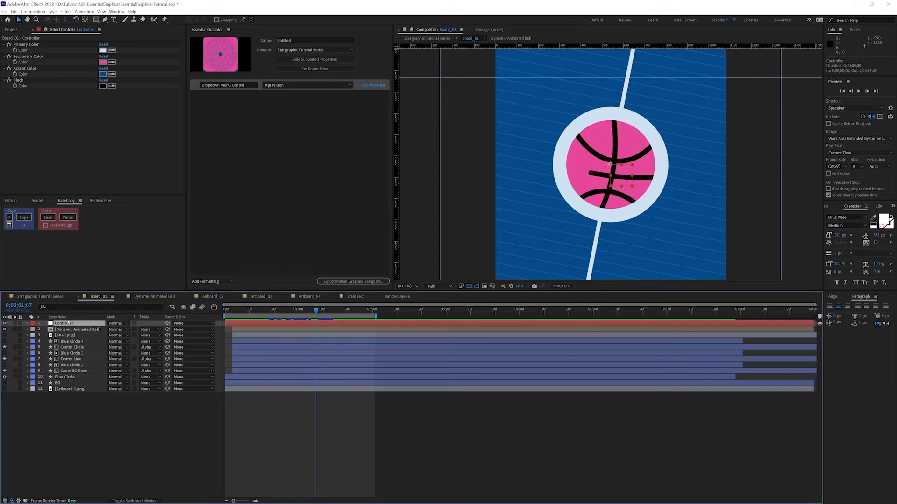
pyautogui.moveTo(94, 281)
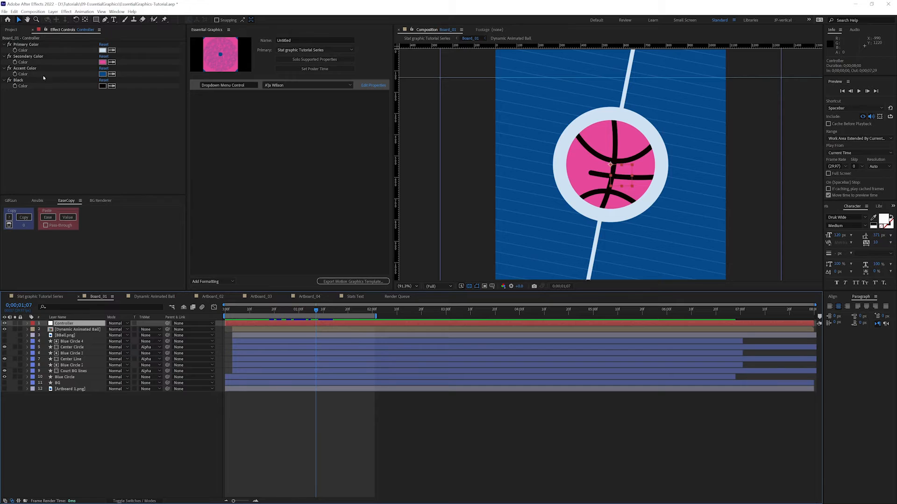
pyautogui.click(154, 296)
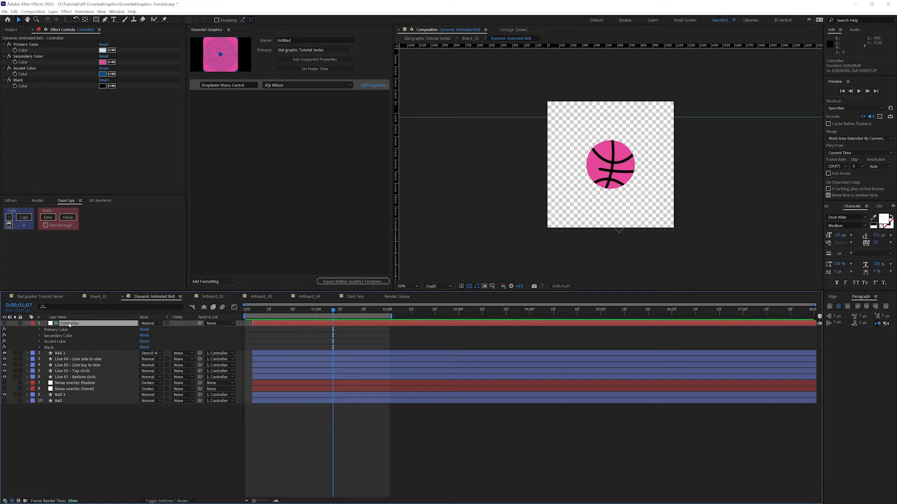
# - Expand the Controller's Primary, Secondary, Accent and Black colour effects
pyautogui.click(40, 329)
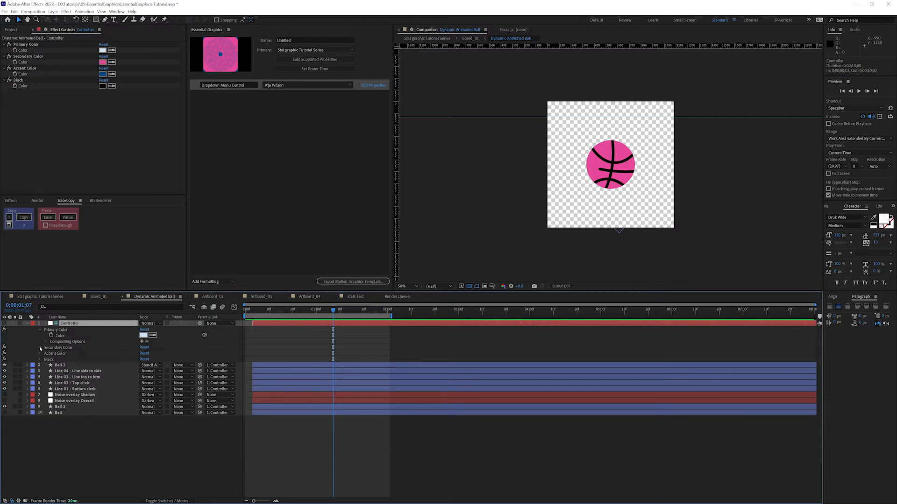
pyautogui.click(39, 347)
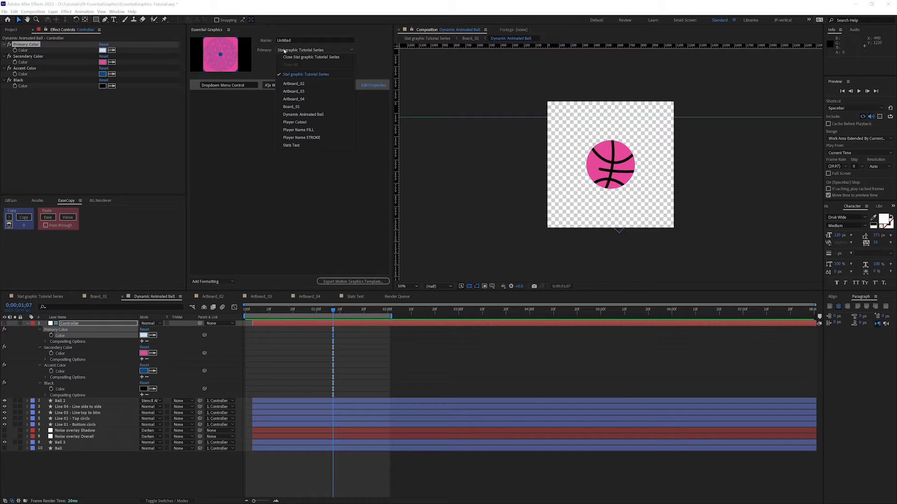
pyautogui.moveTo(303, 114)
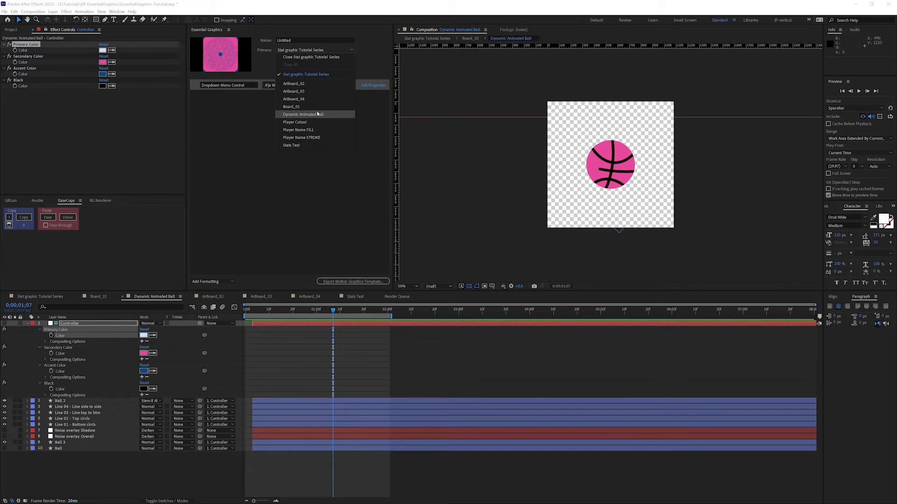
pyautogui.moveTo(301, 126)
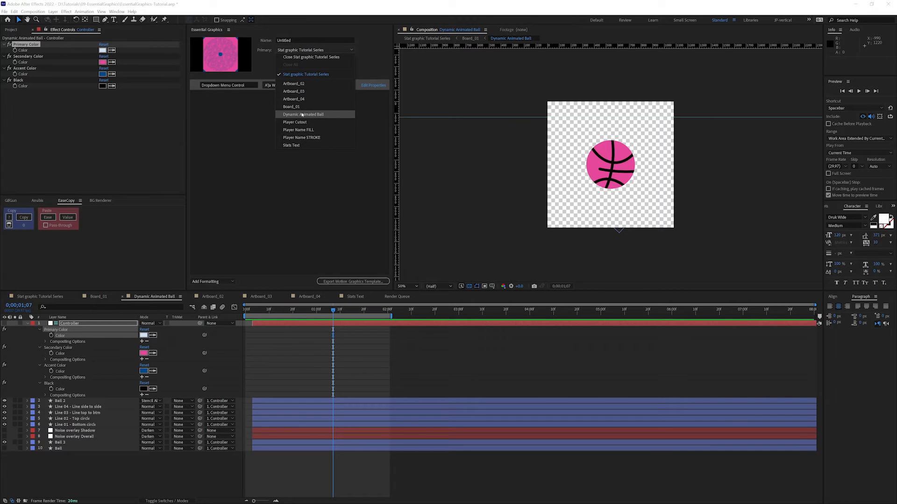
# - Make Dynamic Animated Ball the template composition and recolour its Secondary Color light grey
pyautogui.click(304, 114)
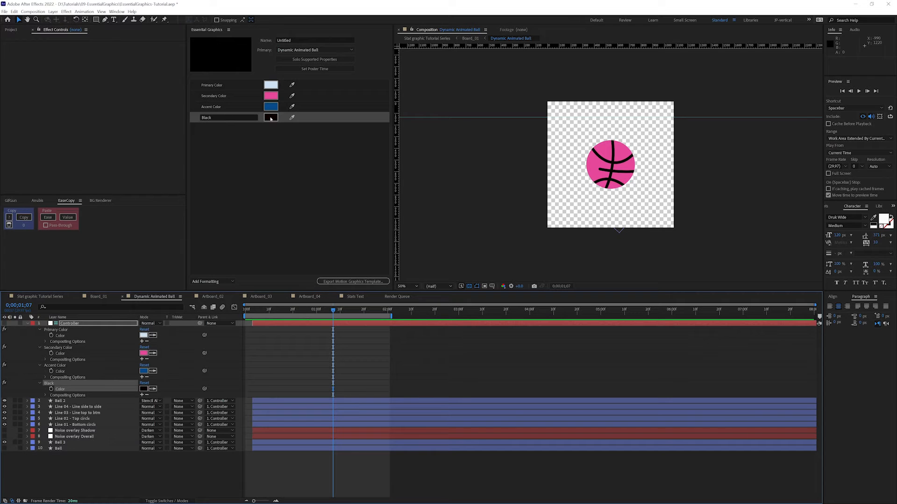
pyautogui.click(271, 118)
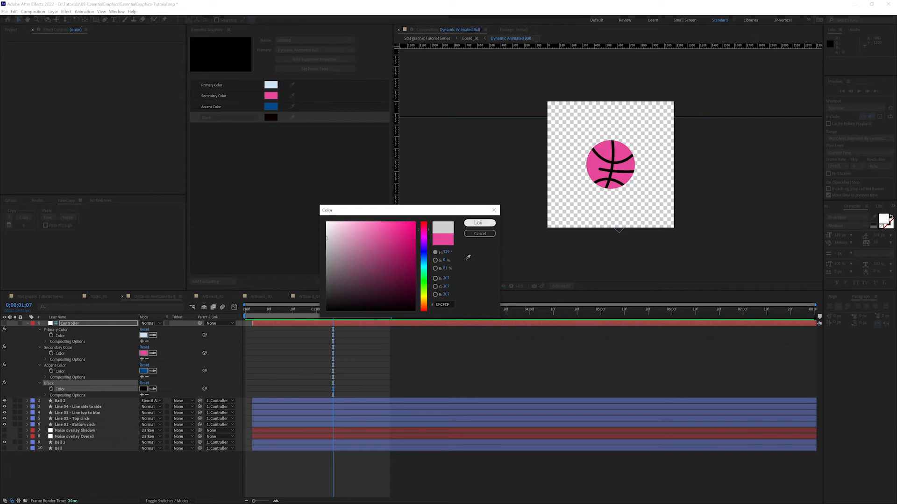
pyautogui.click(478, 223)
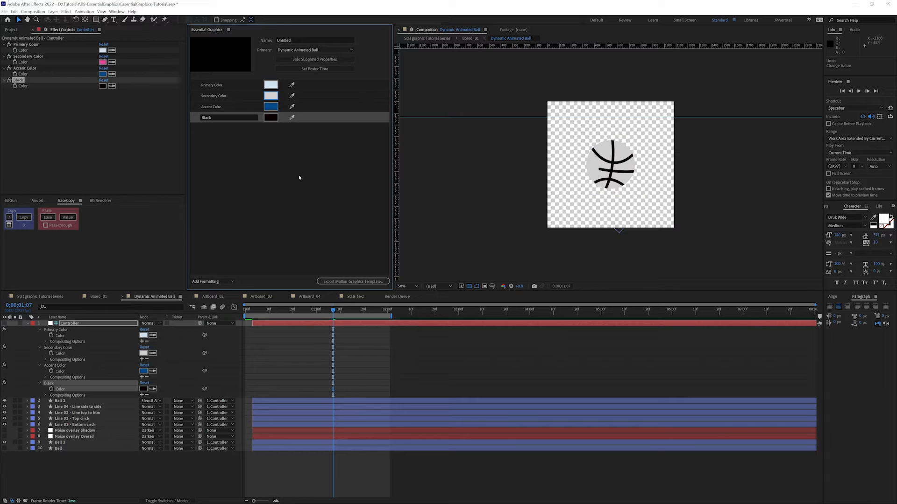
# - Revert the ball to pink and expand its Essential Properties in Board_01
pyautogui.click(271, 95)
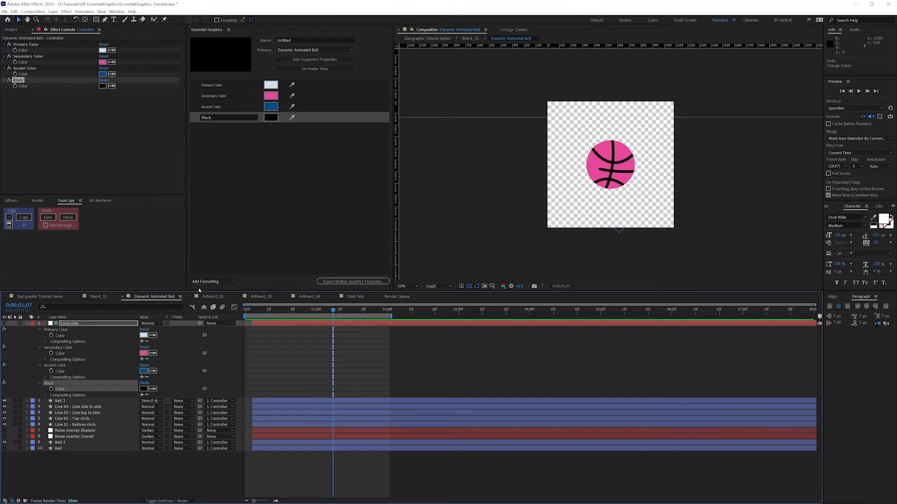
pyautogui.click(98, 296)
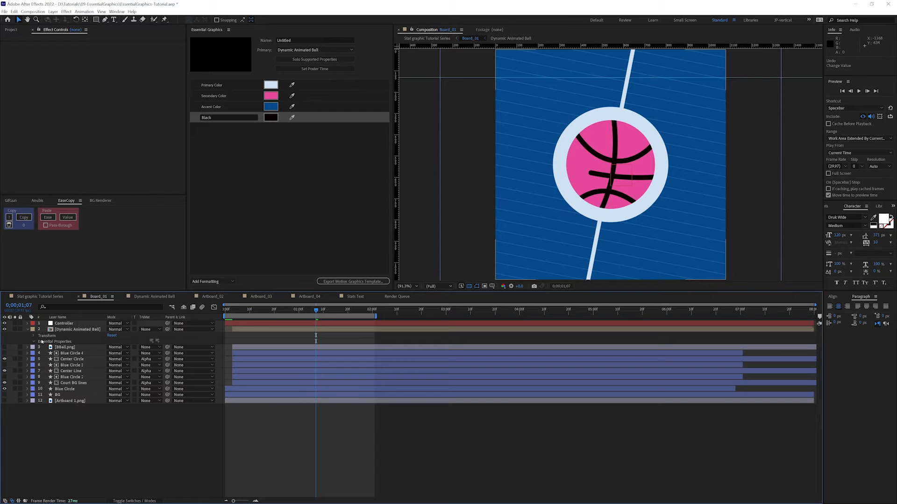
pyautogui.click(18, 342)
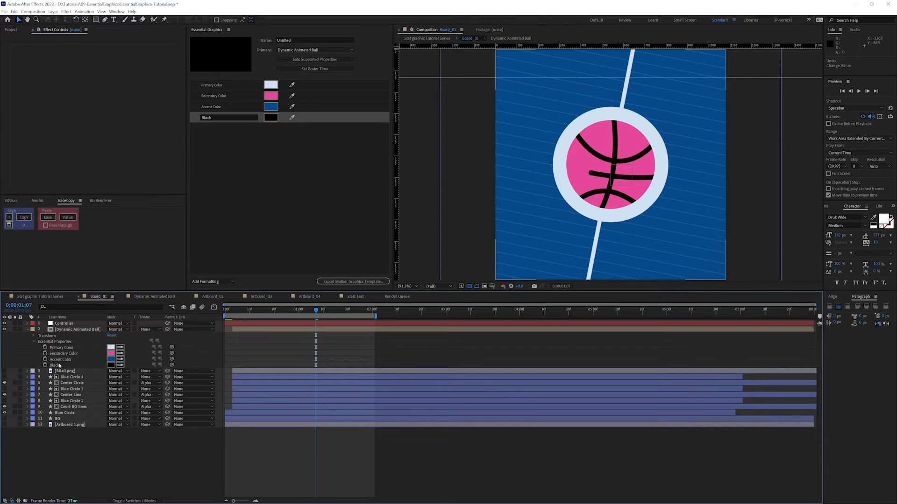
# - Compare with Dynamic Animated Ball, then reveal the Board_01 Controller's colour effects
pyautogui.click(154, 296)
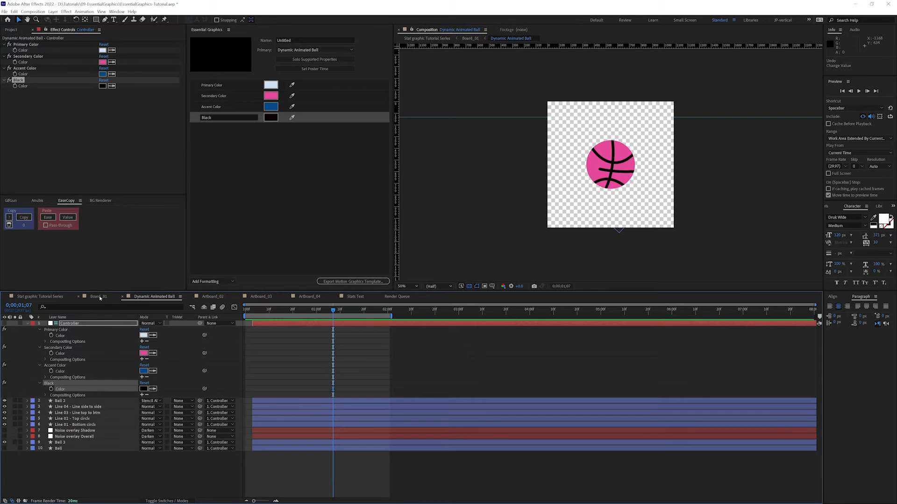
pyautogui.click(98, 296)
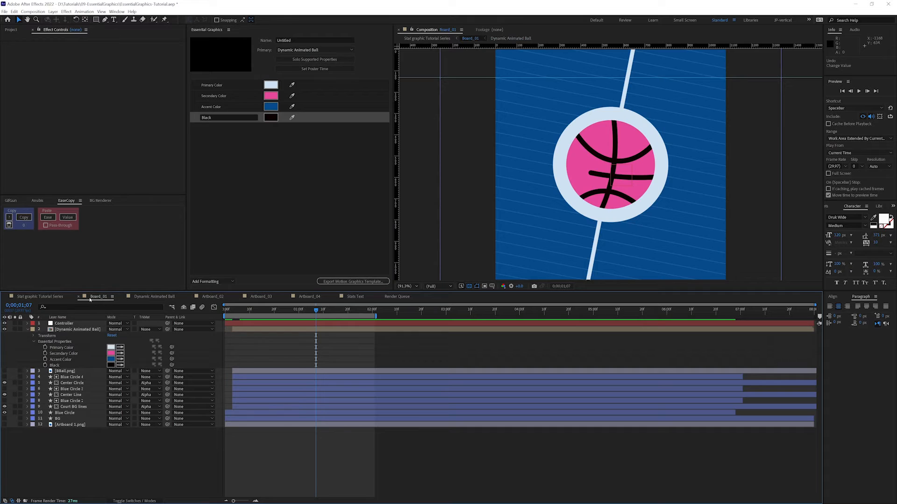
pyautogui.click(64, 323)
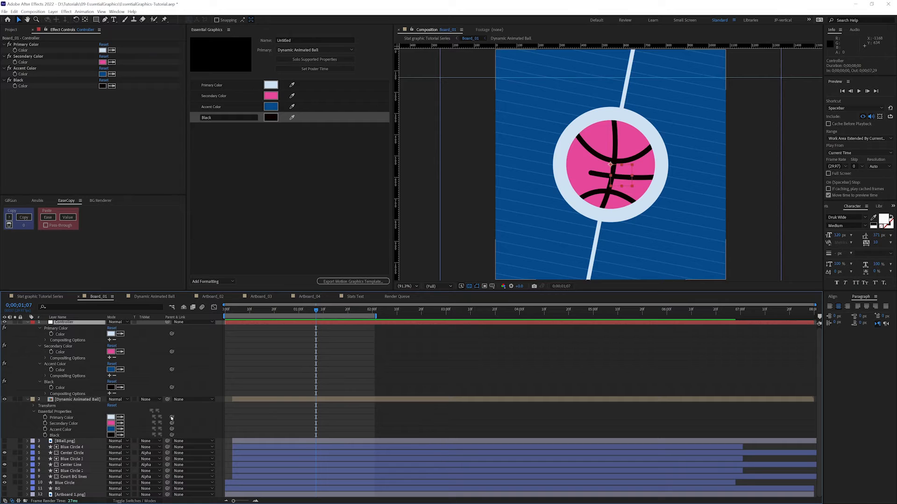
# - Preview a green Secondary Color on the Board_01 Controller and discard the change
pyautogui.click(76, 399)
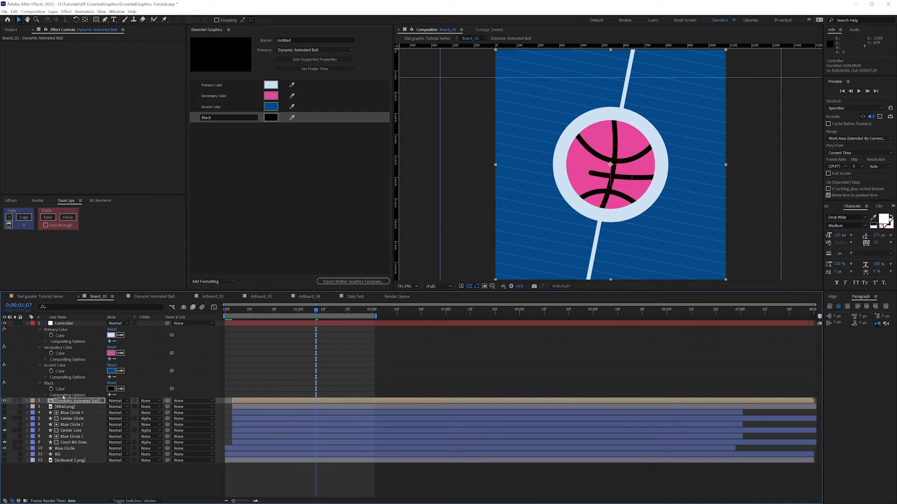
pyautogui.click(64, 323)
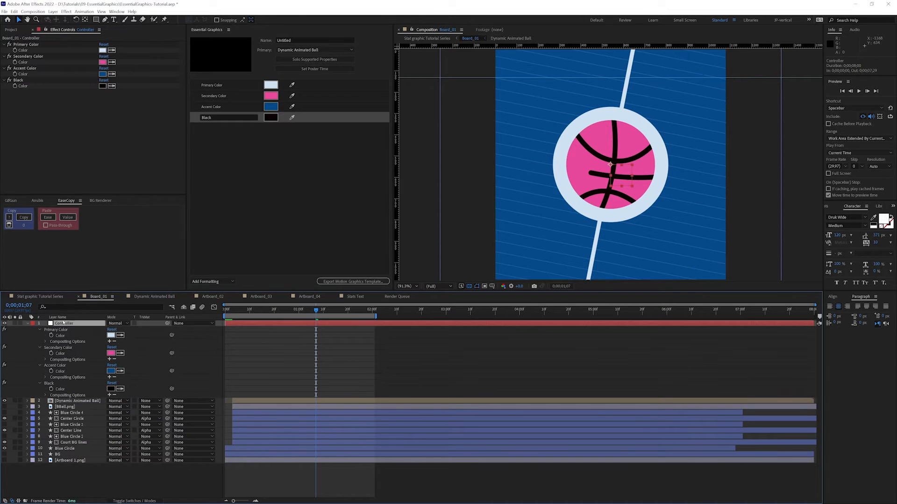
pyautogui.click(271, 95)
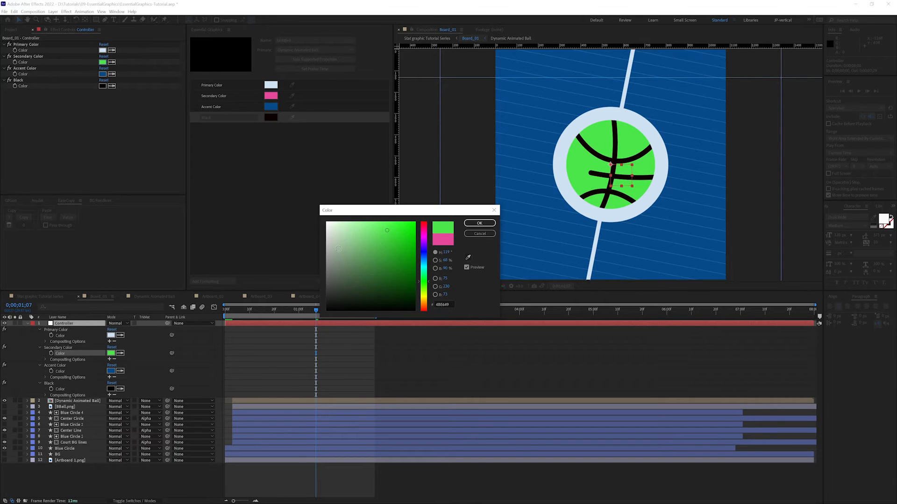
pyautogui.click(479, 223)
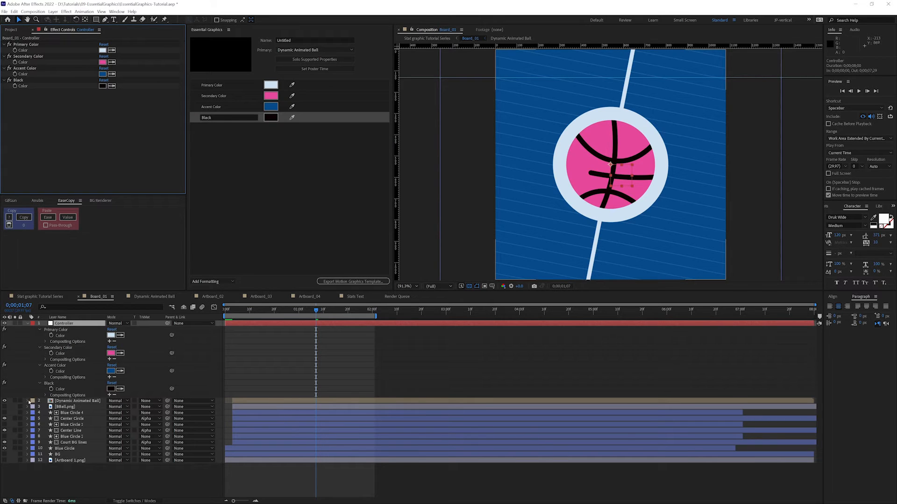
# - Expand the ball layer's Essential Properties and return to the Dynamic Animated Ball composition
pyautogui.click(26, 400)
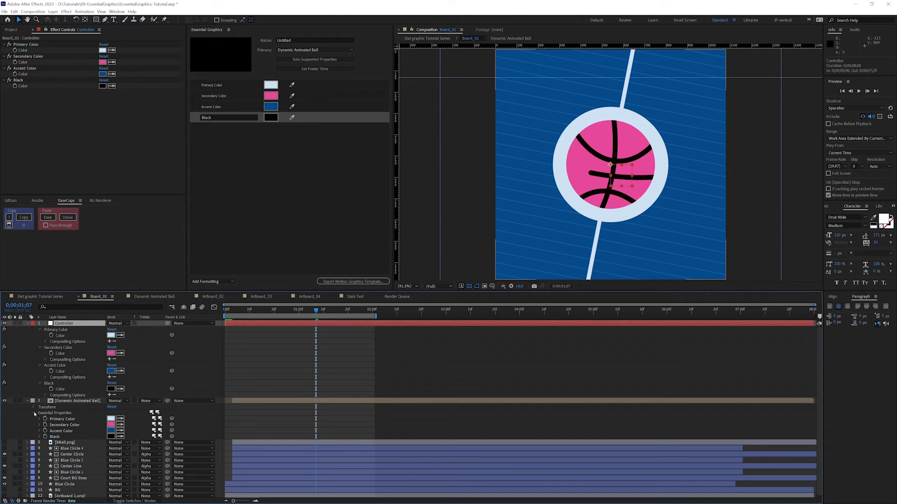
pyautogui.click(154, 296)
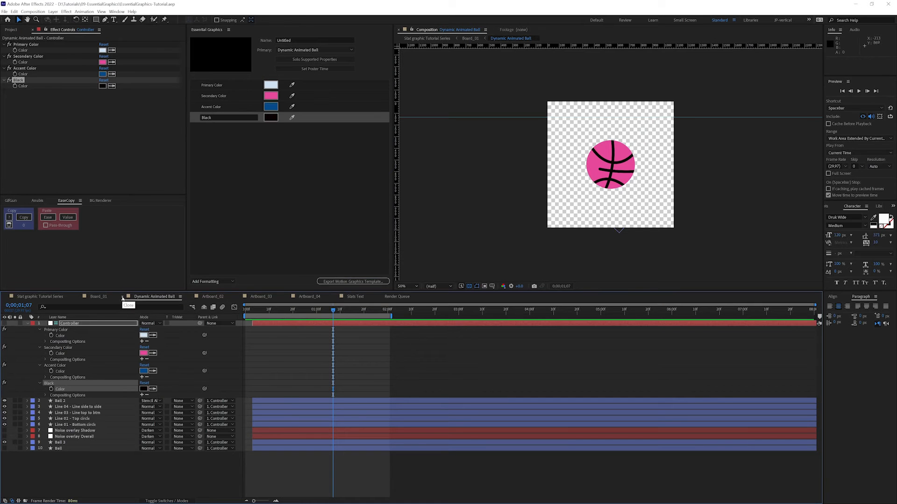
# - Close Dynamic Animated Ball and make Board_01 the Essential Graphics template composition
pyautogui.click(97, 296)
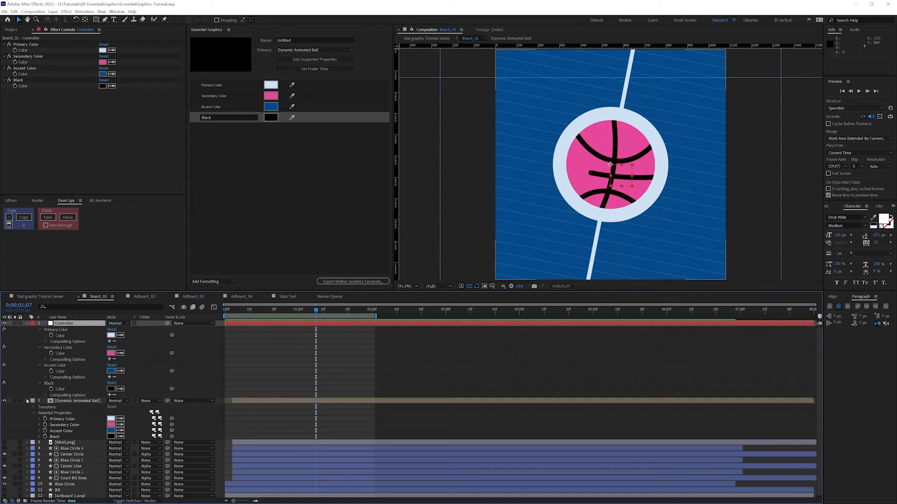
pyautogui.click(313, 50)
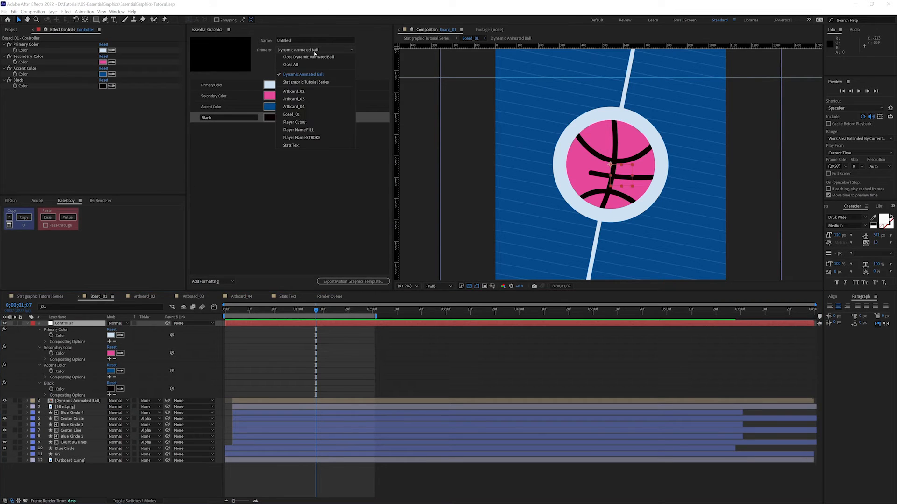
pyautogui.click(290, 114)
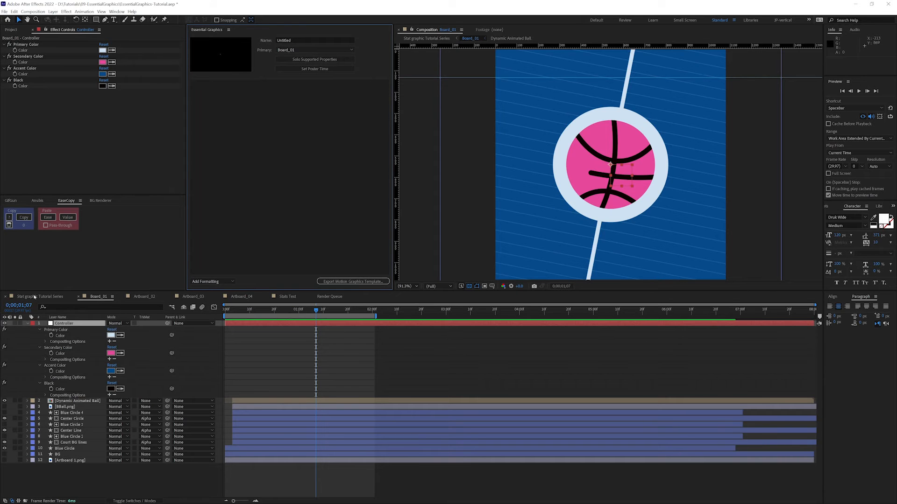
# - Add Board_01's Primary Color from the Controller layer to the template controls
pyautogui.click(38, 296)
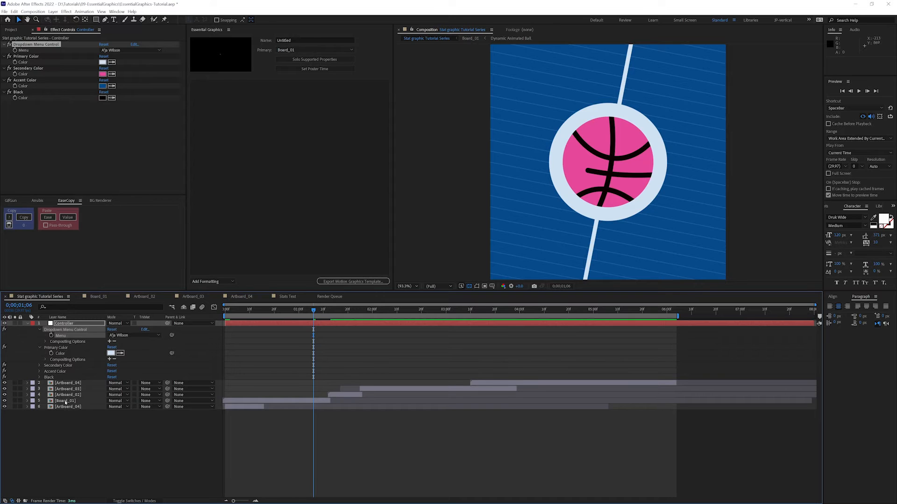
pyautogui.click(65, 401)
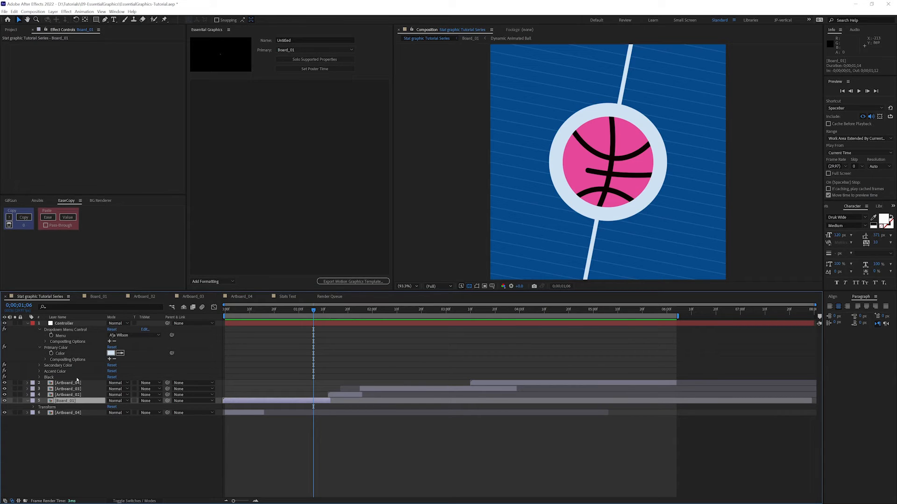
pyautogui.click(64, 323)
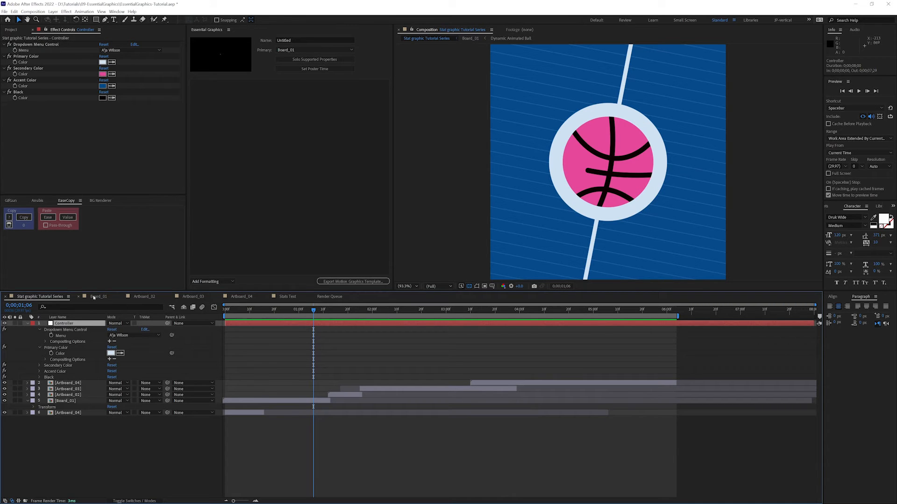
pyautogui.click(98, 296)
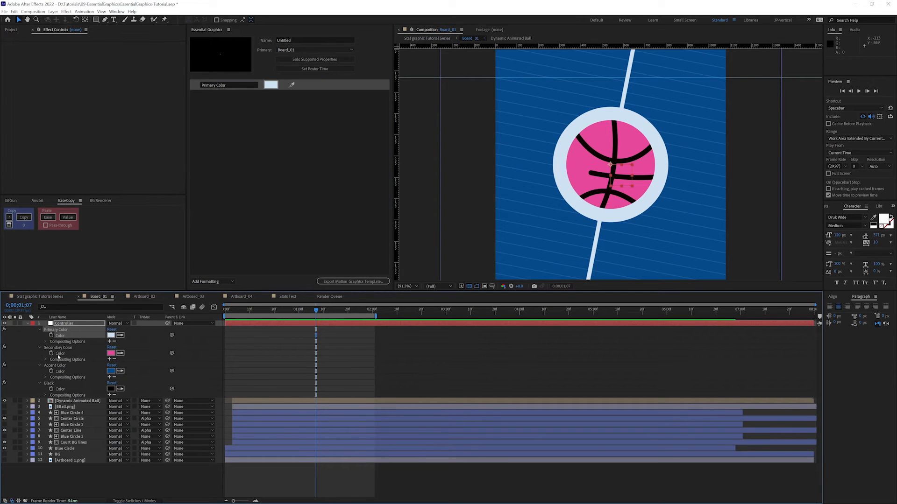
# - Add Secondary Color, Accent Color and Black to Board_01's template, then reveal the main Controller's colours
pyautogui.click(60, 353)
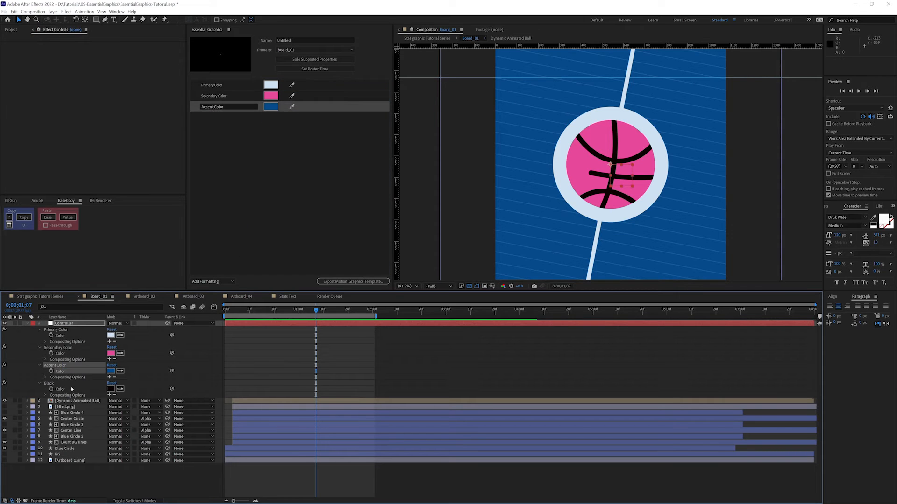
pyautogui.click(60, 389)
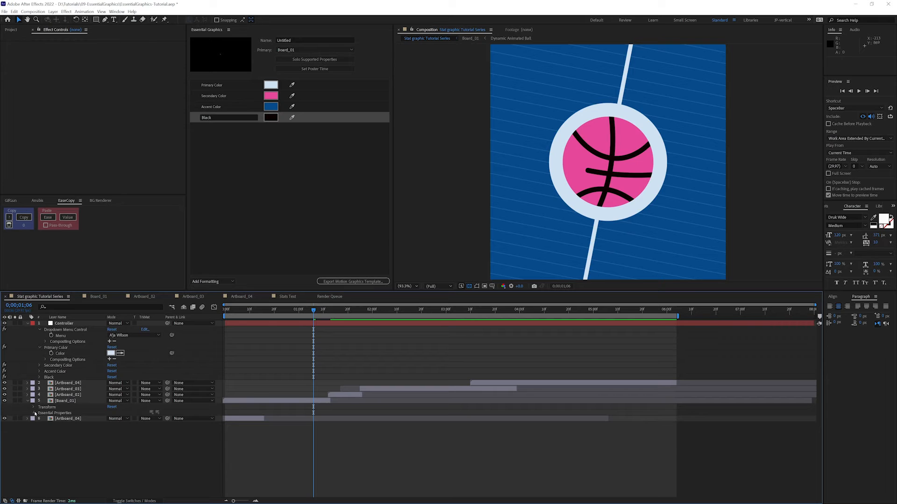
pyautogui.click(41, 365)
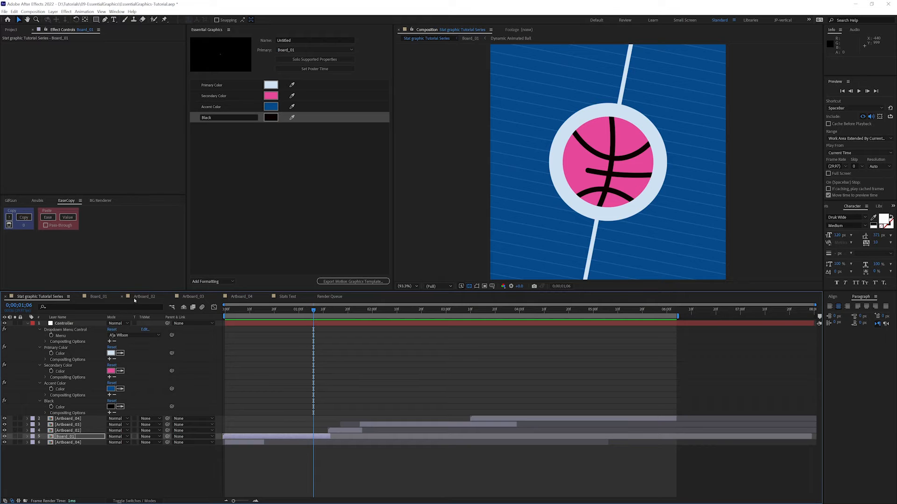
# - Make Artboard_02 the template composition and add its Primary, Secondary, Accent and Black colours
pyautogui.click(144, 296)
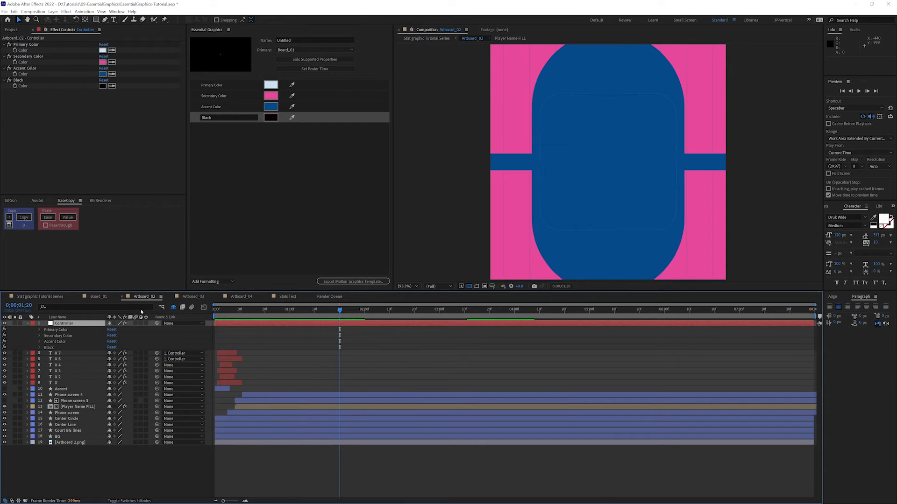
pyautogui.click(229, 309)
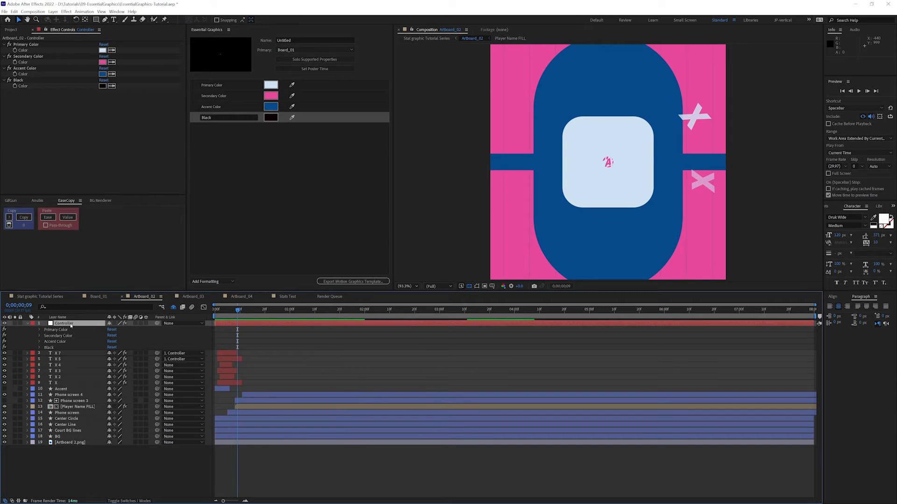
pyautogui.moveTo(90, 342)
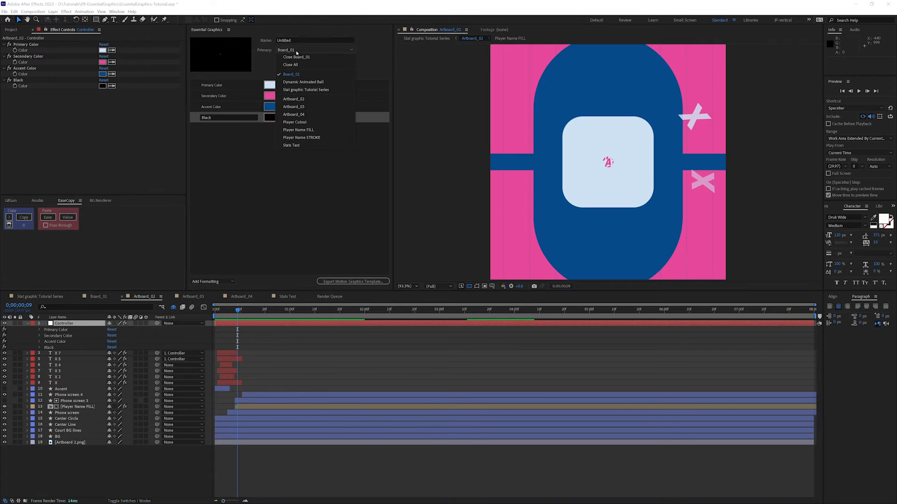
pyautogui.moveTo(293, 98)
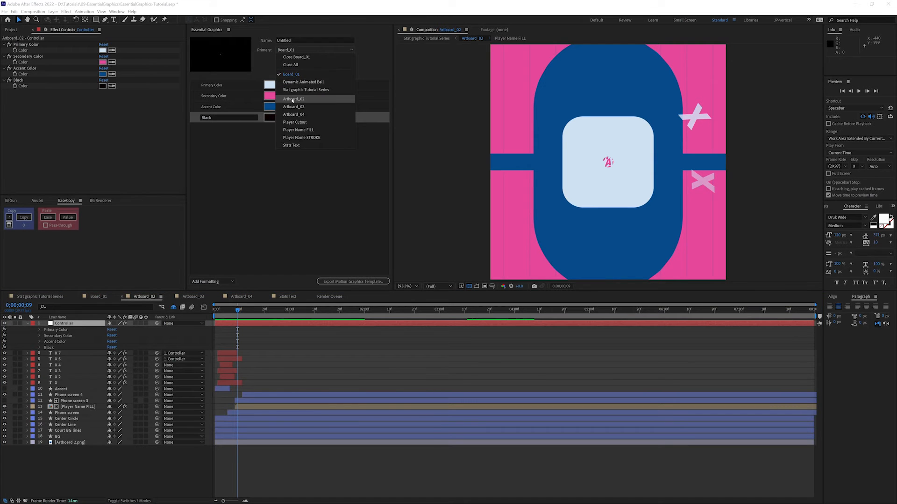
pyautogui.click(293, 98)
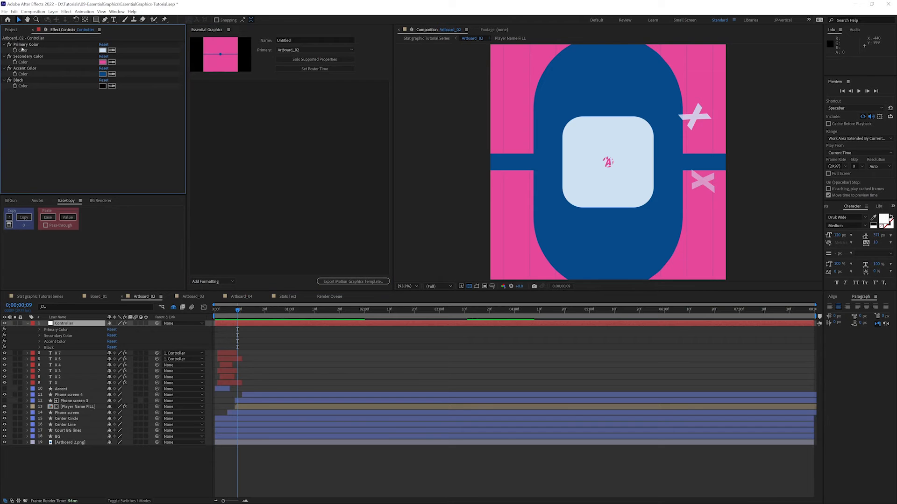
pyautogui.click(27, 323)
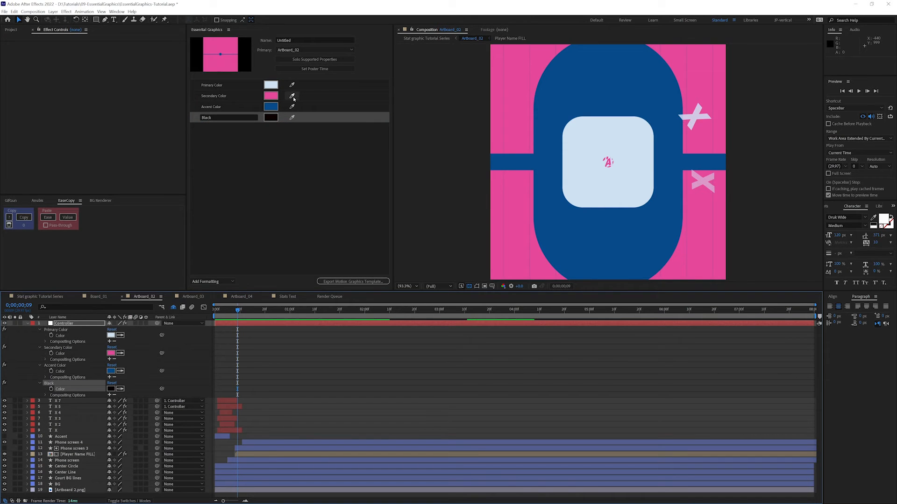
pyautogui.click(271, 95)
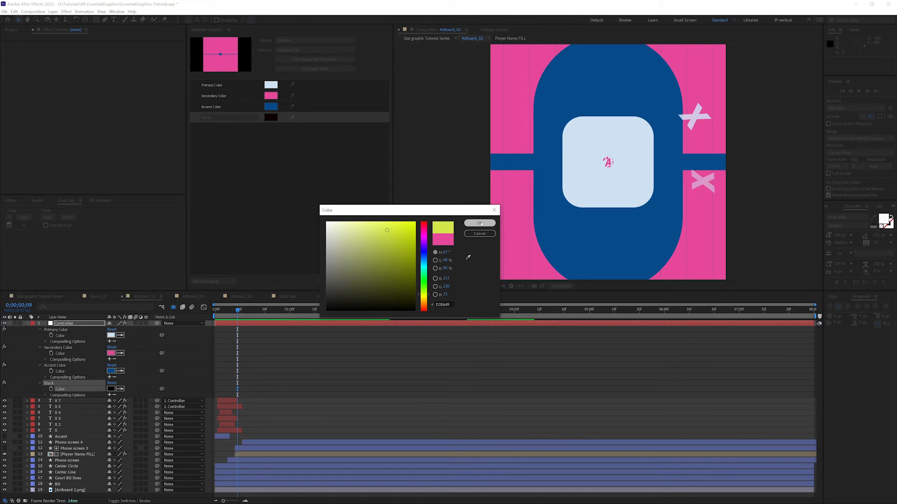
pyautogui.click(478, 224)
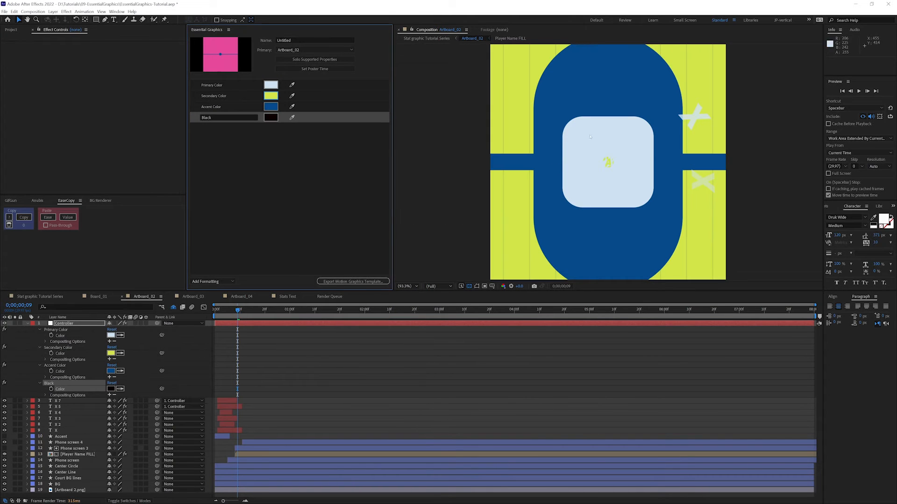
pyautogui.click(270, 95)
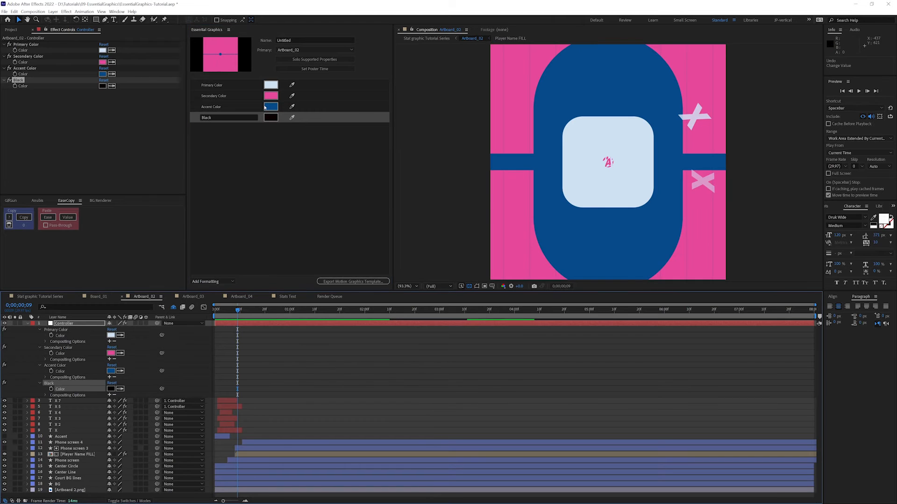
pyautogui.click(271, 107)
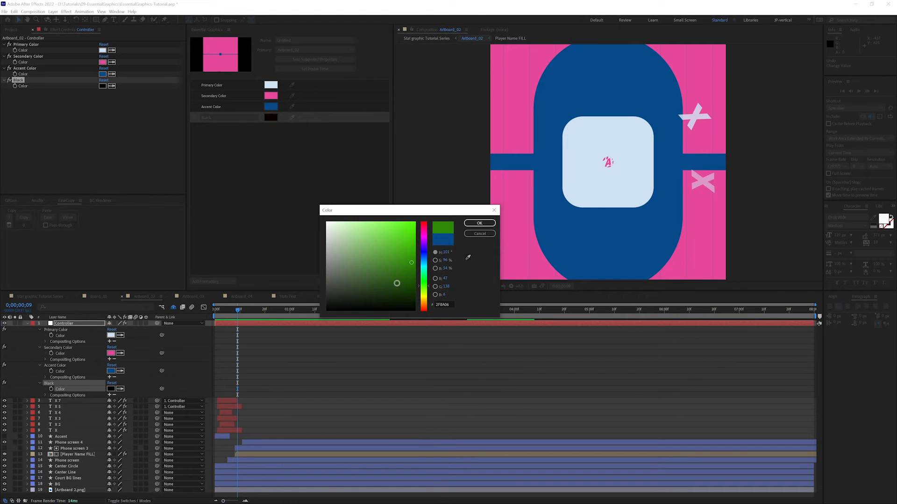
pyautogui.click(479, 223)
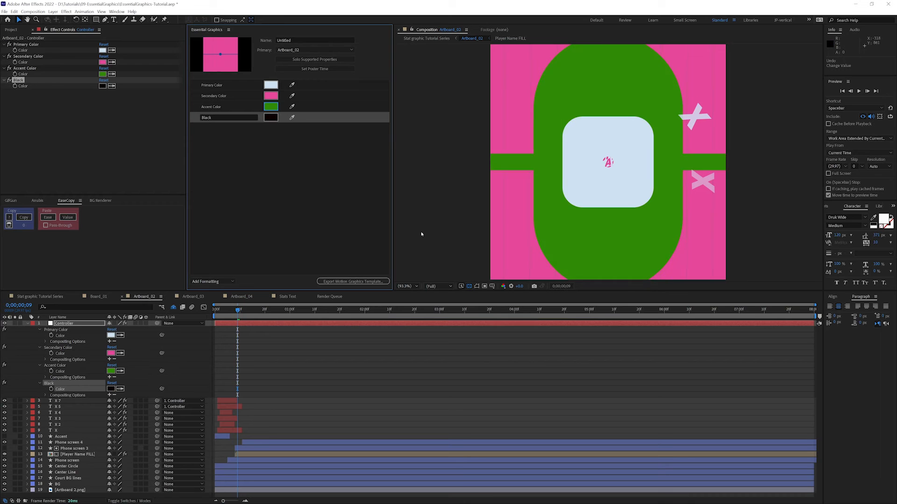
pyautogui.click(271, 106)
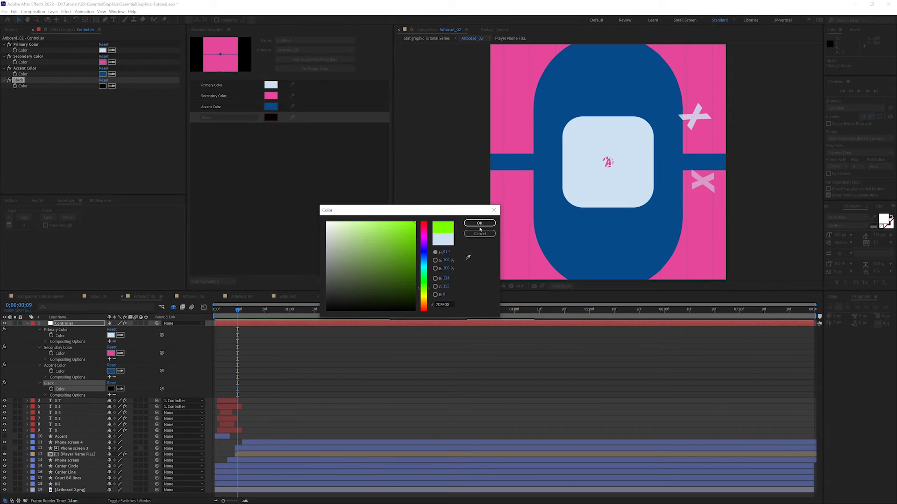
pyautogui.click(480, 222)
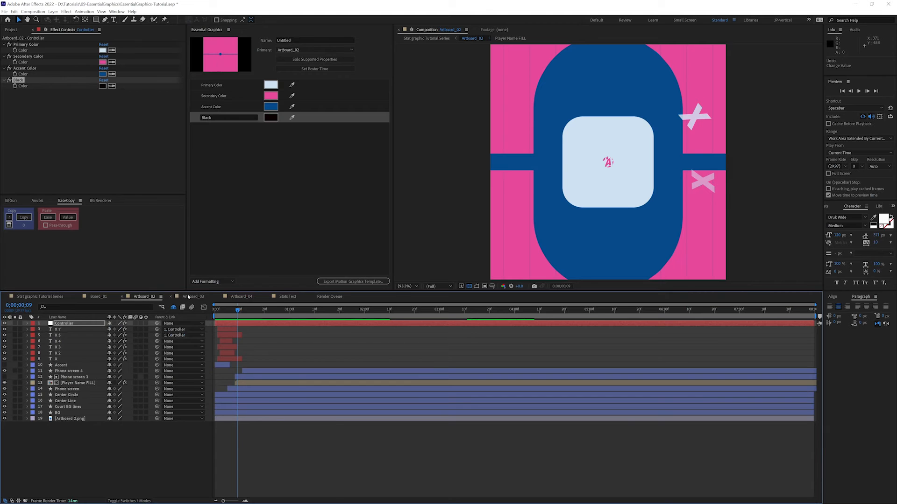
# - Move through Artboard_03, Artboard_04 and Stats Text, then make Stat graphic Tutorial Series the primary composition
pyautogui.click(193, 296)
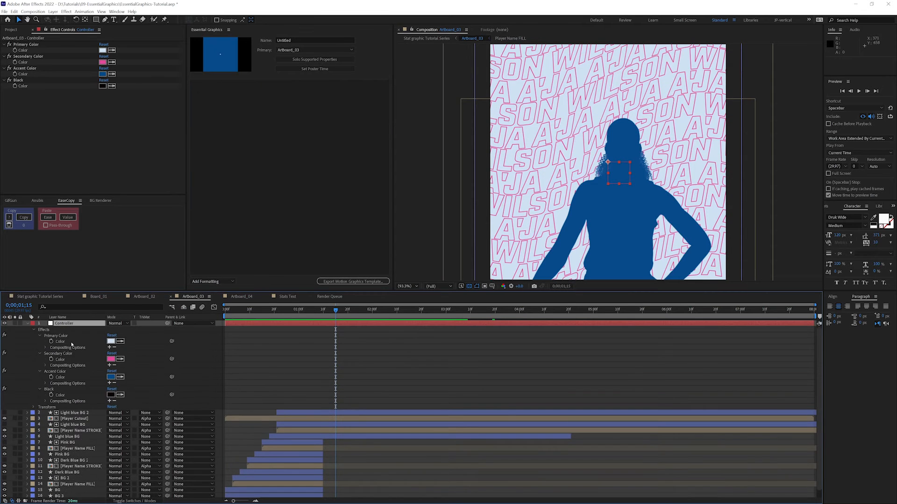
pyautogui.click(240, 296)
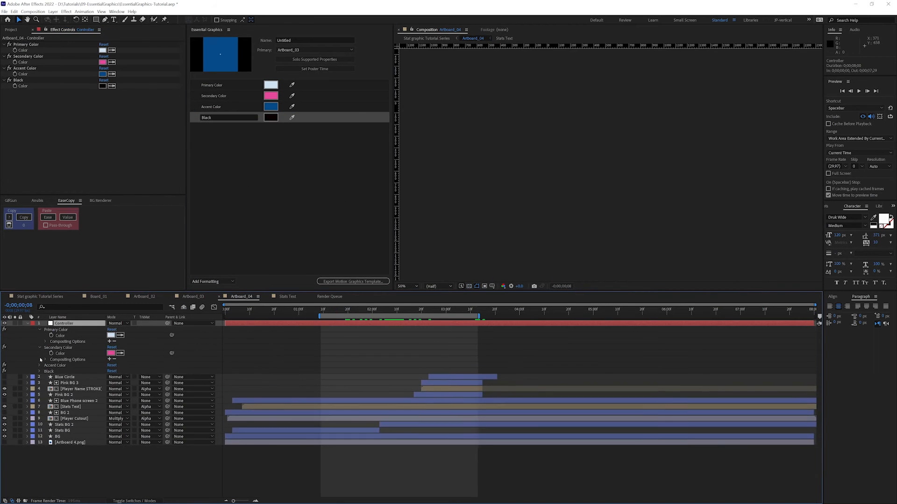
pyautogui.click(287, 296)
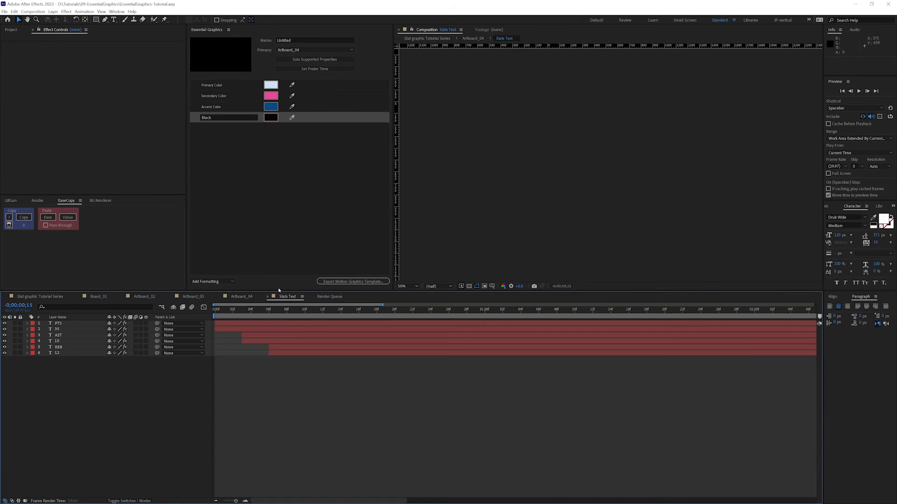
pyautogui.click(285, 309)
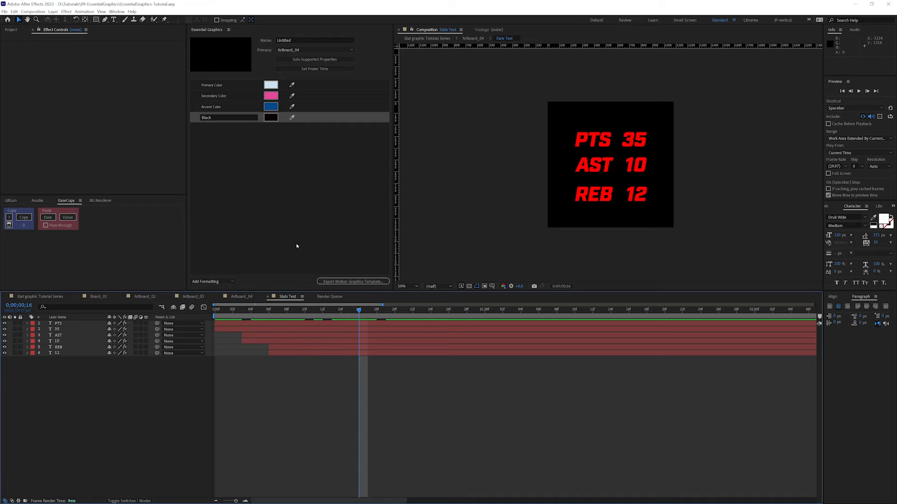
pyautogui.moveTo(199, 221)
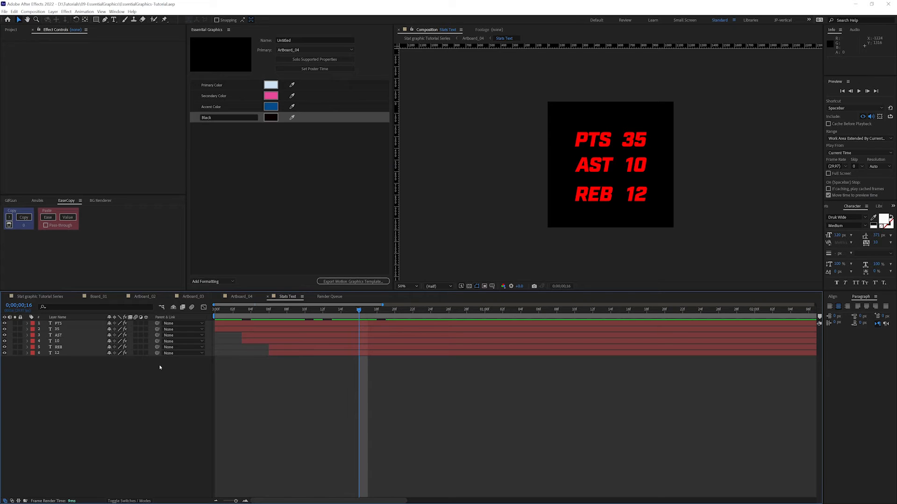
pyautogui.moveTo(237, 168)
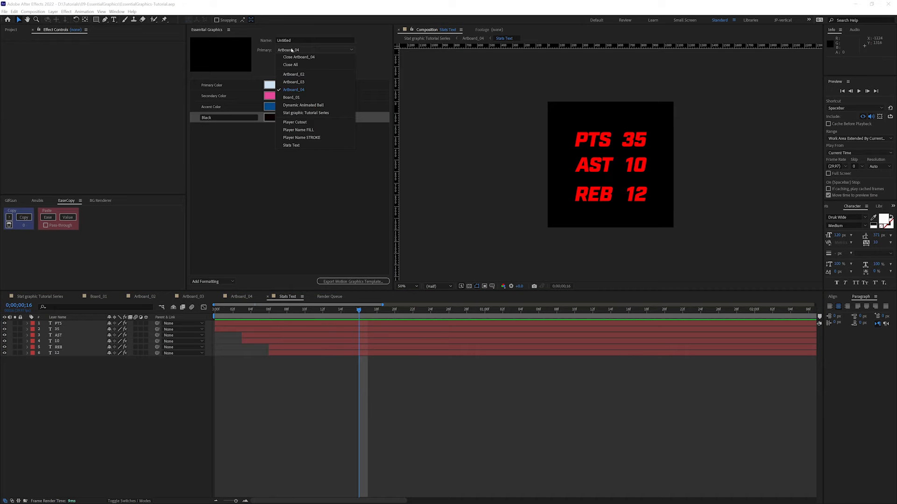
pyautogui.click(305, 113)
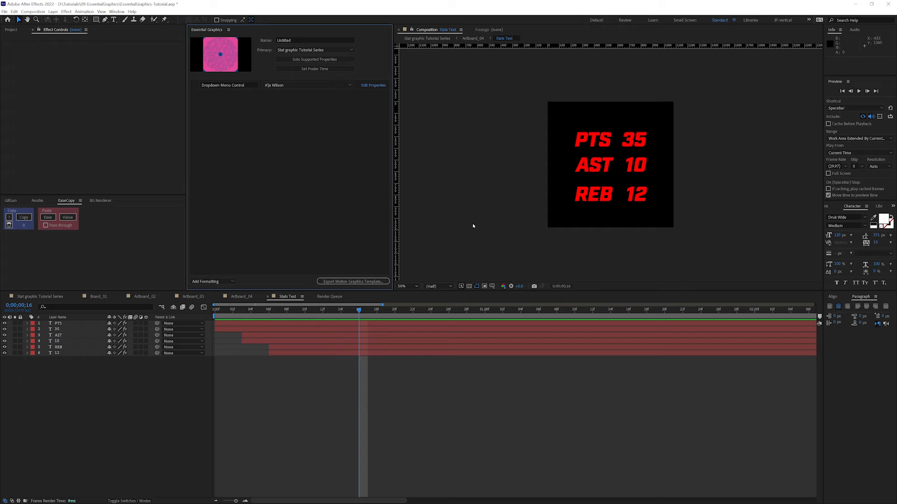
pyautogui.moveTo(468, 222)
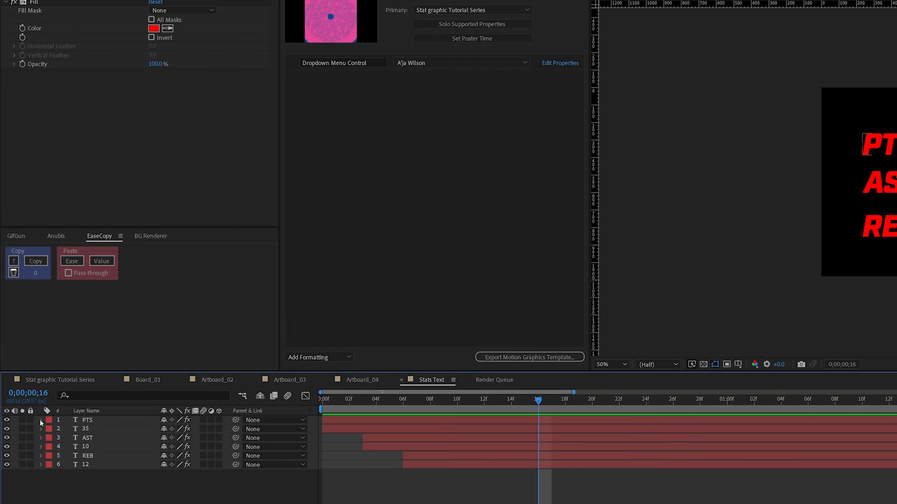
# - Add the PTS and 35 source texts to the template as Stat 1 and Stat 1 Number
pyautogui.click(40, 419)
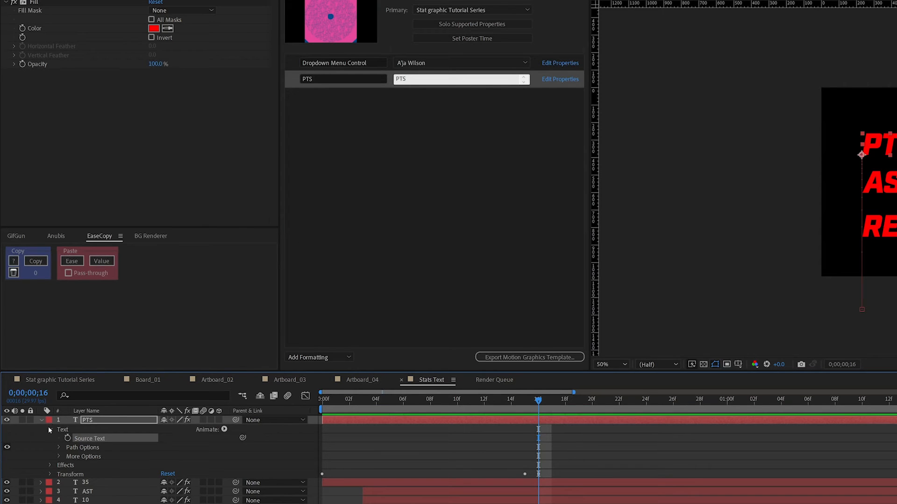
pyautogui.click(41, 420)
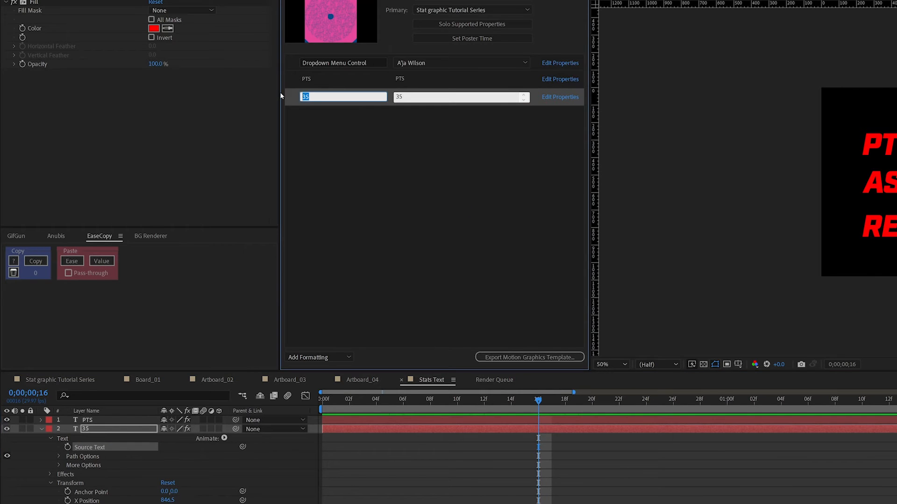
pyautogui.write('PT')
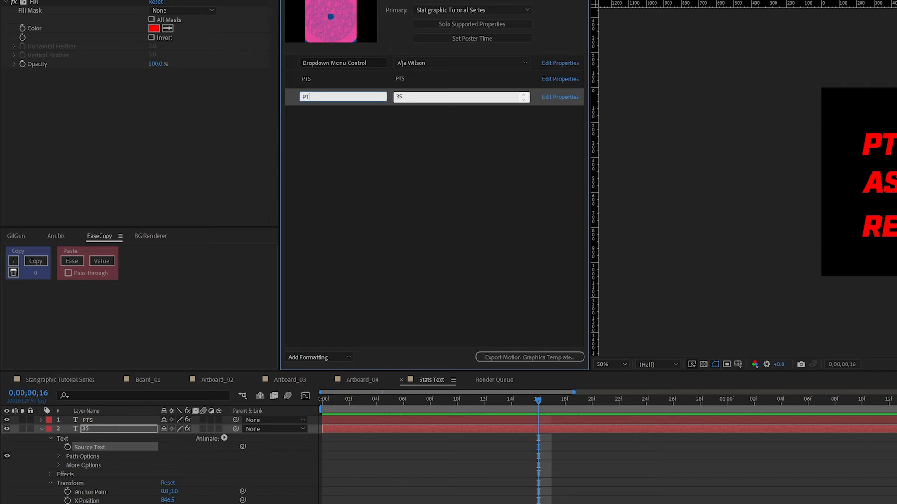
pyautogui.write('S #')
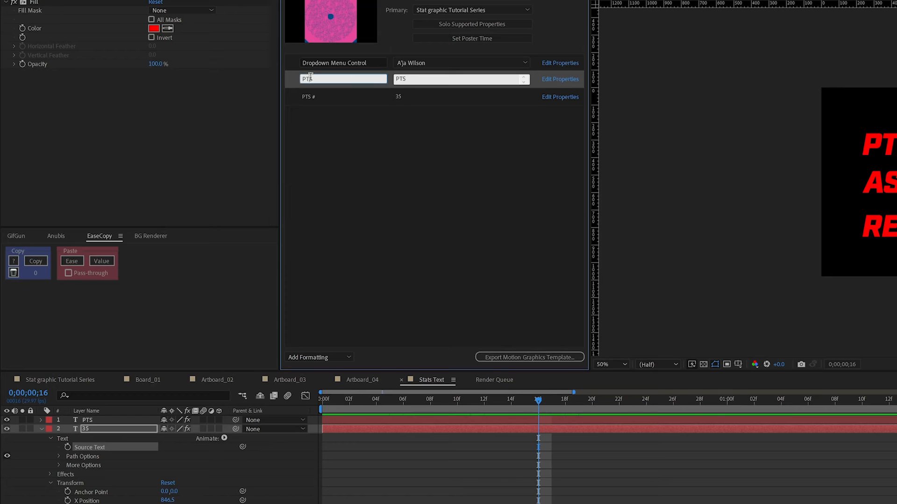
pyautogui.write('Stat')
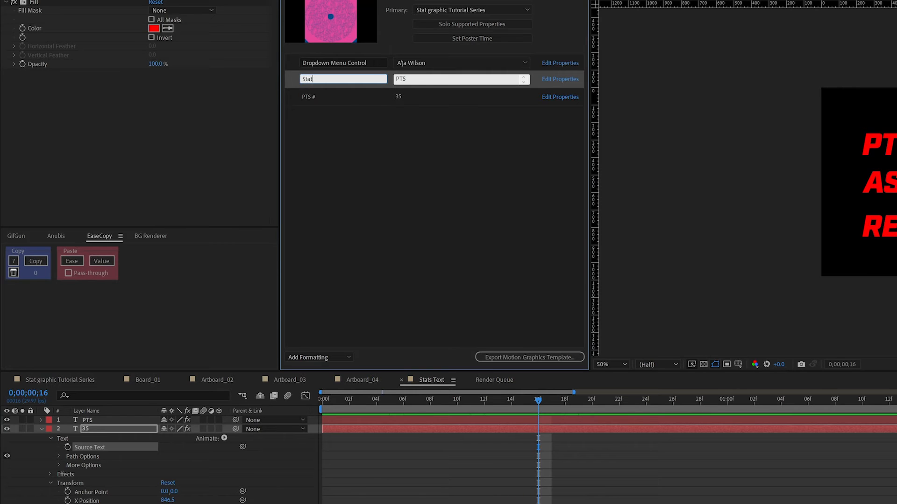
pyautogui.write('1')
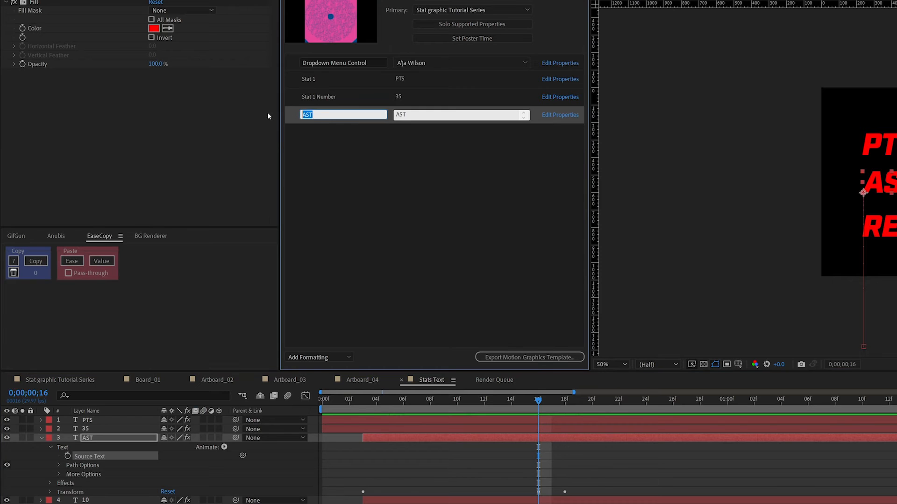
# - Add the next stats texts as Stat 2 and Stat 2 Number controls
pyautogui.write('Stat')
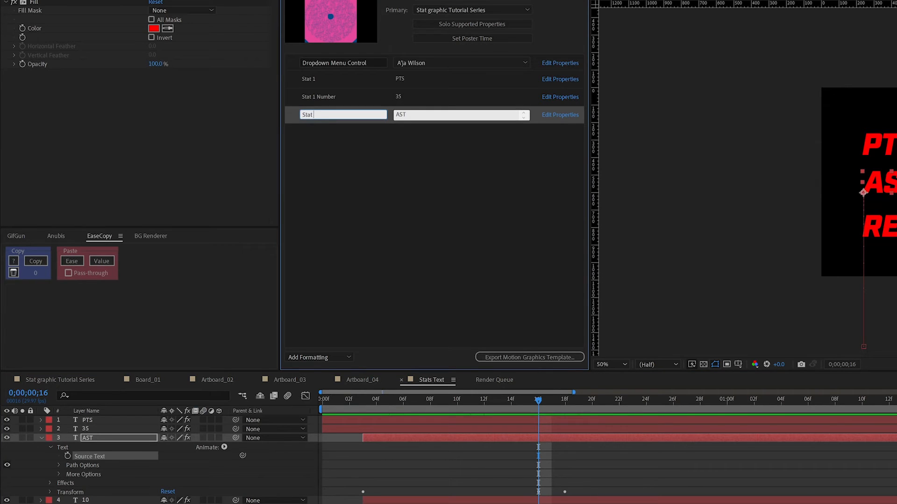
pyautogui.write('2')
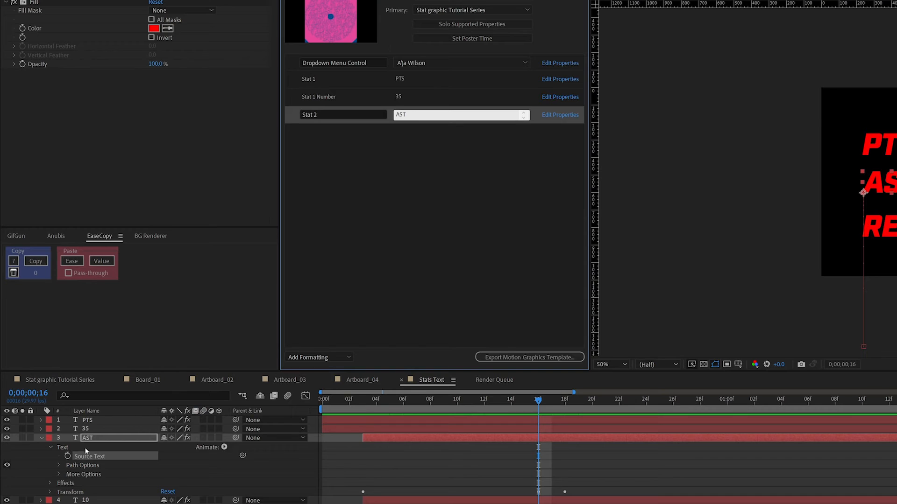
pyautogui.click(41, 438)
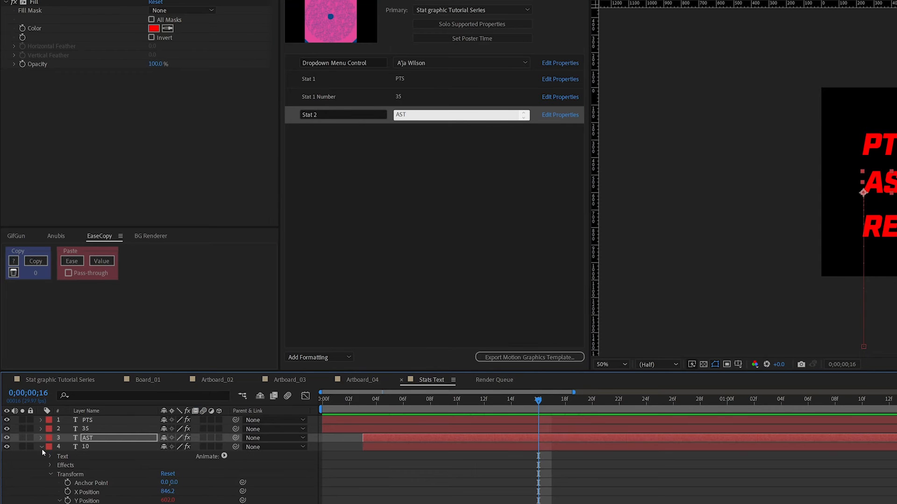
pyautogui.click(41, 447)
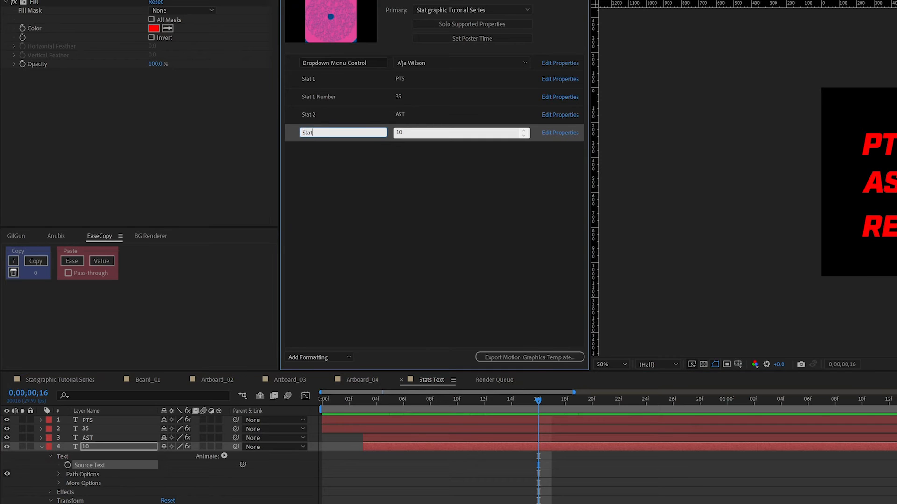
pyautogui.write('Stat 2 Number')
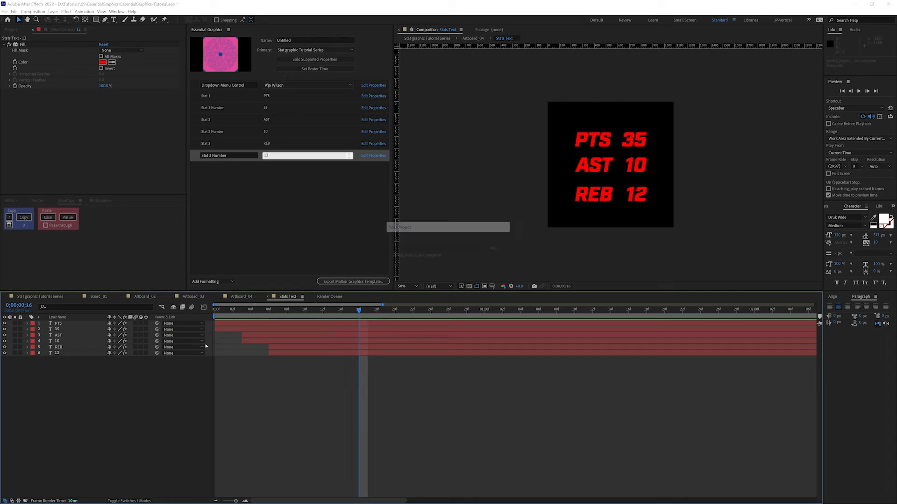
# - Close Stats Text, return to the main series timeline and reveal Artboard_04's essential colour properties
pyautogui.click(330, 296)
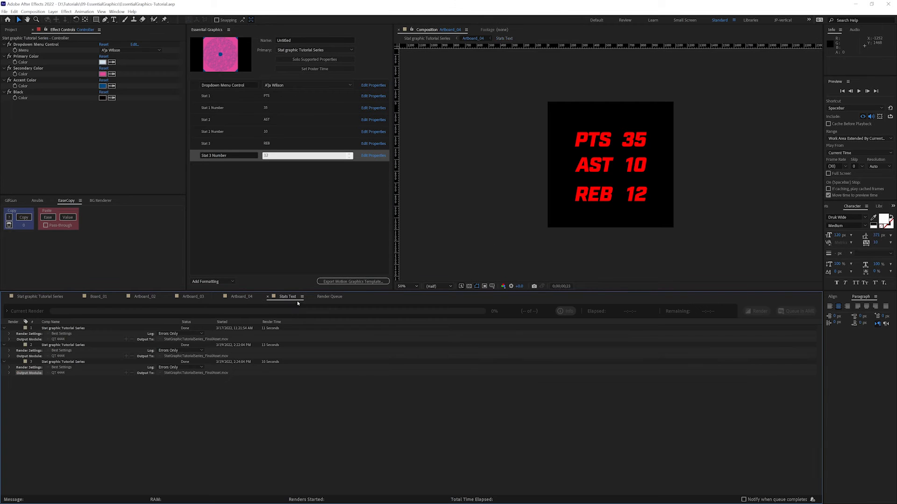
pyautogui.click(40, 296)
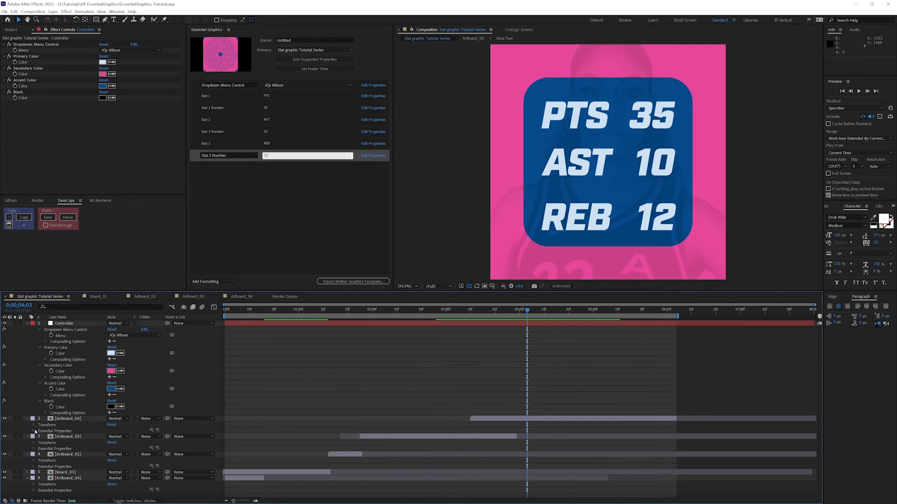
pyautogui.click(34, 432)
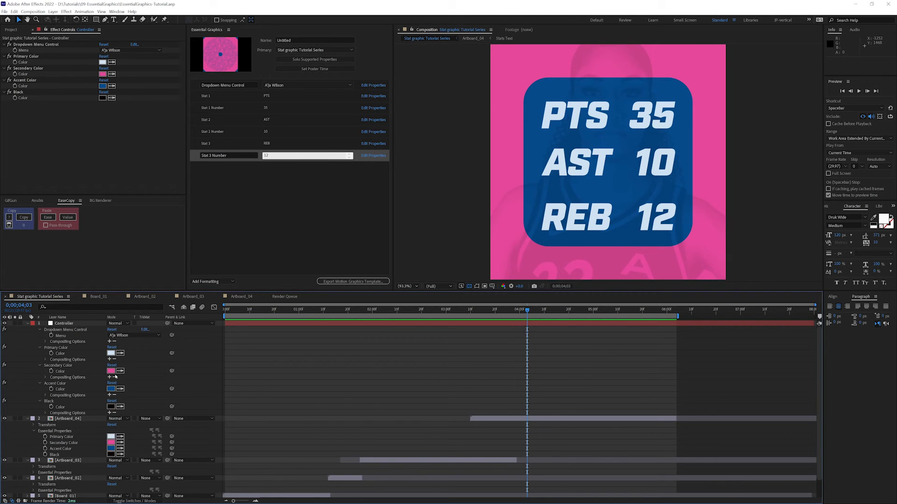
pyautogui.moveTo(157, 452)
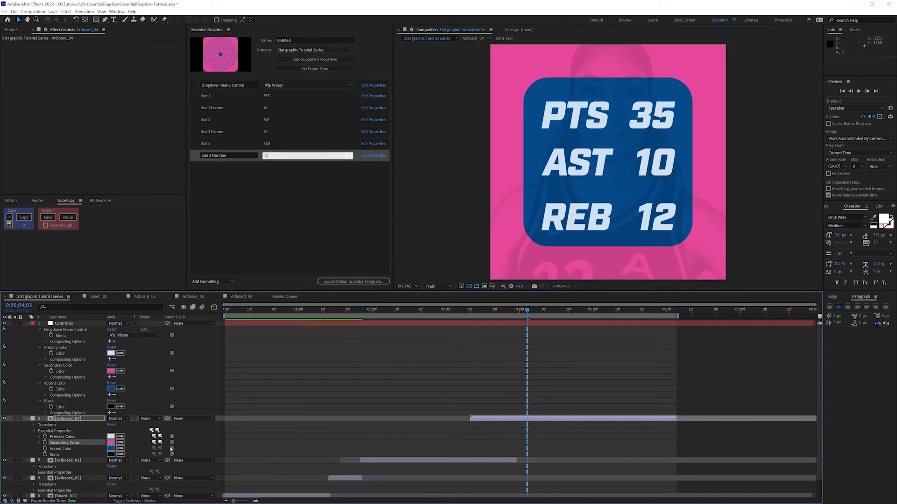
# - Check Artboard_04's Accent Color, then collapse the artboard layer properties
pyautogui.click(65, 450)
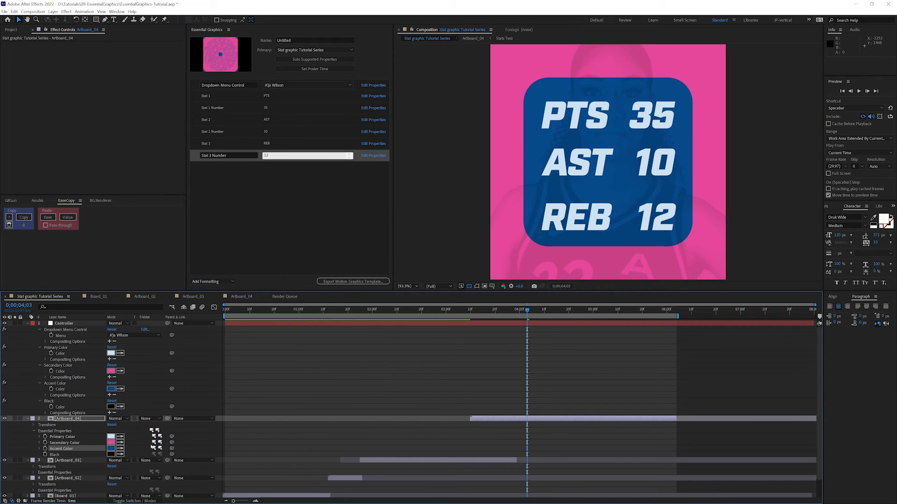
pyautogui.click(32, 419)
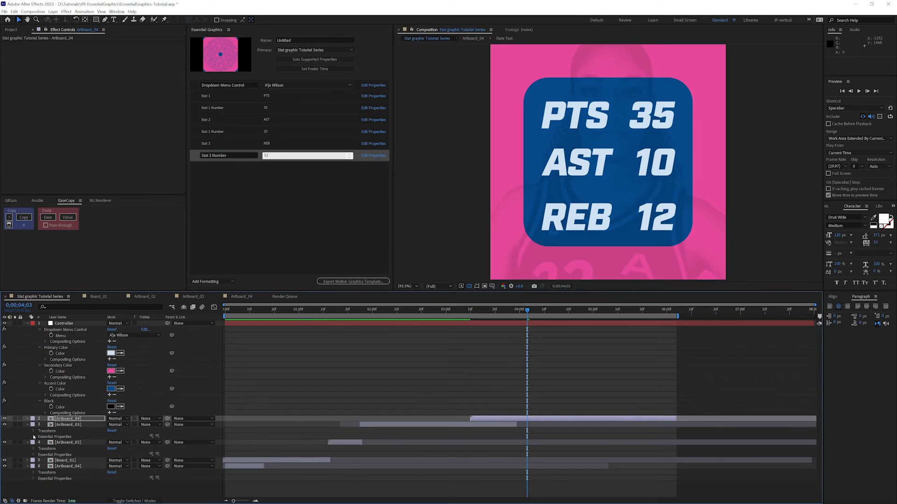
pyautogui.click(34, 438)
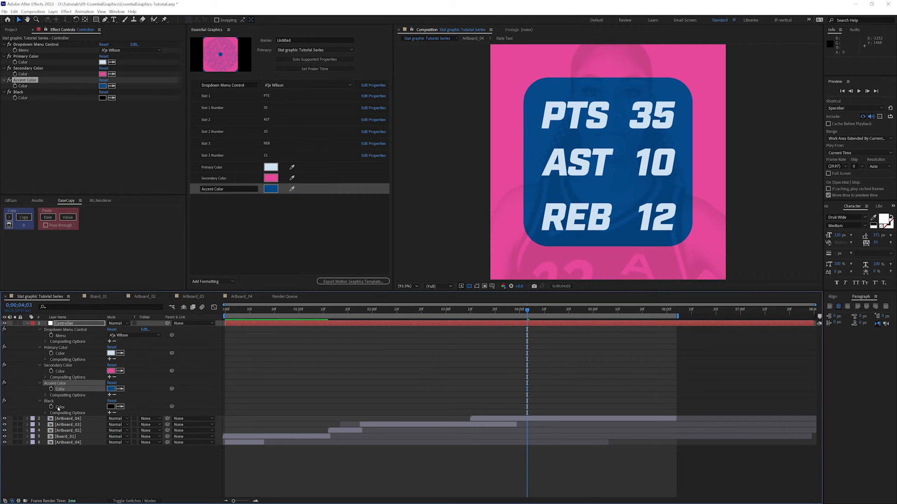
# - Add the Black colour to the template controls and collapse the Controller layer's effects
pyautogui.click(48, 92)
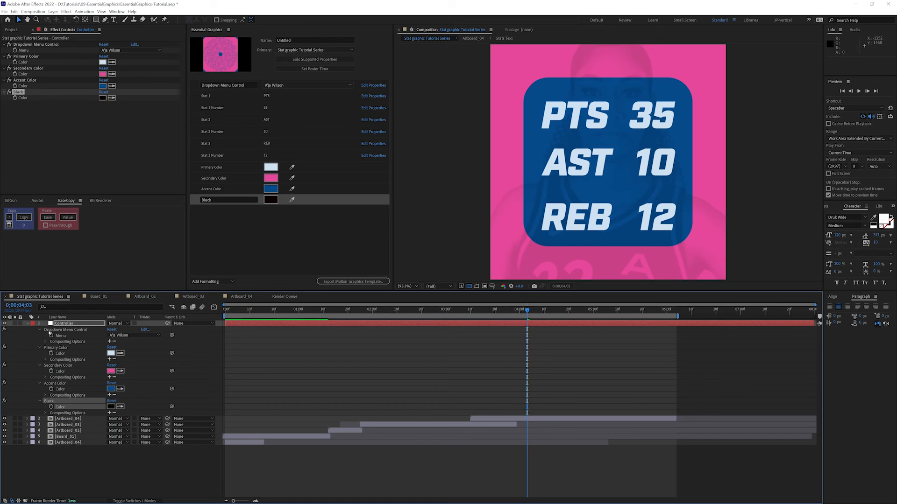
pyautogui.click(27, 323)
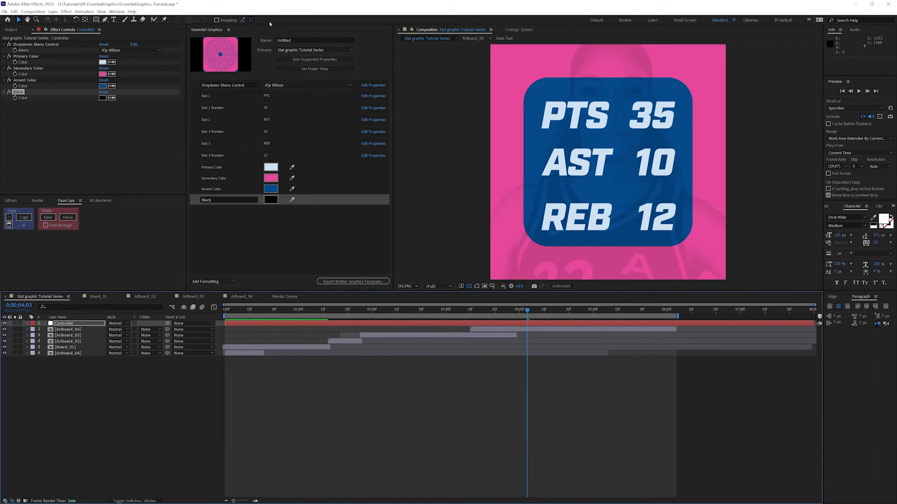
pyautogui.moveTo(242, 37)
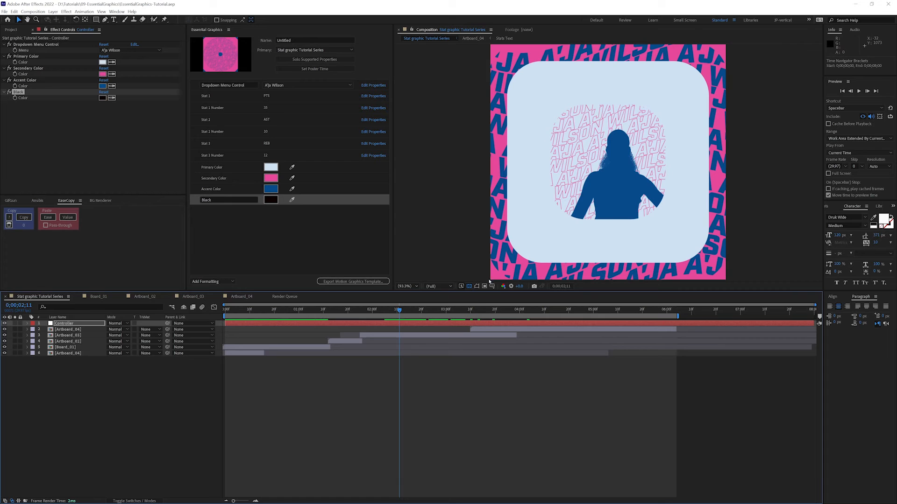
pyautogui.moveTo(285, 183)
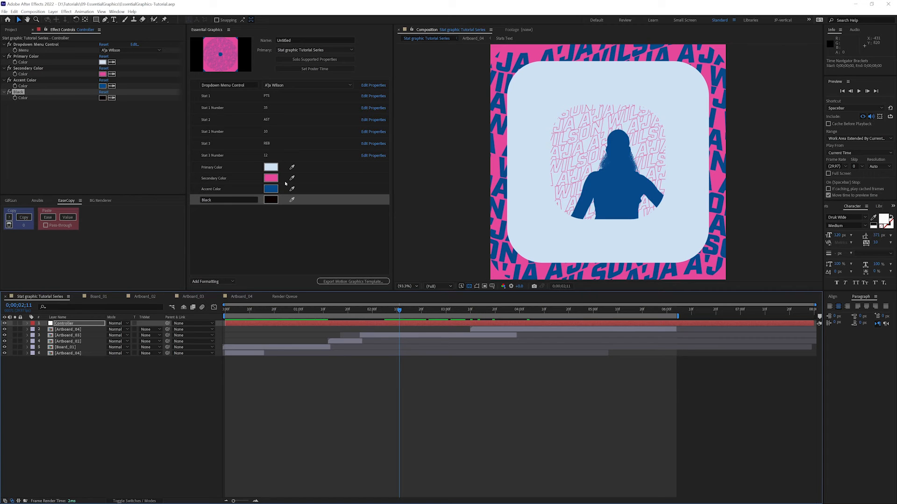
# - Test the template with a green Primary, red Secondary and purple Accent colour
pyautogui.click(270, 199)
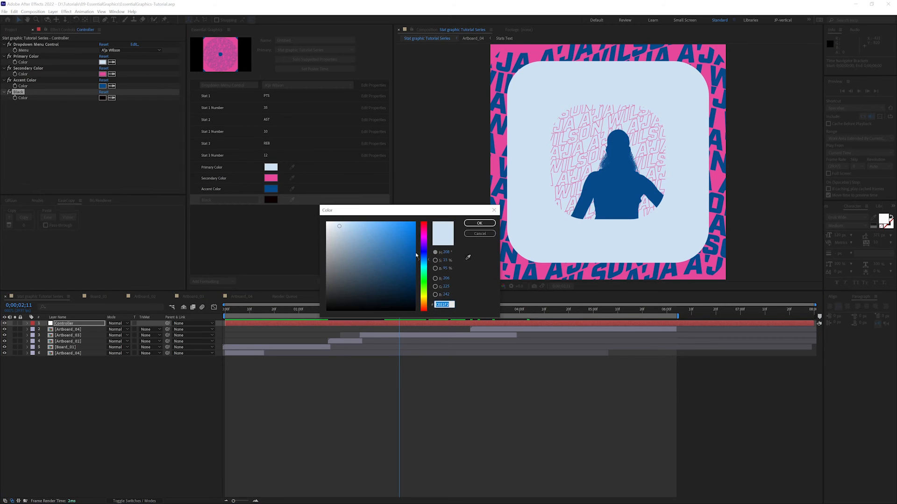
pyautogui.click(423, 229)
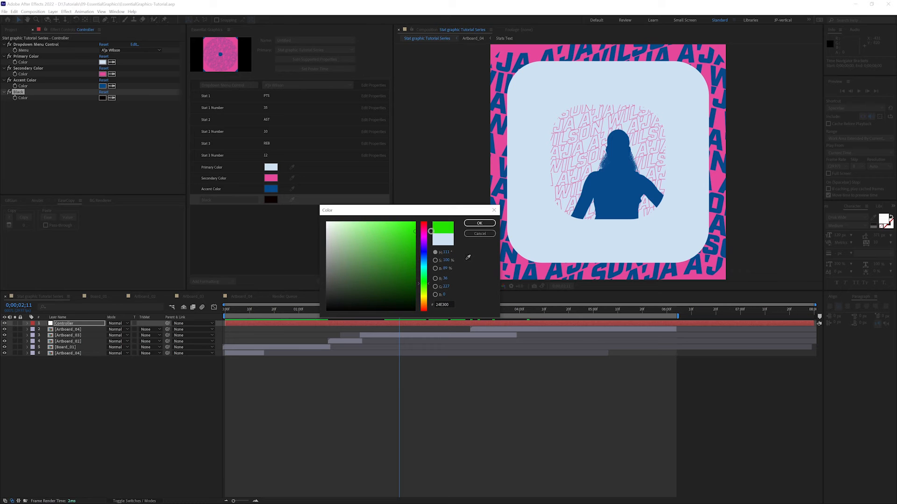
pyautogui.click(478, 222)
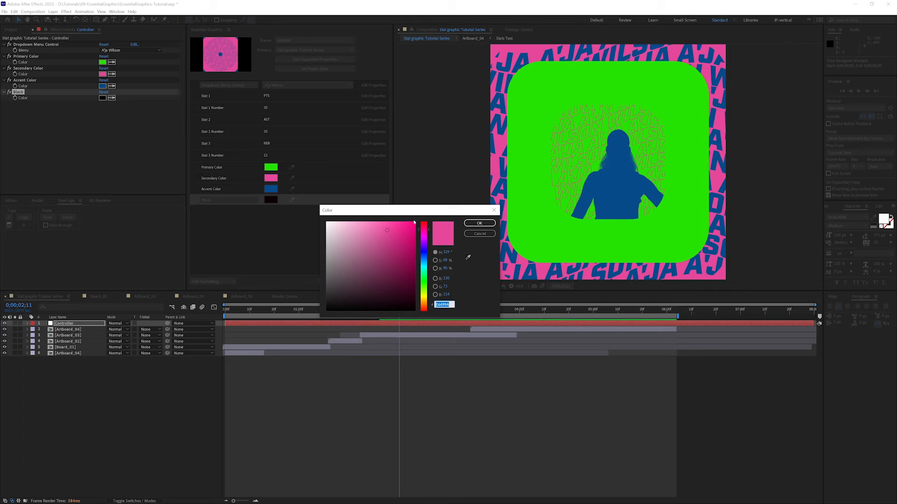
pyautogui.click(414, 222)
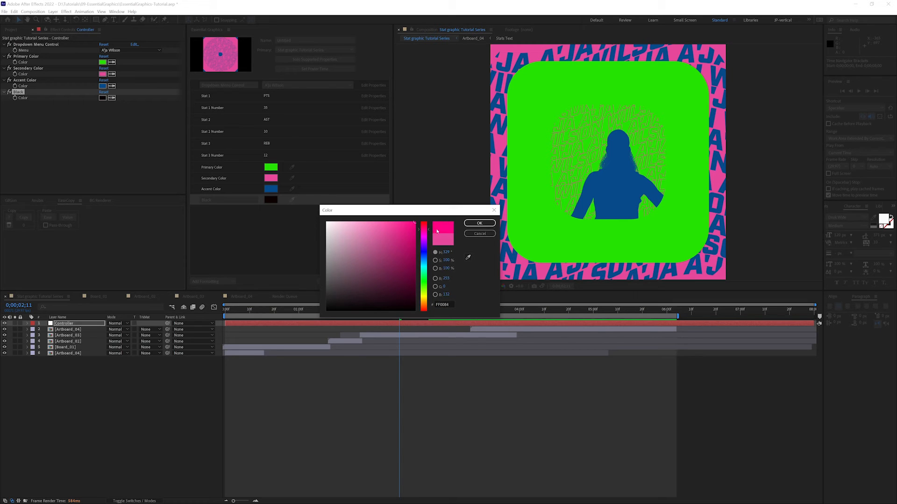
pyautogui.click(479, 222)
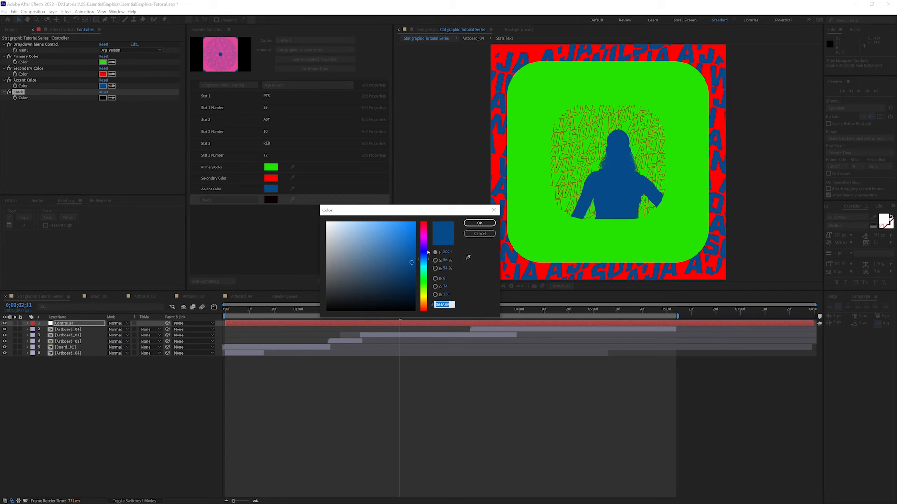
pyautogui.click(424, 250)
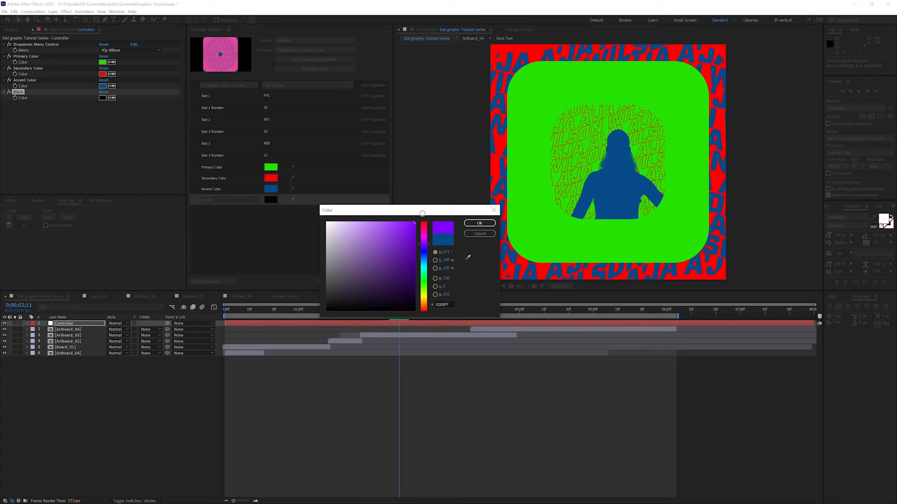
pyautogui.click(479, 222)
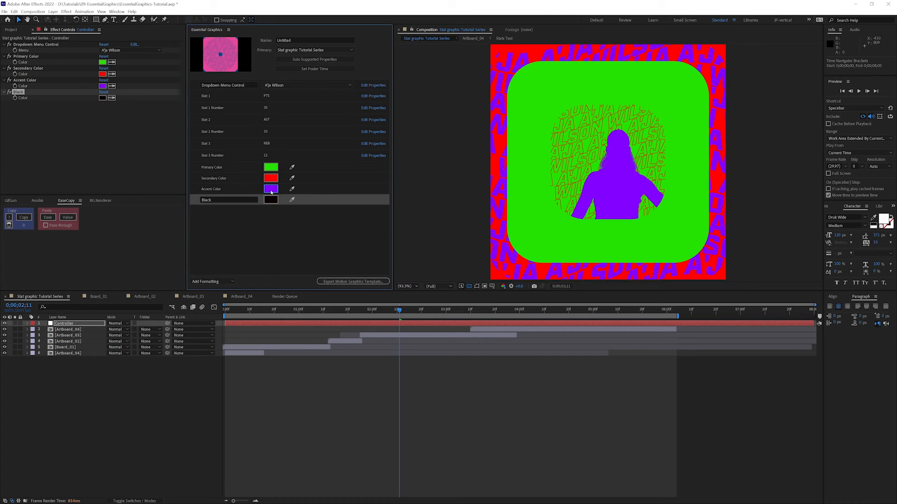
pyautogui.moveTo(250, 215)
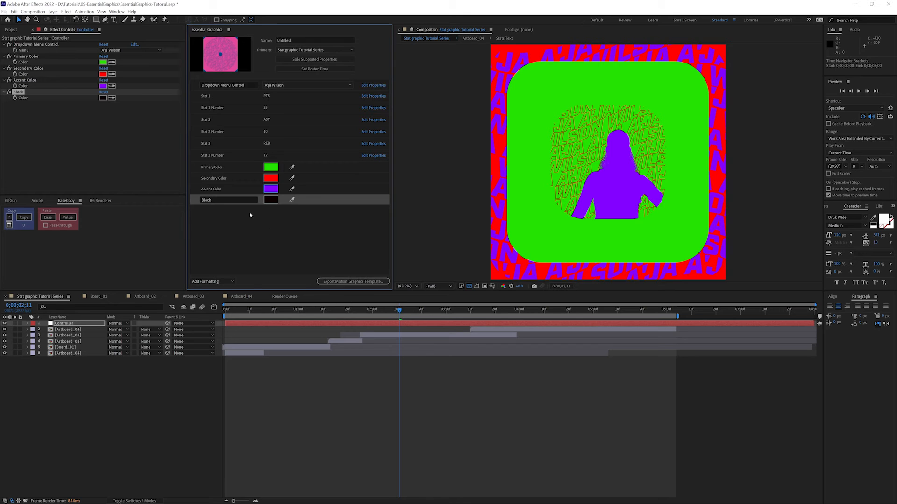
pyautogui.moveTo(380, 166)
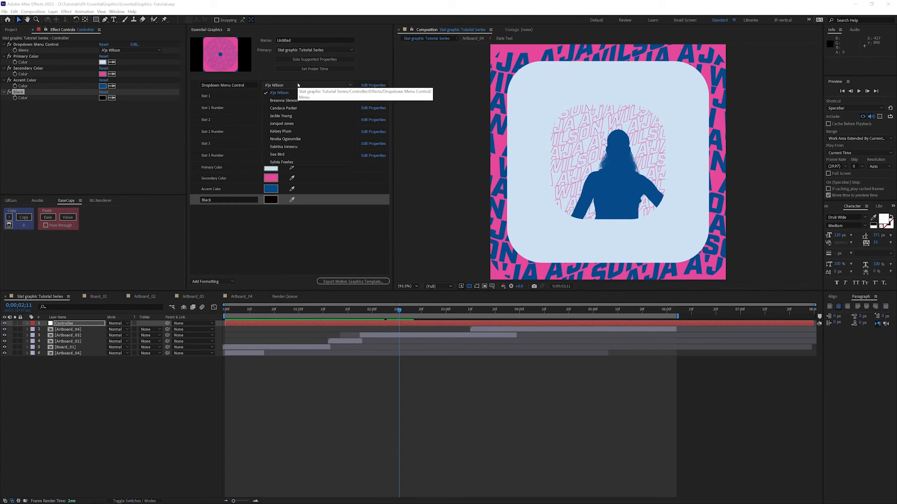
# - Feature Sabrina Ionescu in the Dropdown Menu Control and jump to the stats frame
pyautogui.click(284, 100)
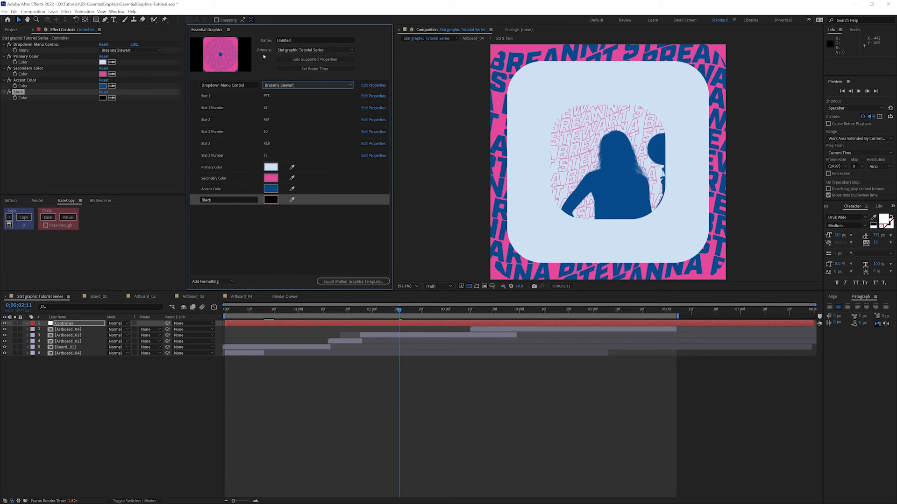
pyautogui.click(308, 85)
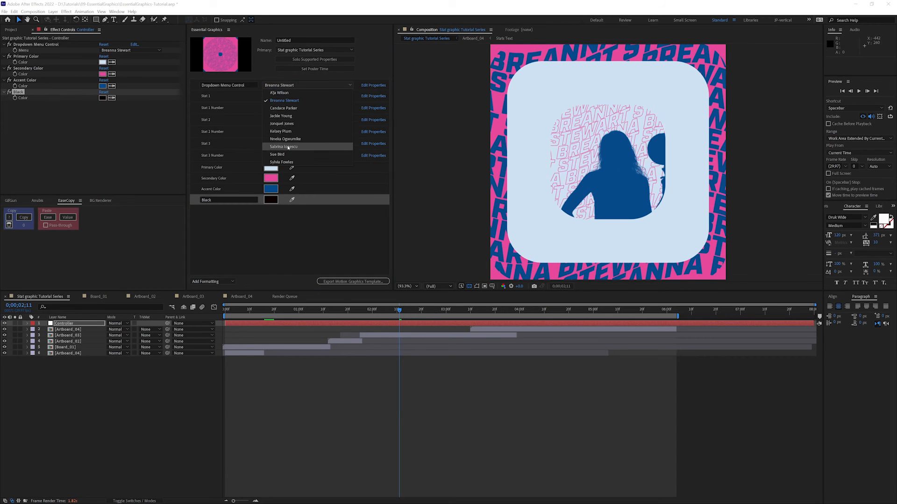
pyautogui.click(283, 147)
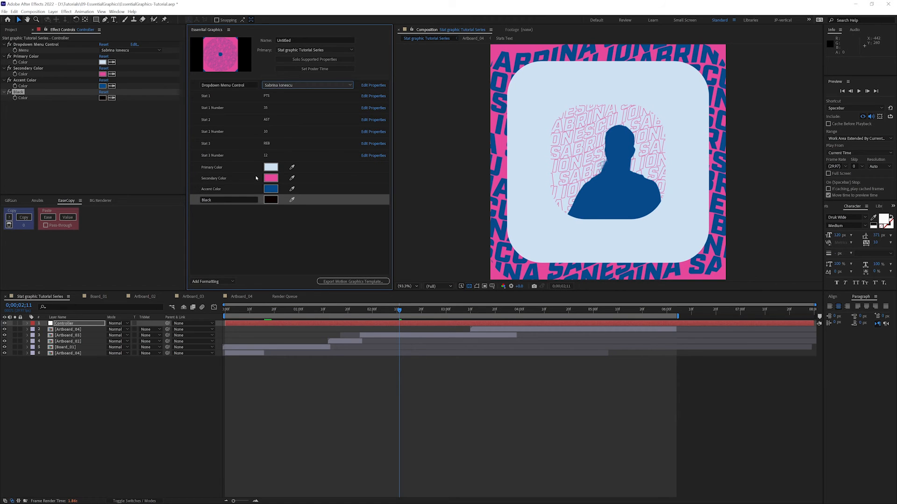
pyautogui.moveTo(488, 315)
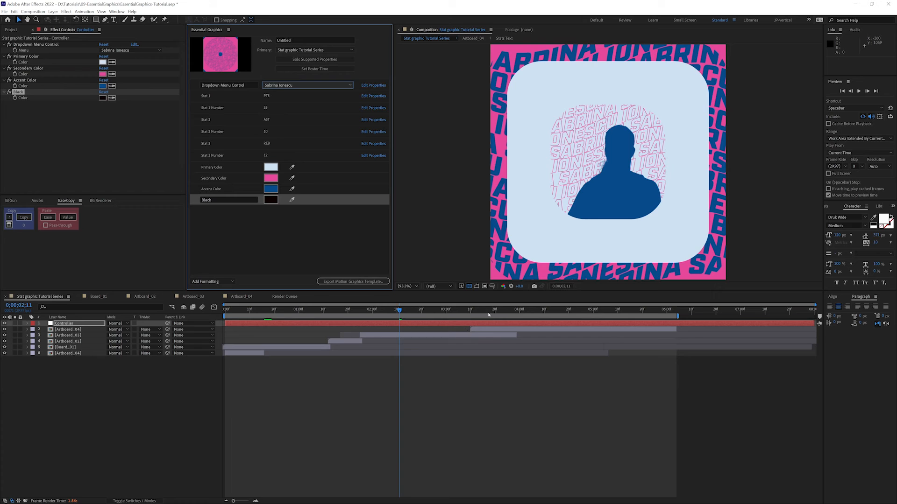
pyautogui.click(562, 309)
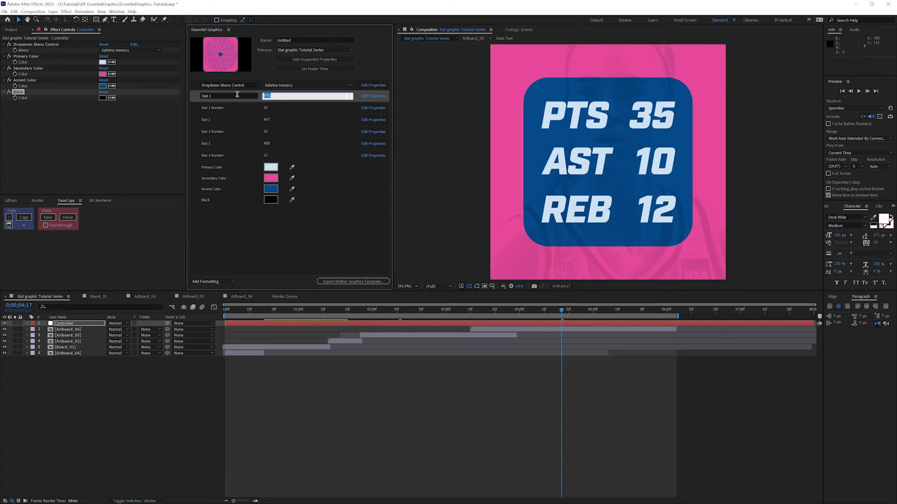
# - Edit the stat fields to AST first and PTS 55 as Stat 3
pyautogui.write('AST')
pyautogui.click(307, 119)
pyautogui.write('REB')
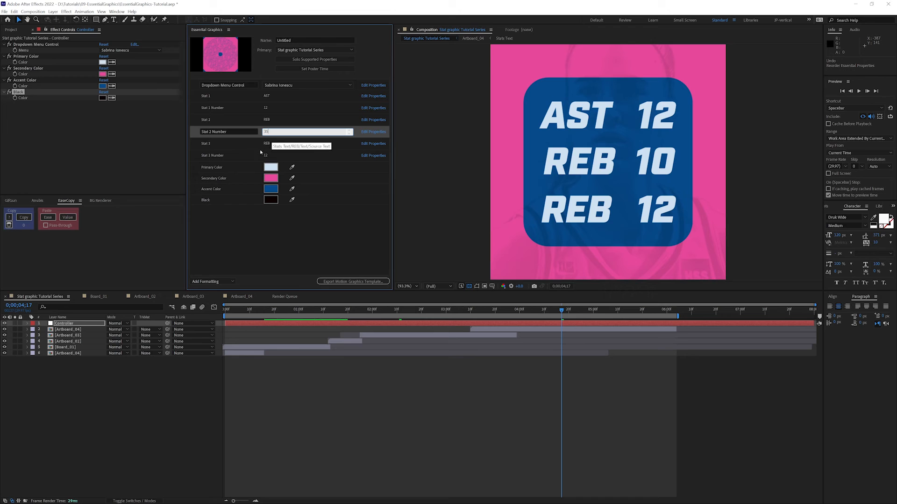
pyautogui.click(306, 144)
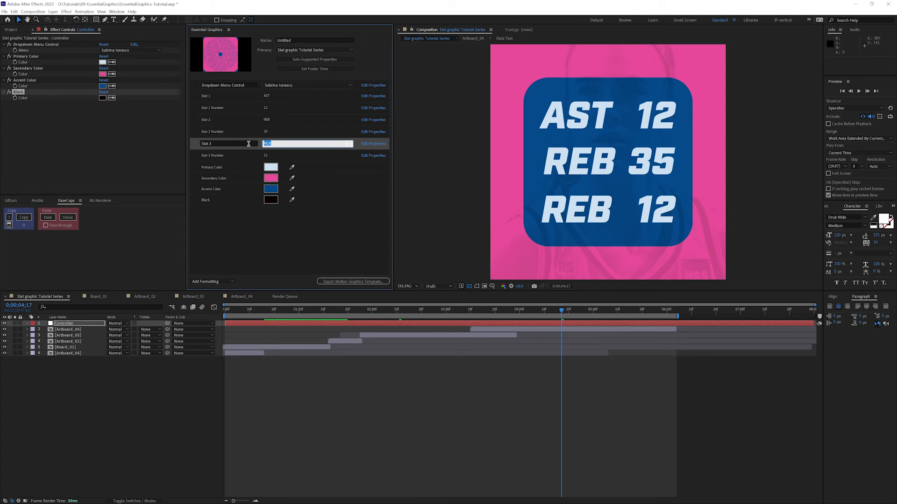
pyautogui.write('PTS')
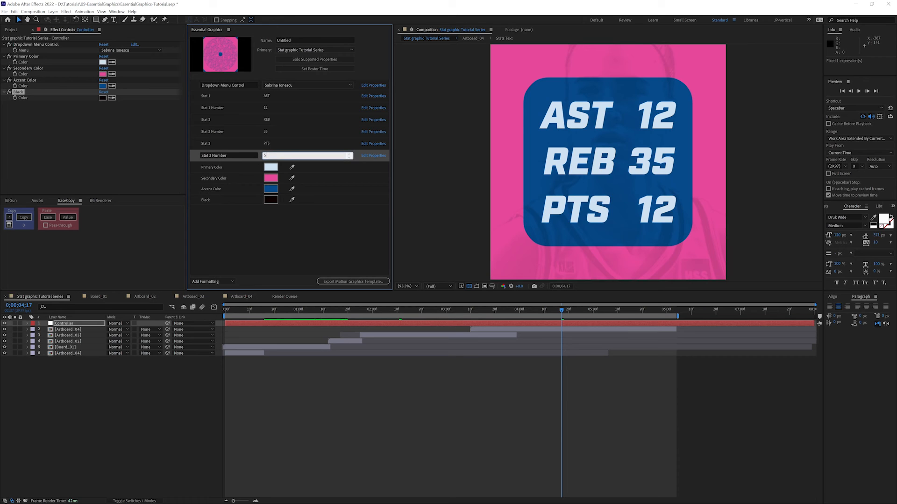
pyautogui.write('55')
pyautogui.click(314, 40)
pyautogui.write('S')
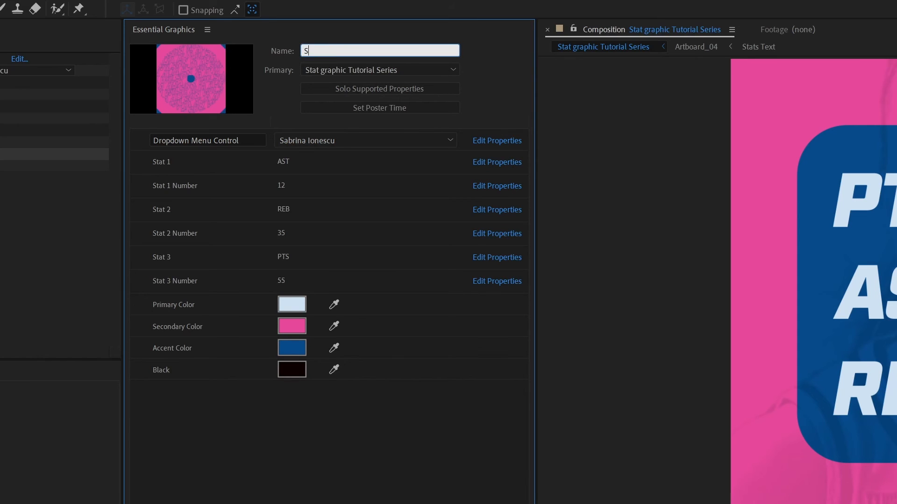
pyautogui.write('tat Graphi')
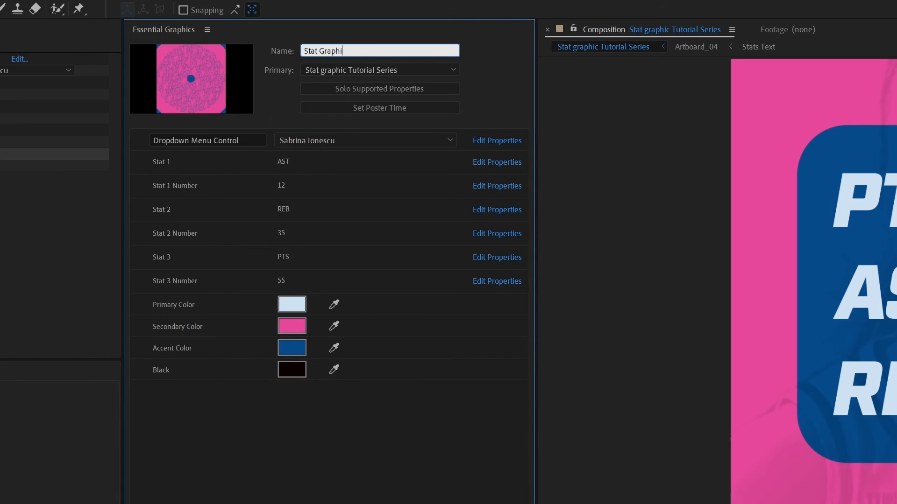
pyautogui.write('c')
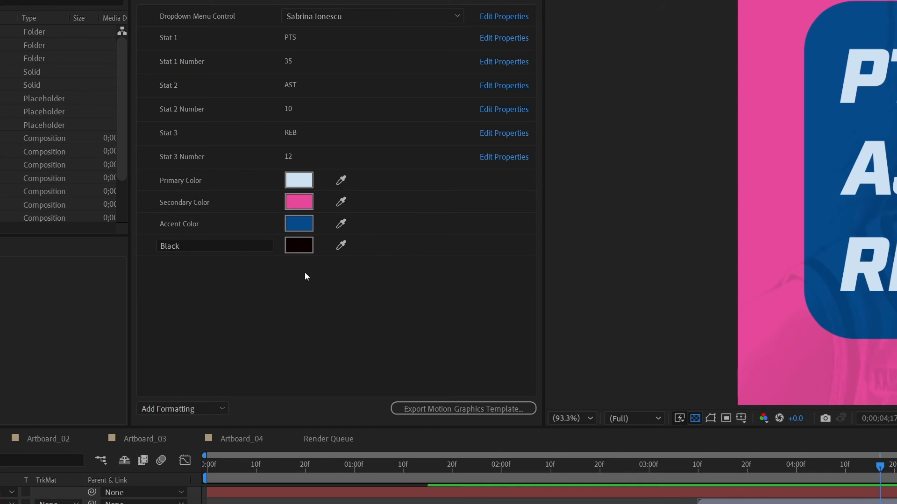
pyautogui.moveTo(302, 296)
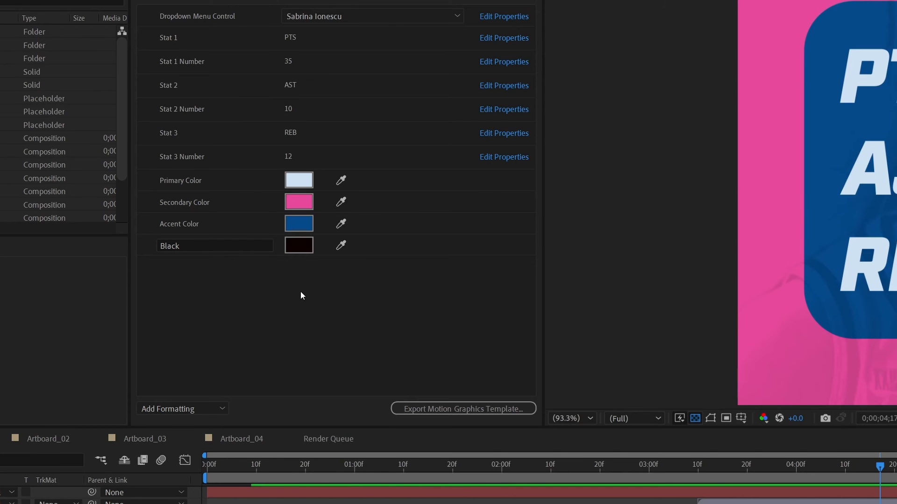
pyautogui.moveTo(240, 402)
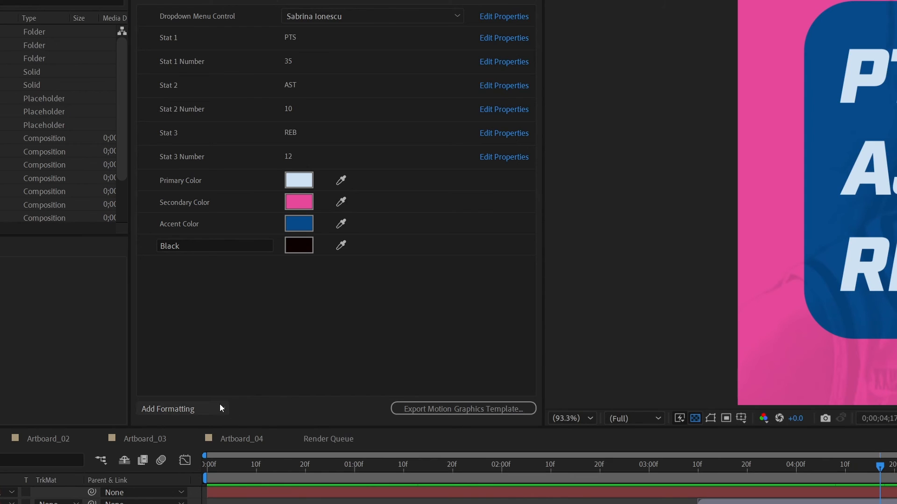
pyautogui.moveTo(218, 411)
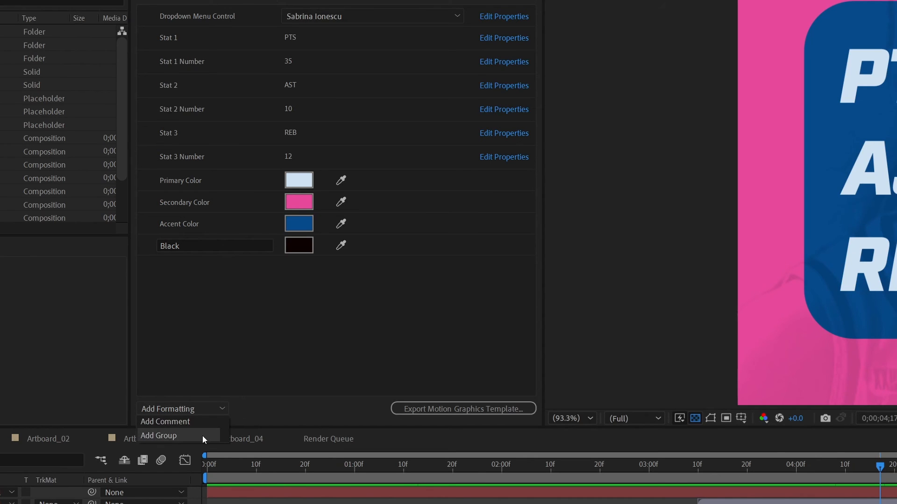
# - Create a template group named Stats holding the six stat fields, shown collapsed
pyautogui.click(160, 436)
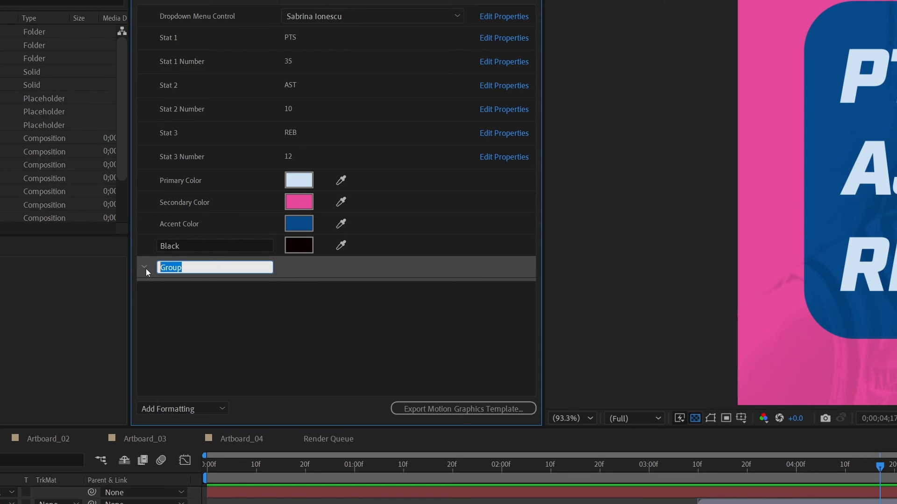
pyautogui.write('S')
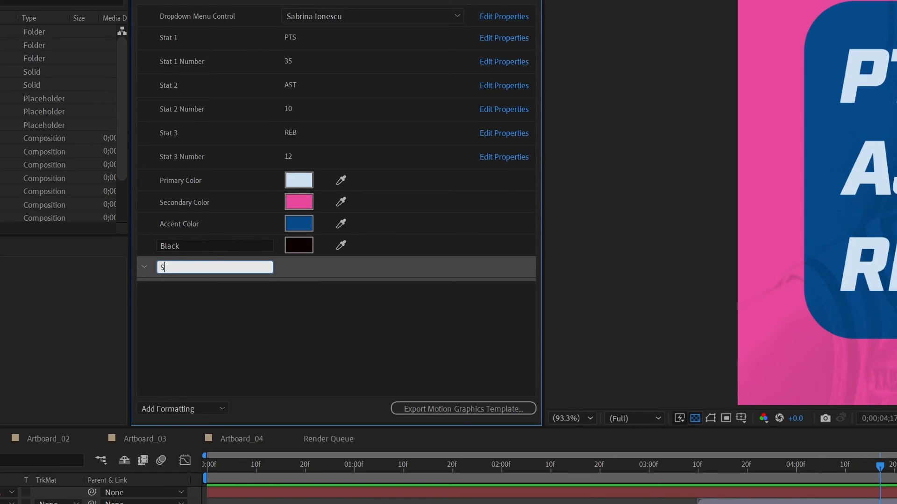
pyautogui.write('tats')
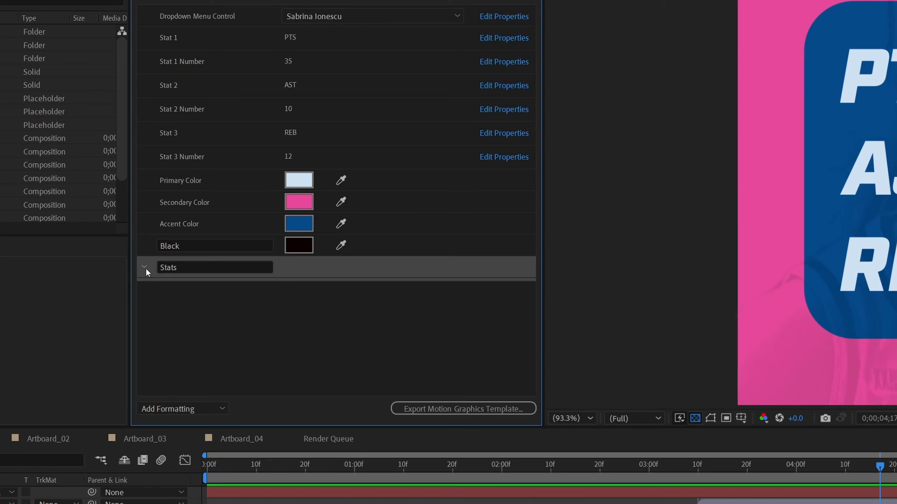
pyautogui.moveTo(307, 278)
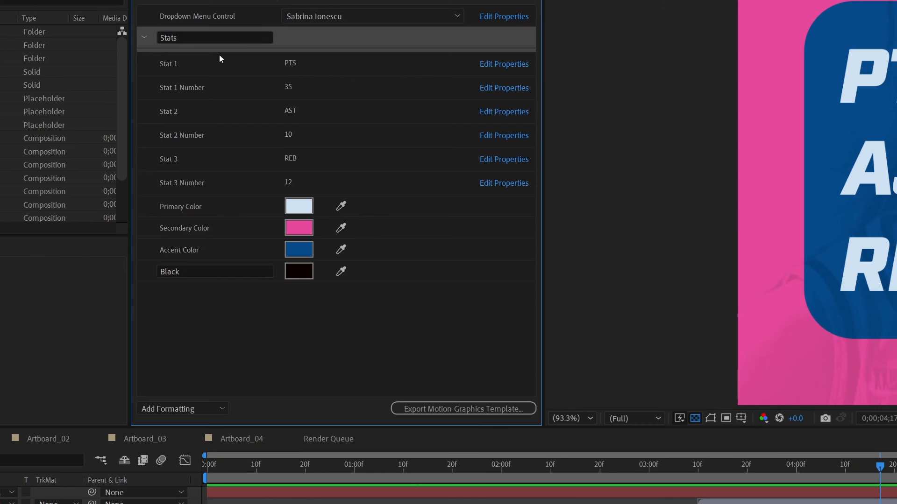
pyautogui.moveTo(170, 78)
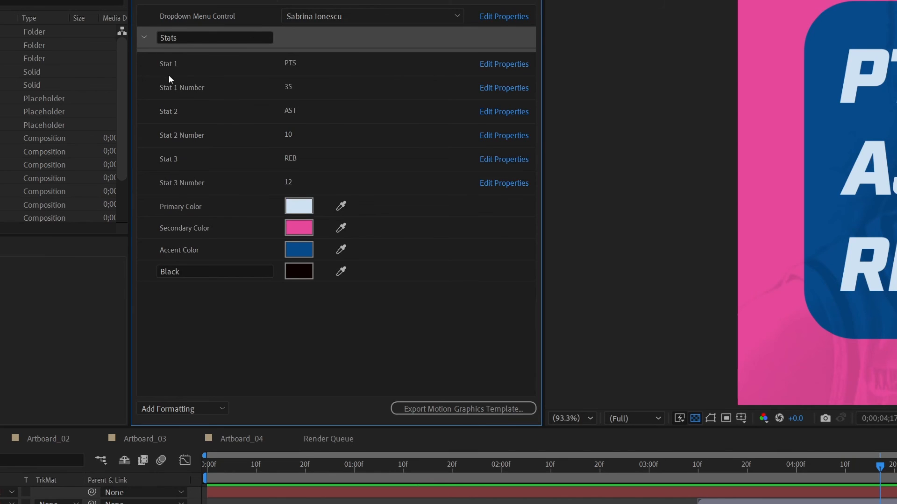
pyautogui.moveTo(143, 71)
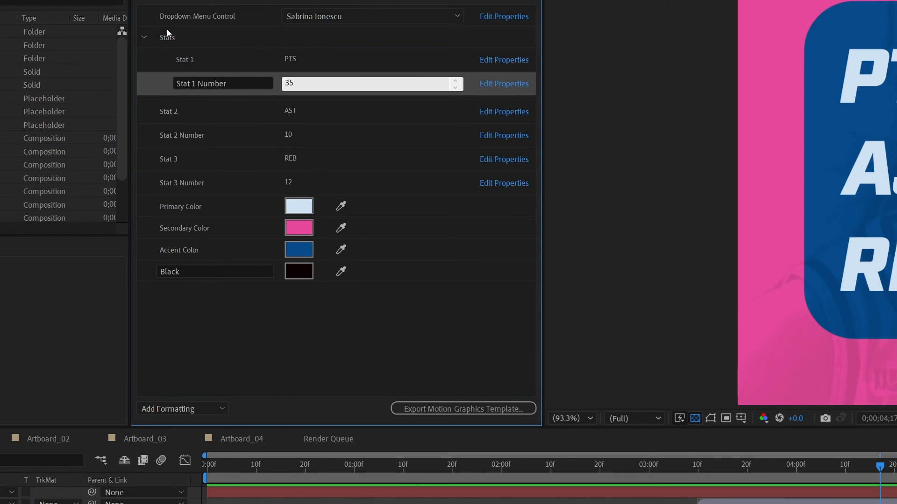
pyautogui.moveTo(157, 131)
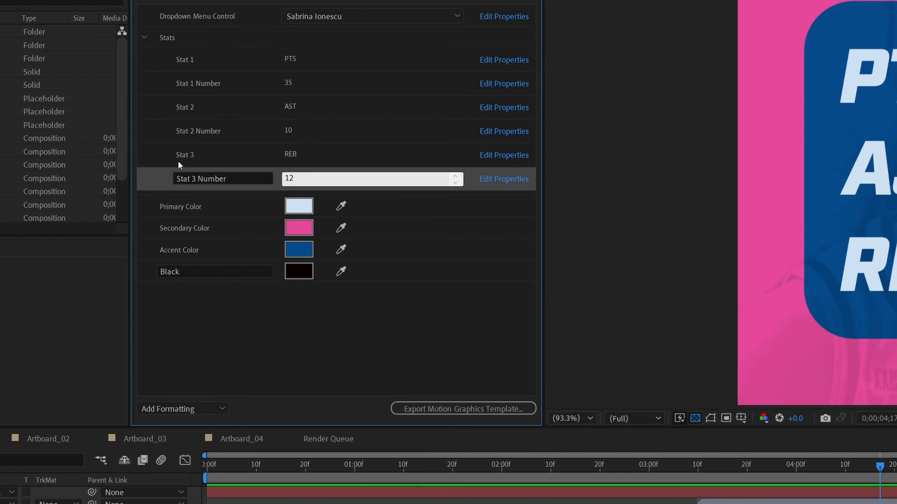
pyautogui.click(145, 37)
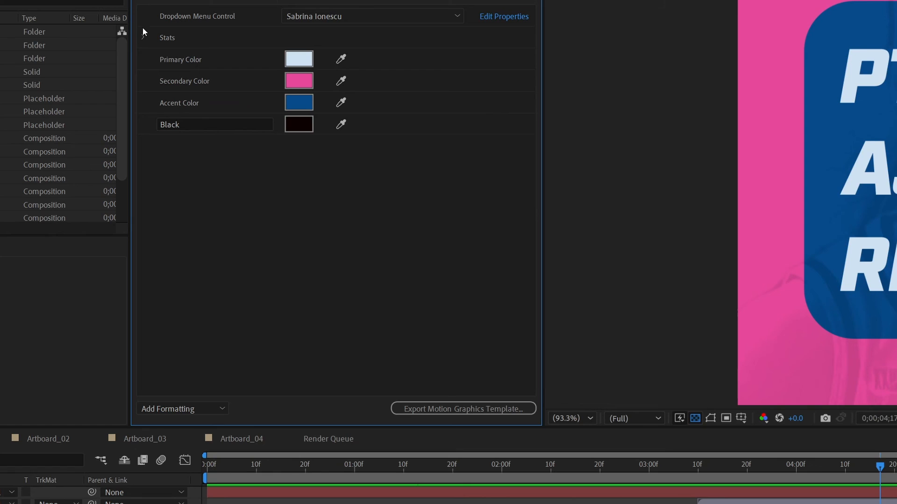
pyautogui.moveTo(224, 180)
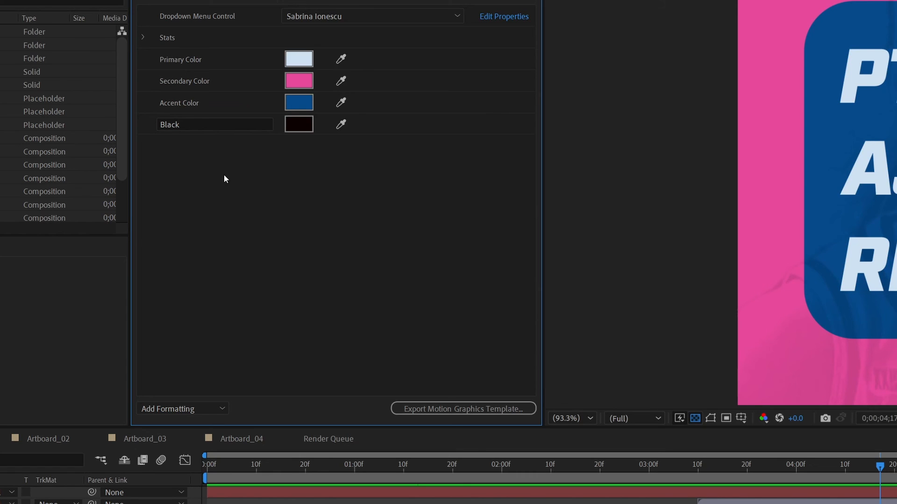
# - Add a second property group to the template and name it Color
pyautogui.click(182, 408)
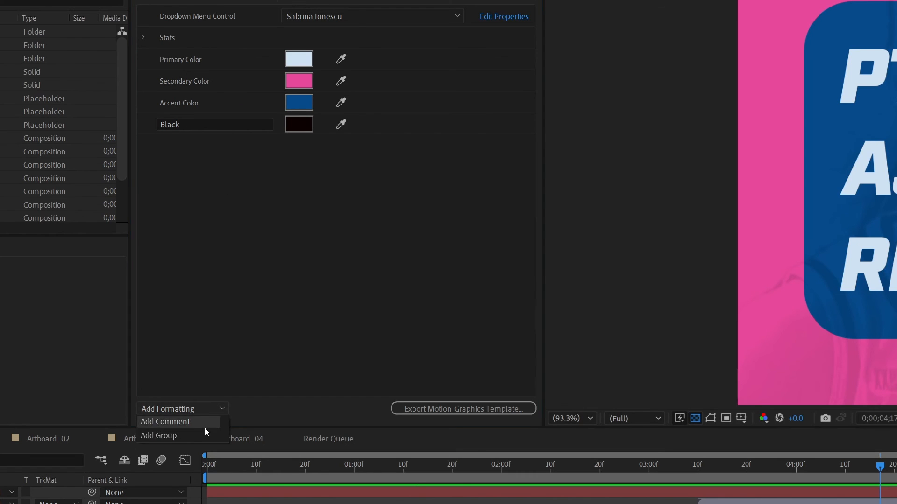
pyautogui.click(164, 422)
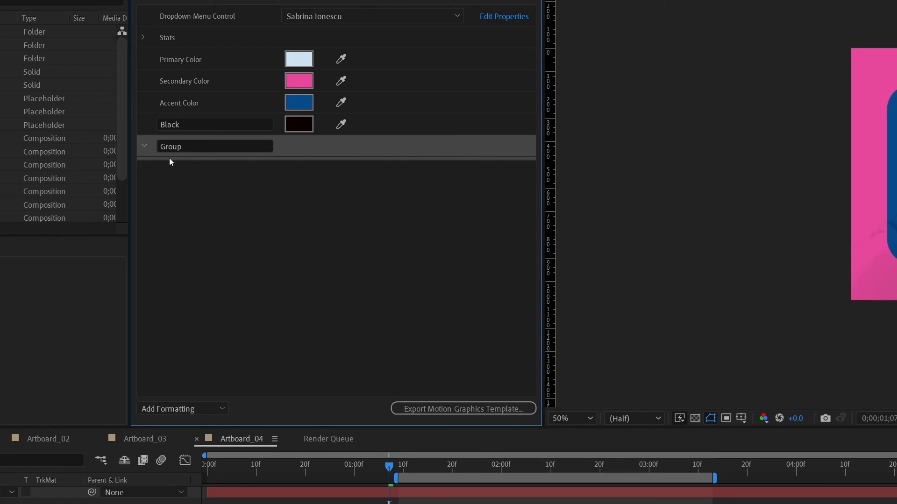
pyautogui.write('Color')
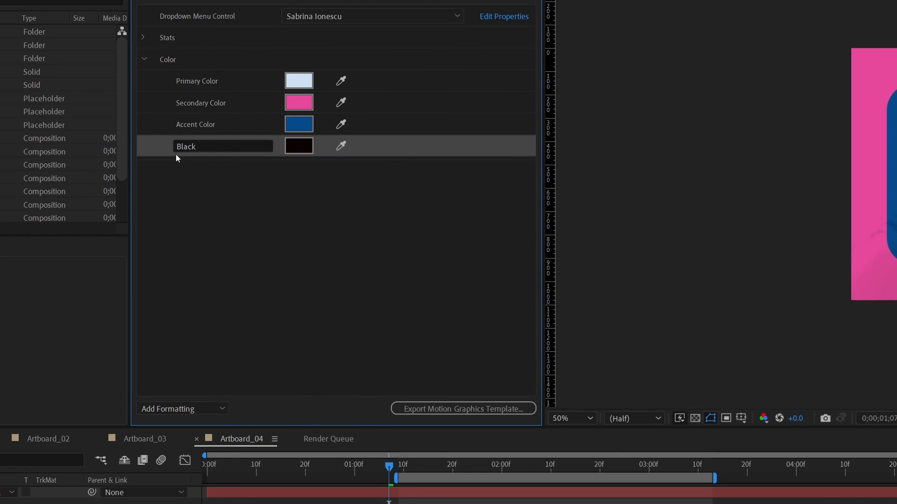
pyautogui.moveTo(144, 61)
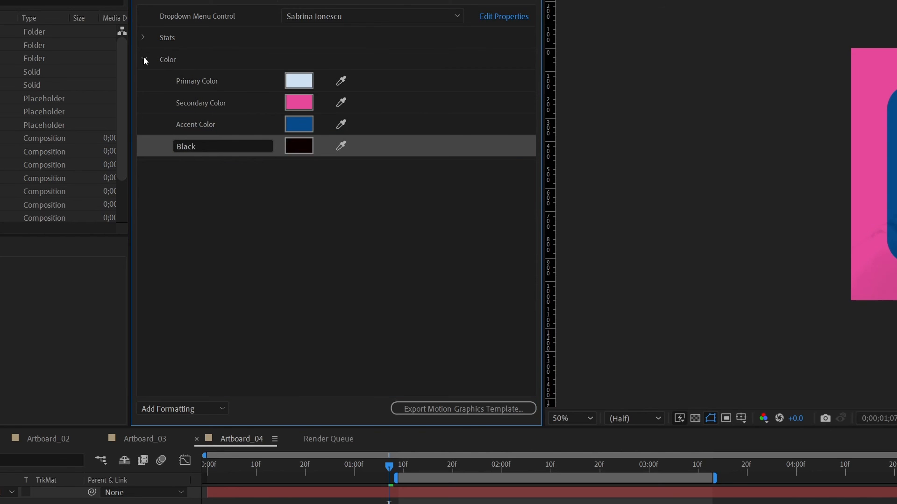
# - Toggle the Color group's disclosure arrow, leaving it collapsed beneath Stats
pyautogui.click(143, 60)
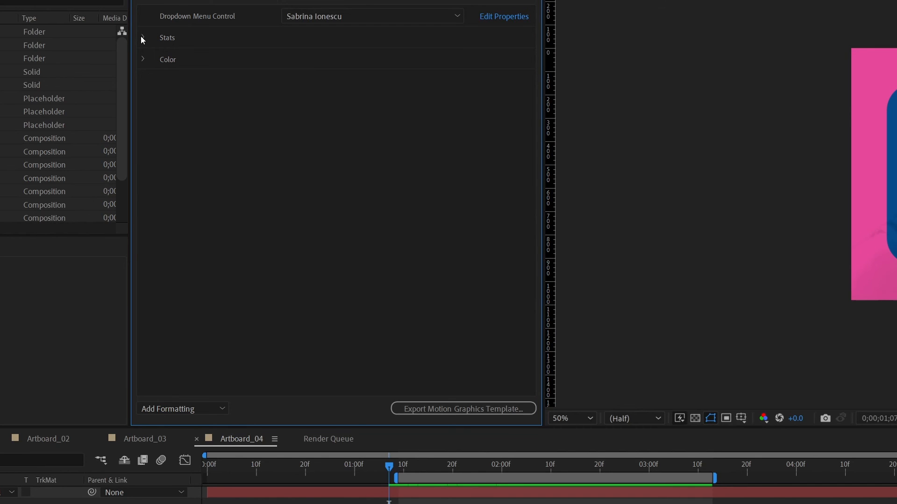
pyautogui.click(142, 59)
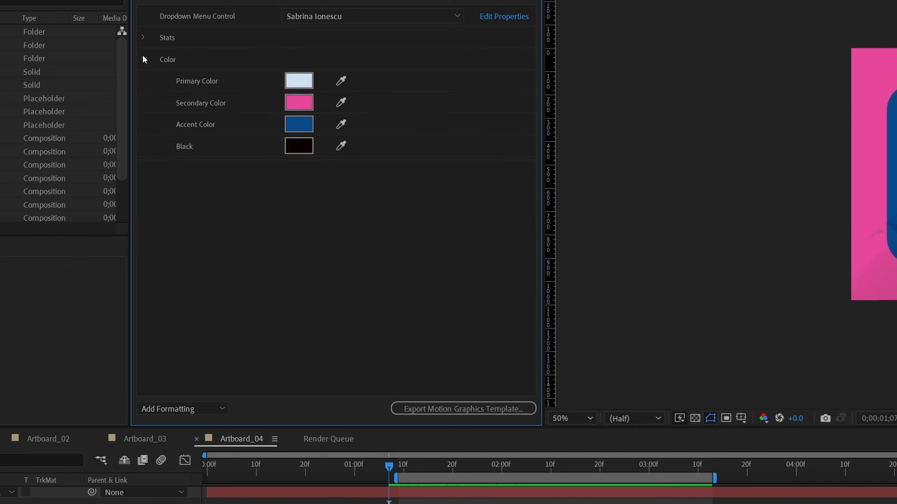
pyautogui.click(142, 60)
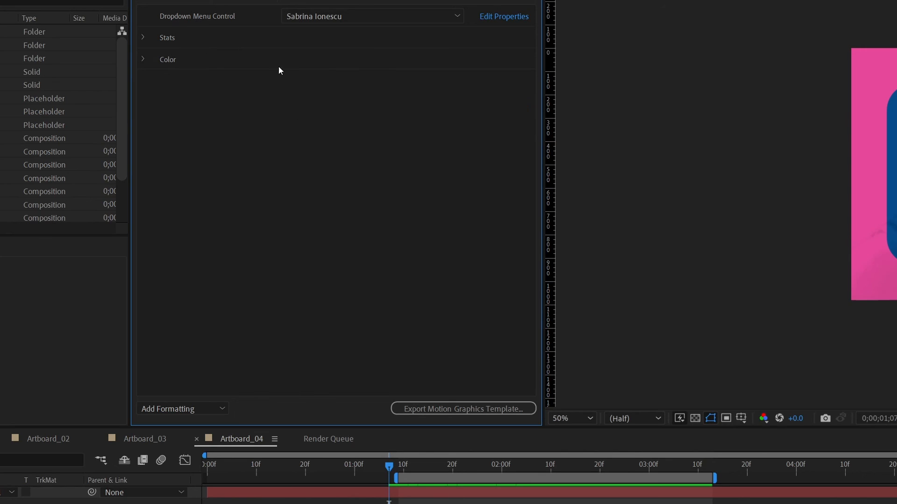
pyautogui.moveTo(351, 350)
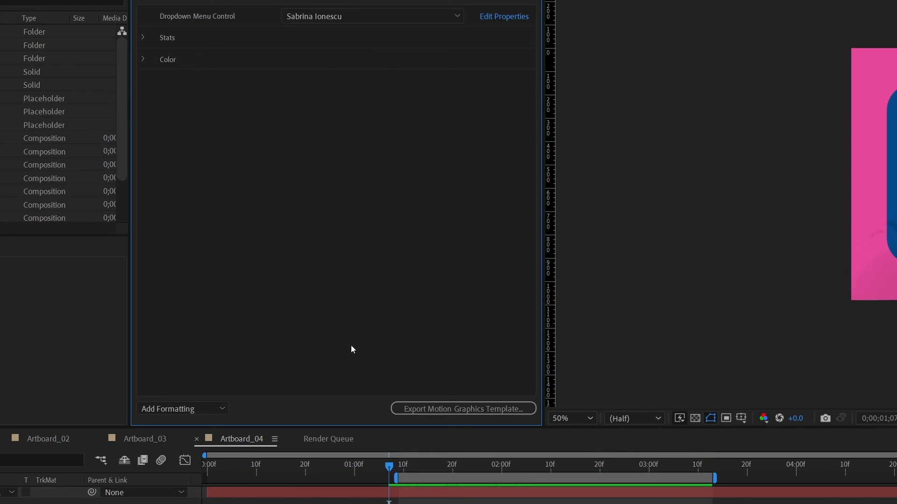
pyautogui.moveTo(355, 352)
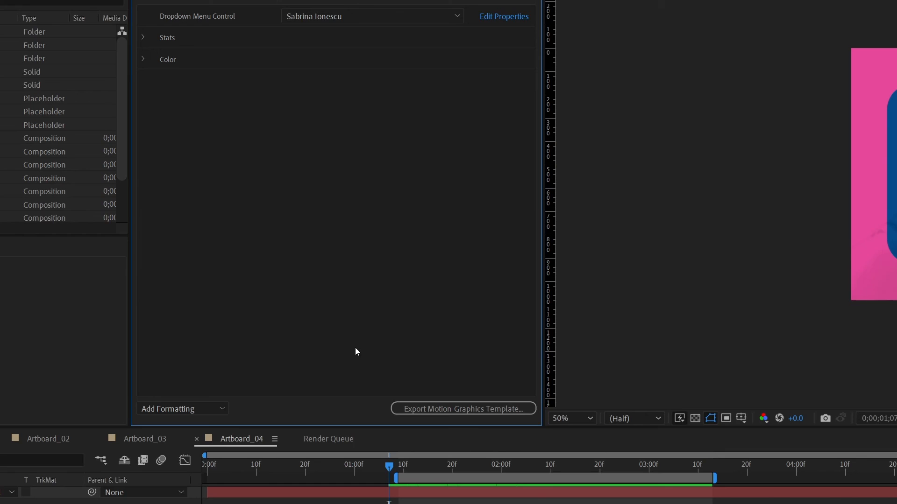
pyautogui.moveTo(434, 409)
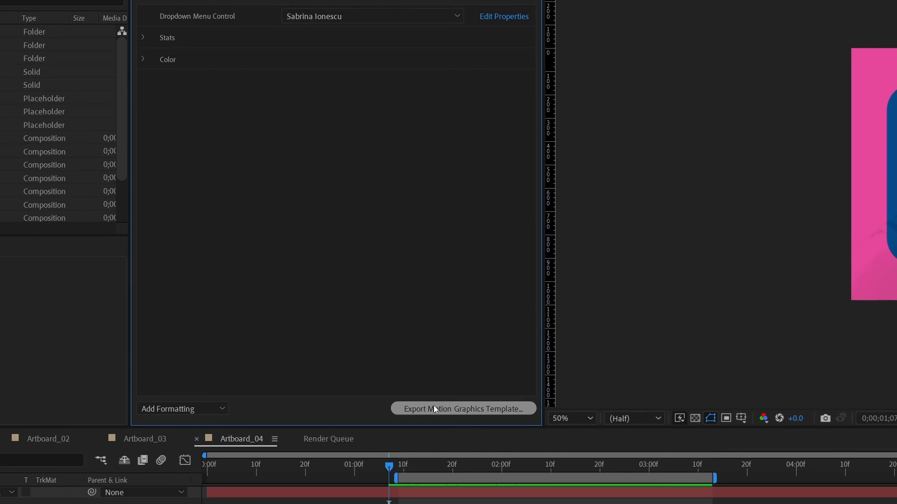
pyautogui.moveTo(426, 408)
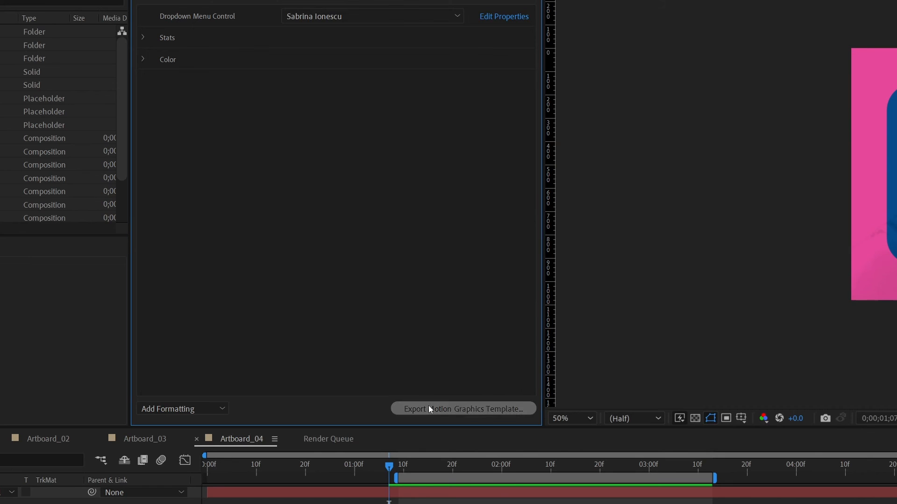
# - Start the Motion Graphics Template export, saving the project when prompted
pyautogui.click(462, 408)
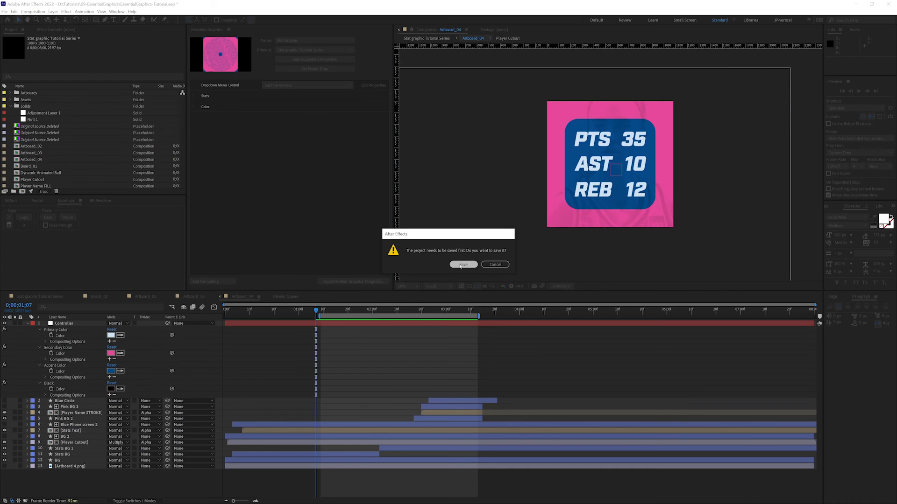
pyautogui.click(462, 265)
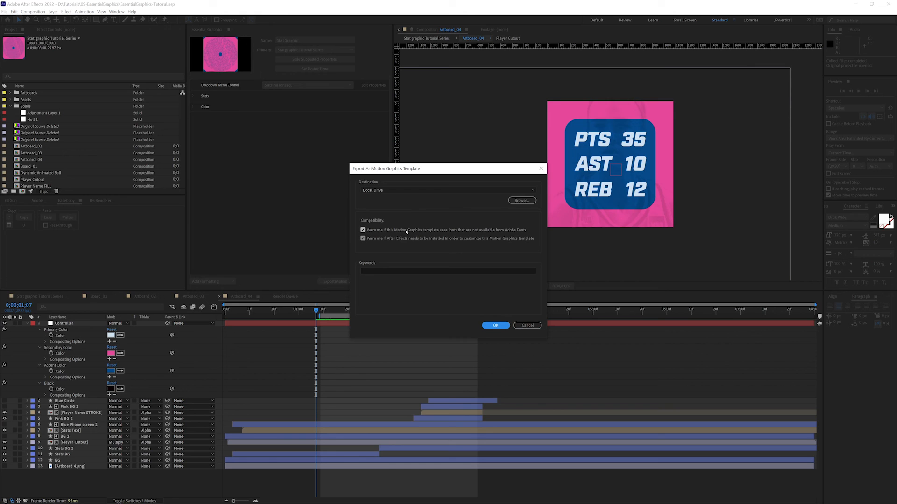
# - Tag the template with keywords WNBA, Player, Stats Graphic, set the local save location, and run the export
pyautogui.click(448, 271)
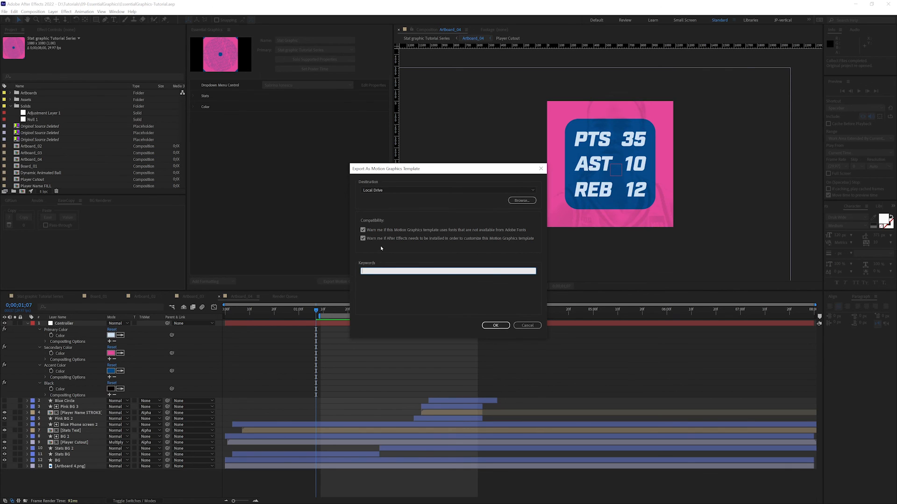
pyautogui.write('WNBA, Stats Graphic, Play')
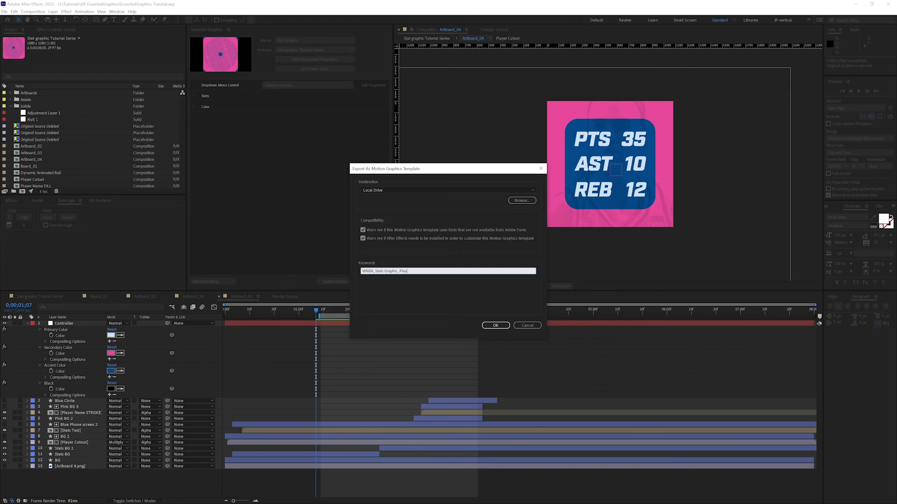
pyautogui.write('er')
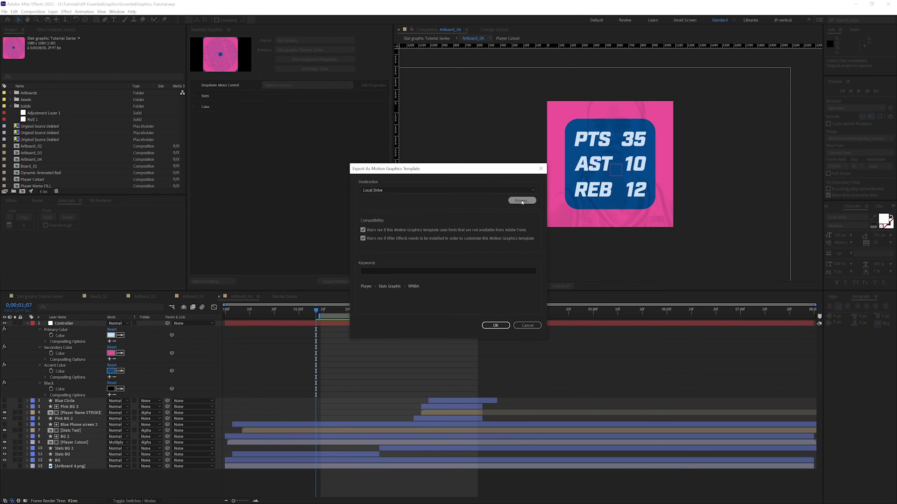
pyautogui.click(520, 200)
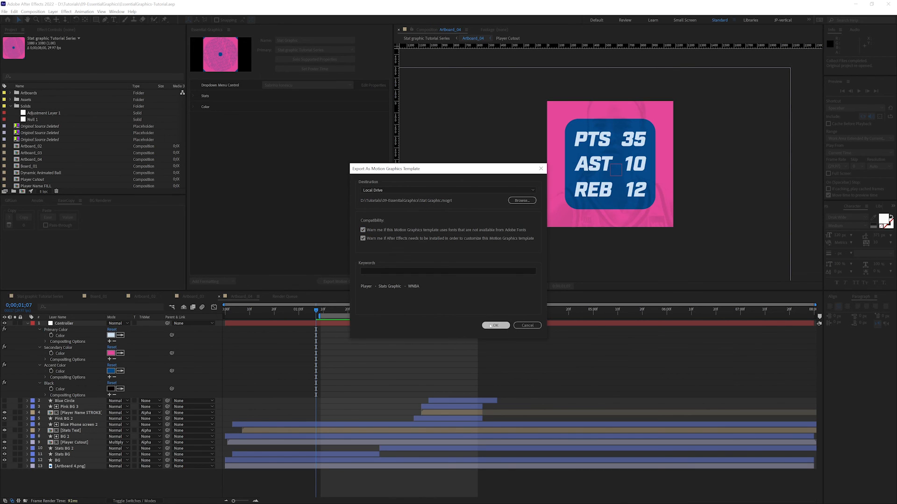
pyautogui.click(494, 326)
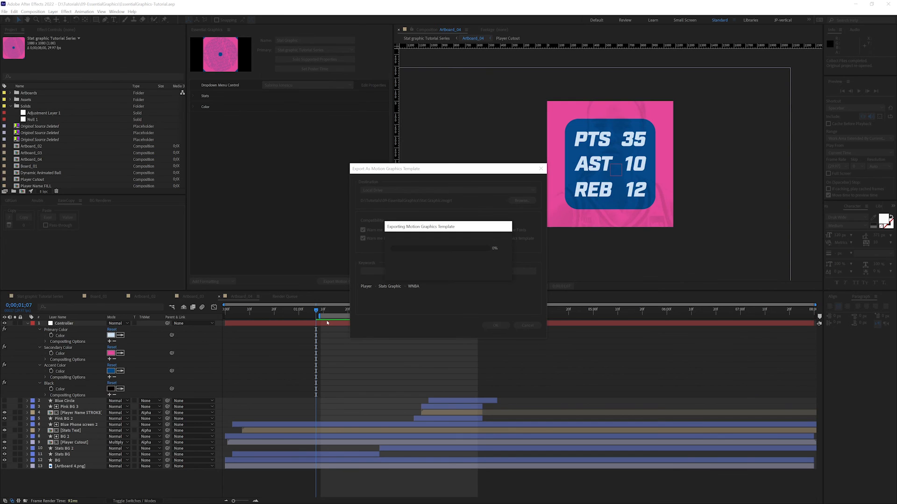